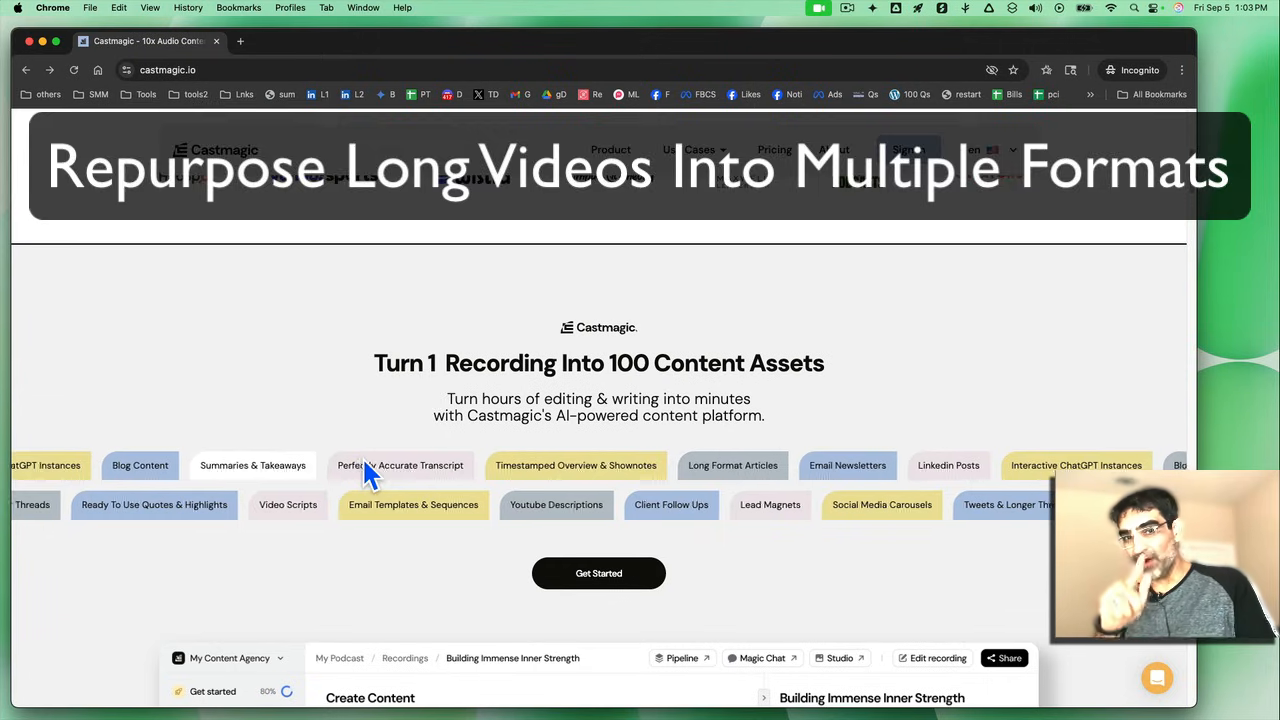
# Step: Browse the recordings, then go to the Spaces page listing the five client spaces
pyautogui.scroll(-3)
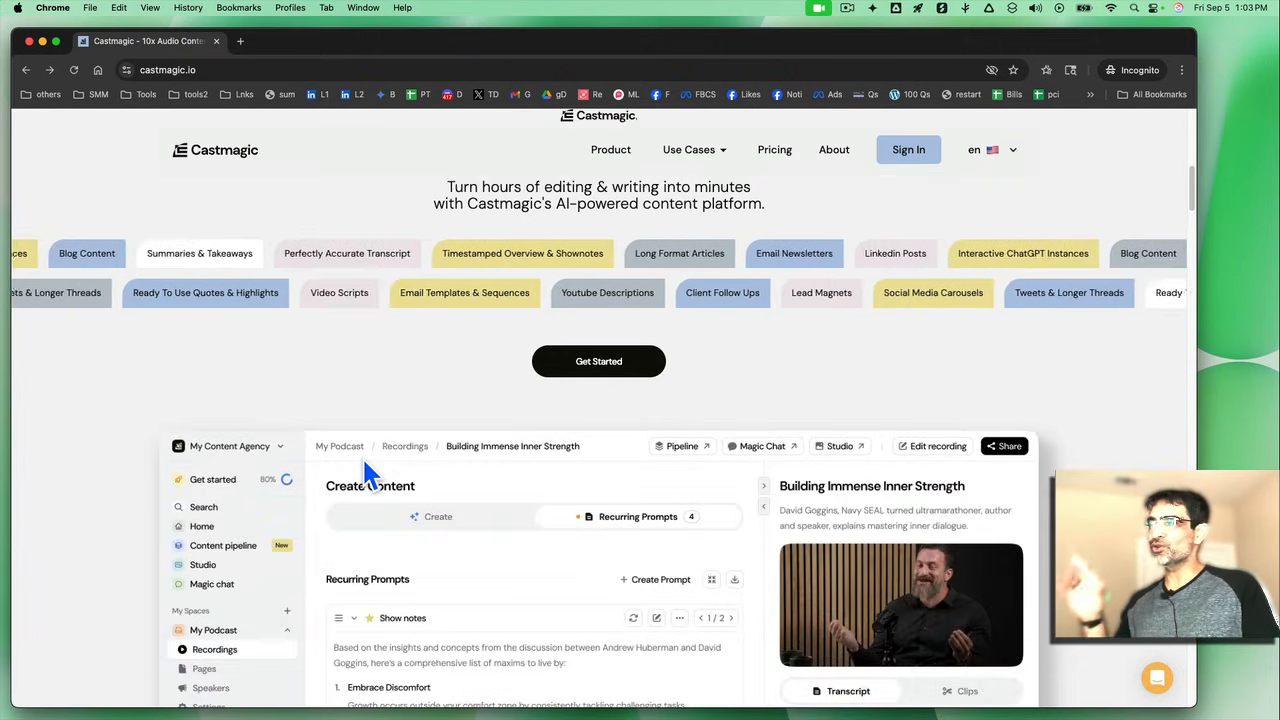
pyautogui.scroll(-3)
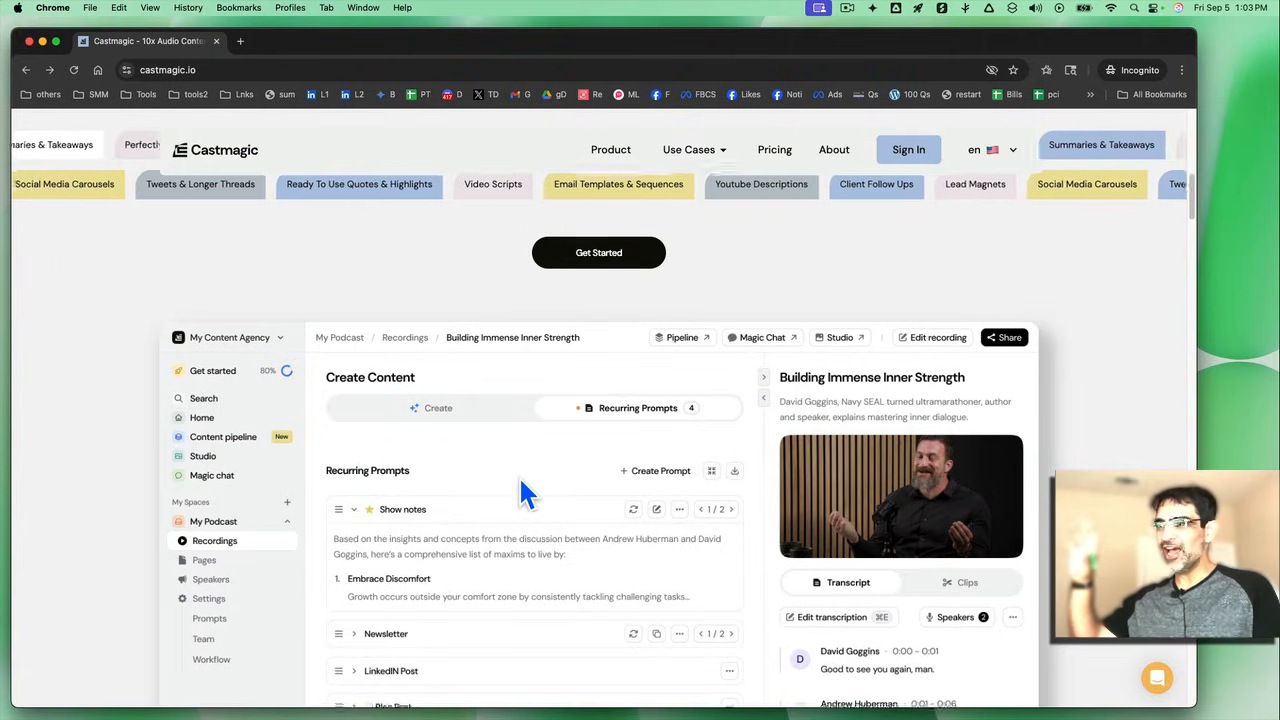
pyautogui.scroll(-3)
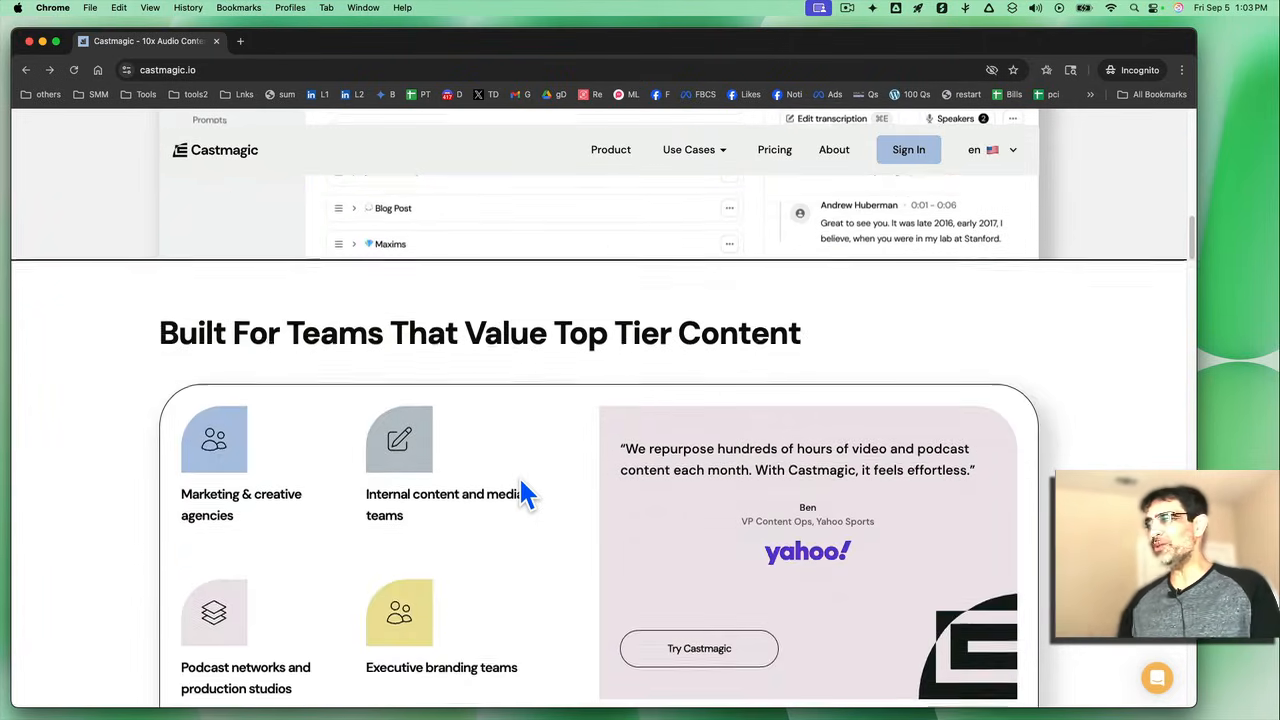
pyautogui.scroll(3)
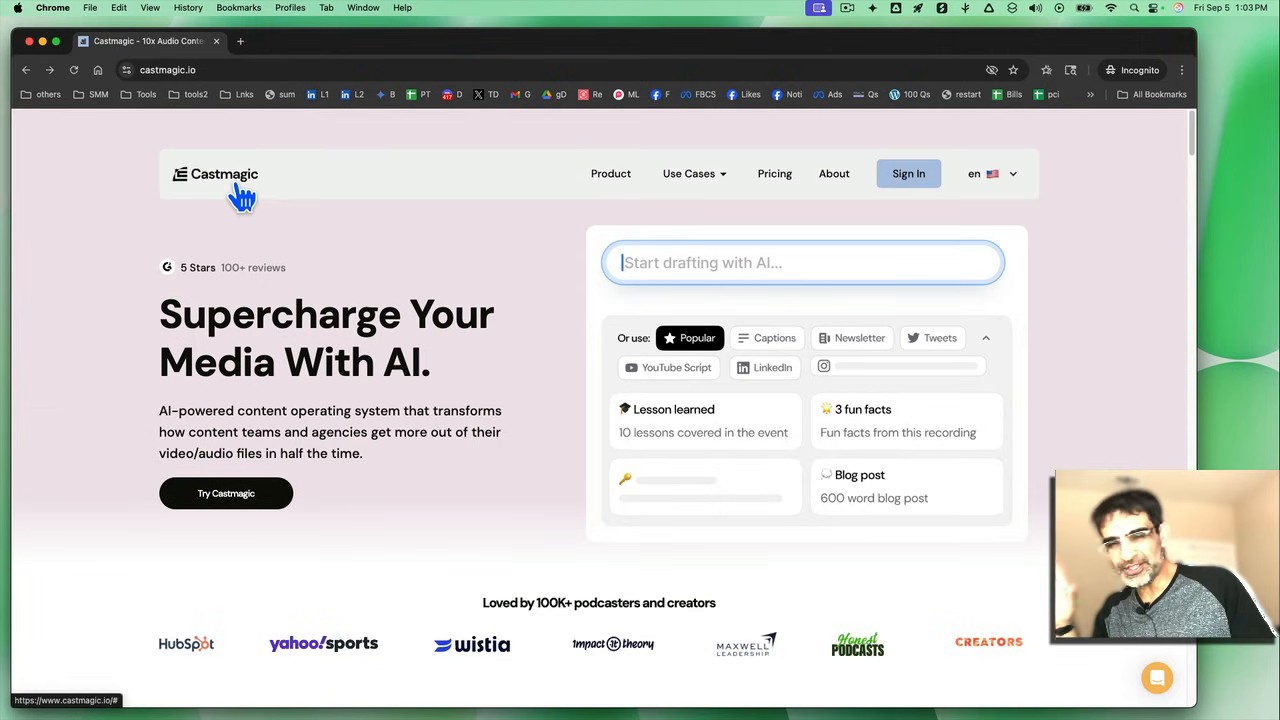
pyautogui.moveTo(427, 270)
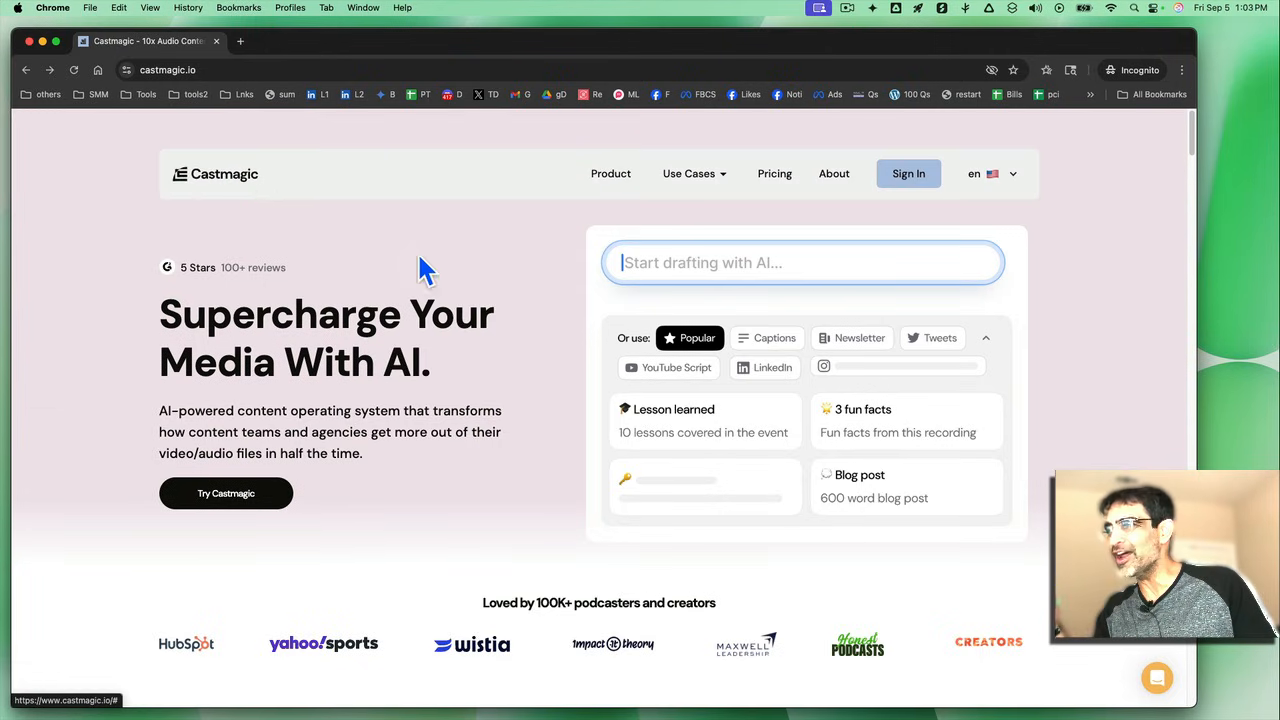
pyautogui.scroll(-3)
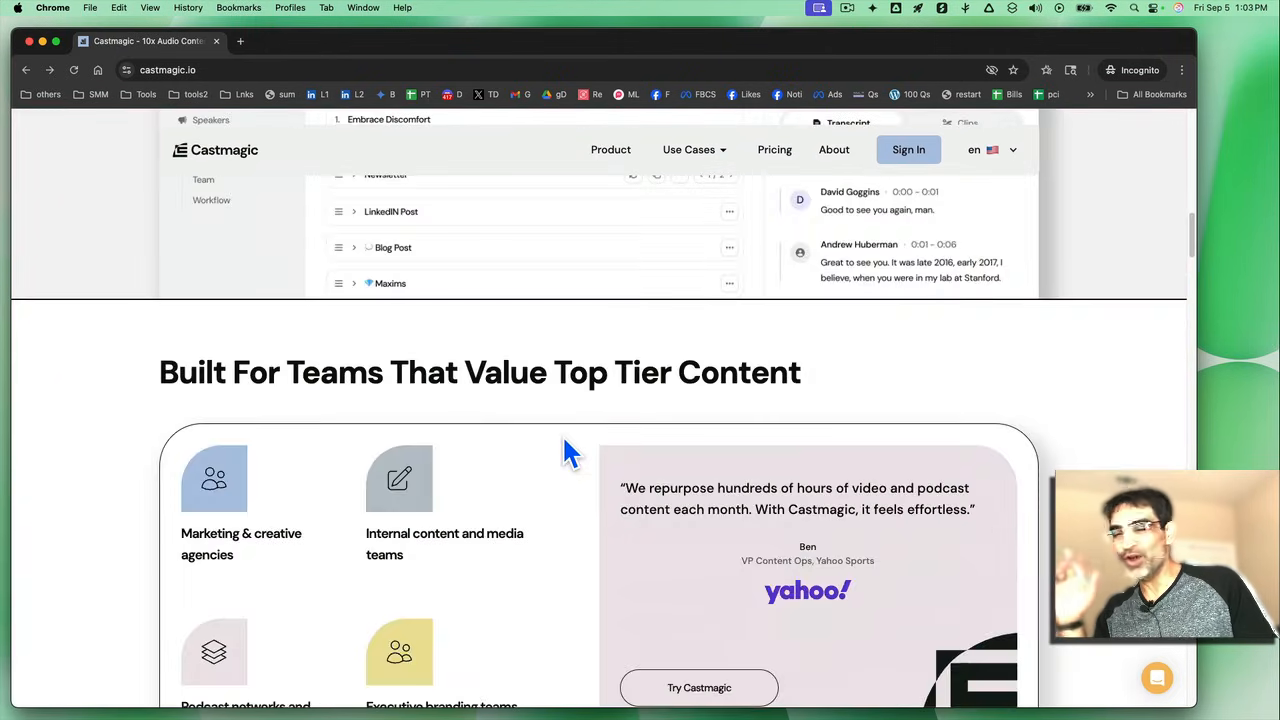
pyautogui.scroll(3)
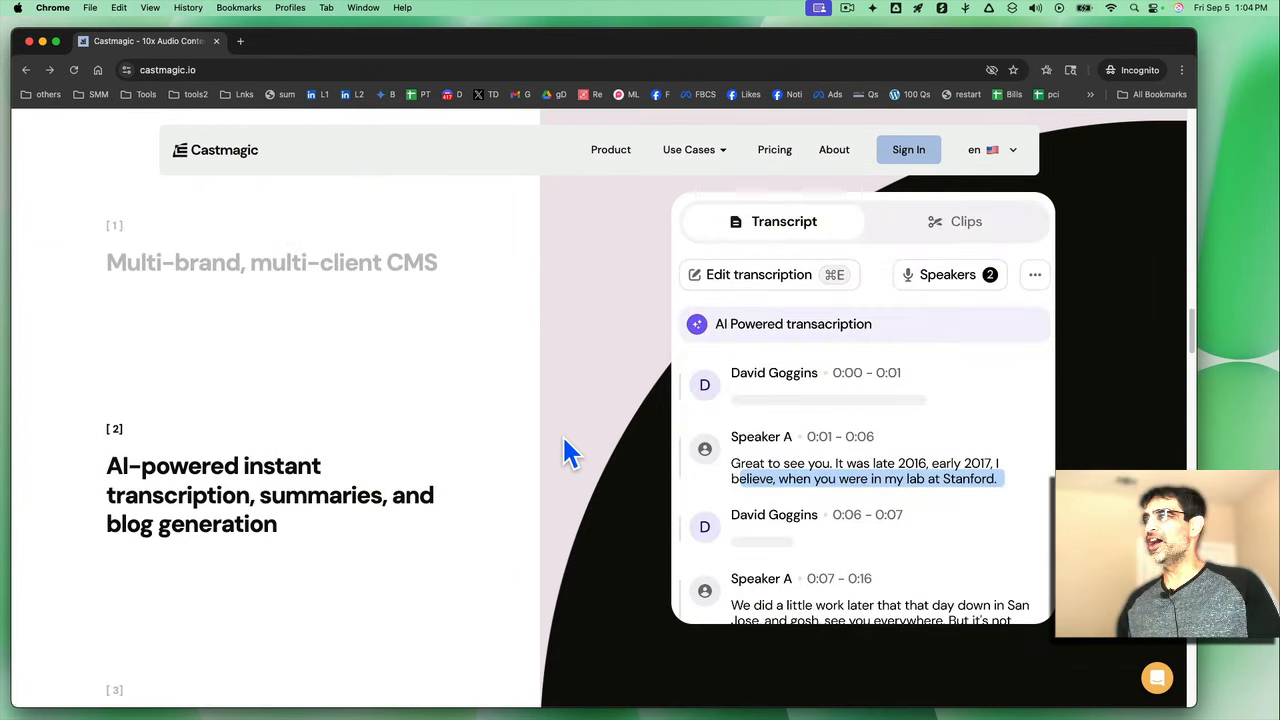
pyautogui.scroll(3)
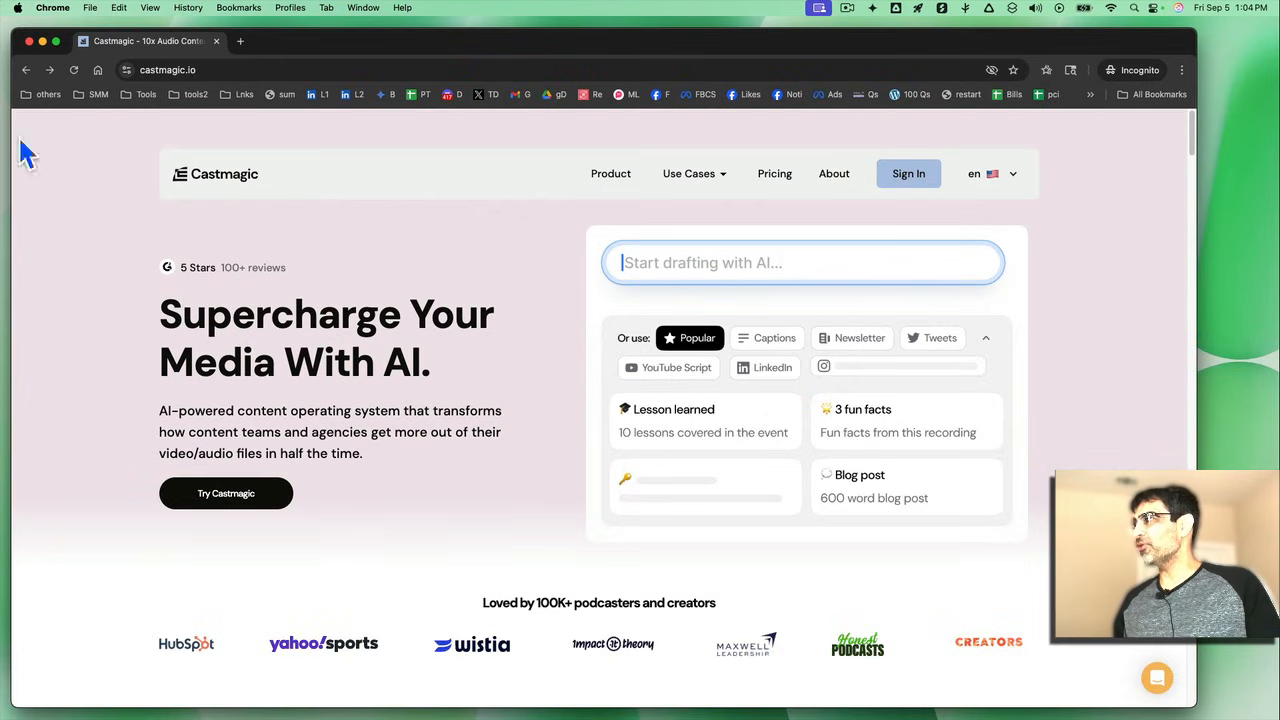
pyautogui.moveTo(380, 372)
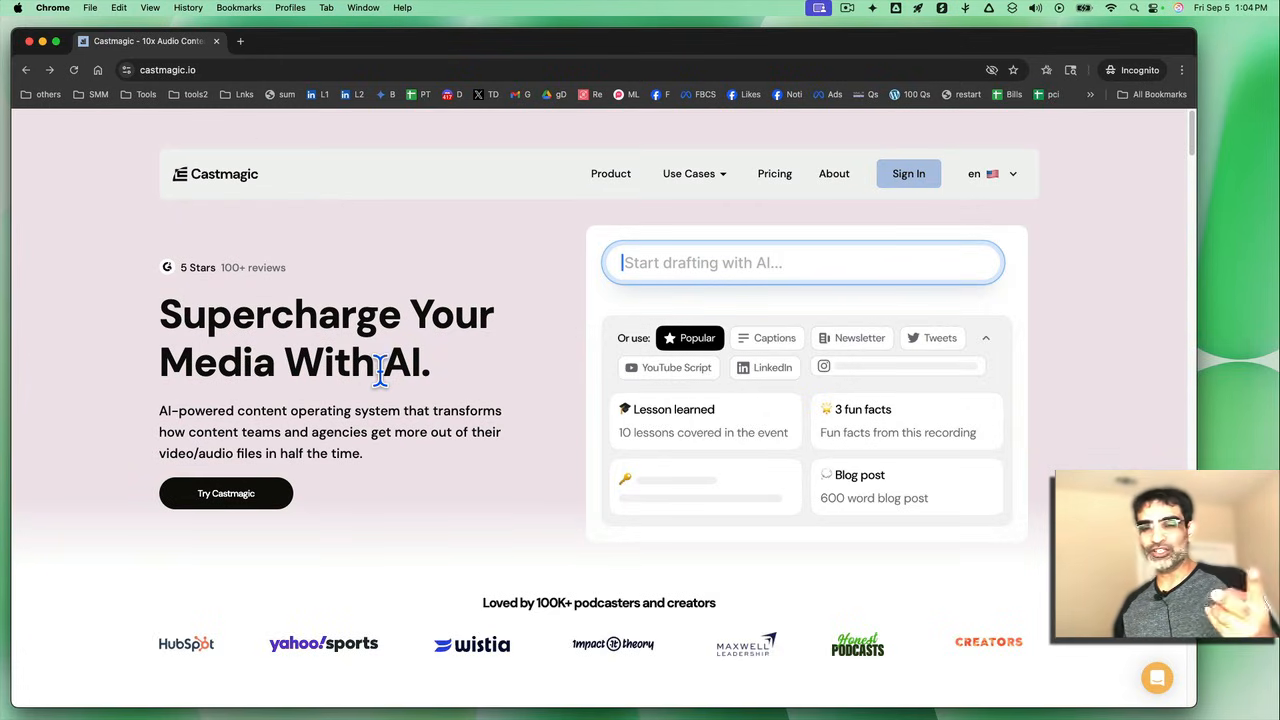
pyautogui.moveTo(458, 420)
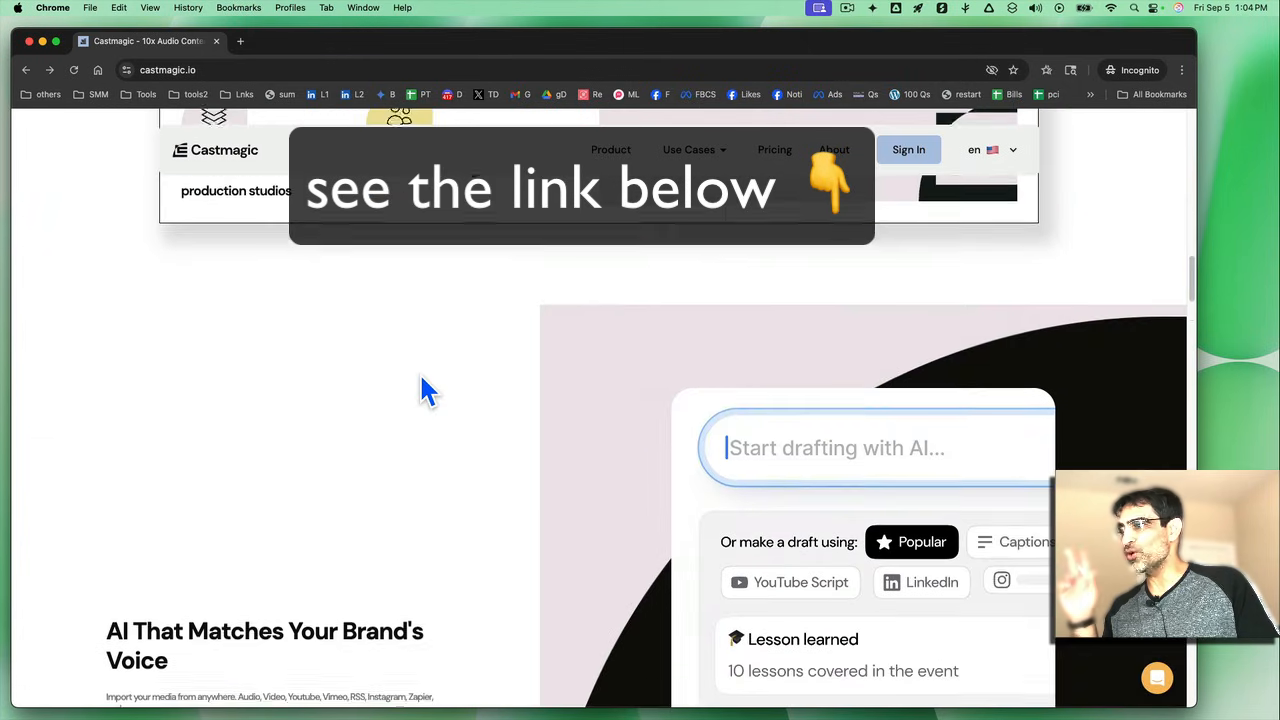
pyautogui.scroll(-3)
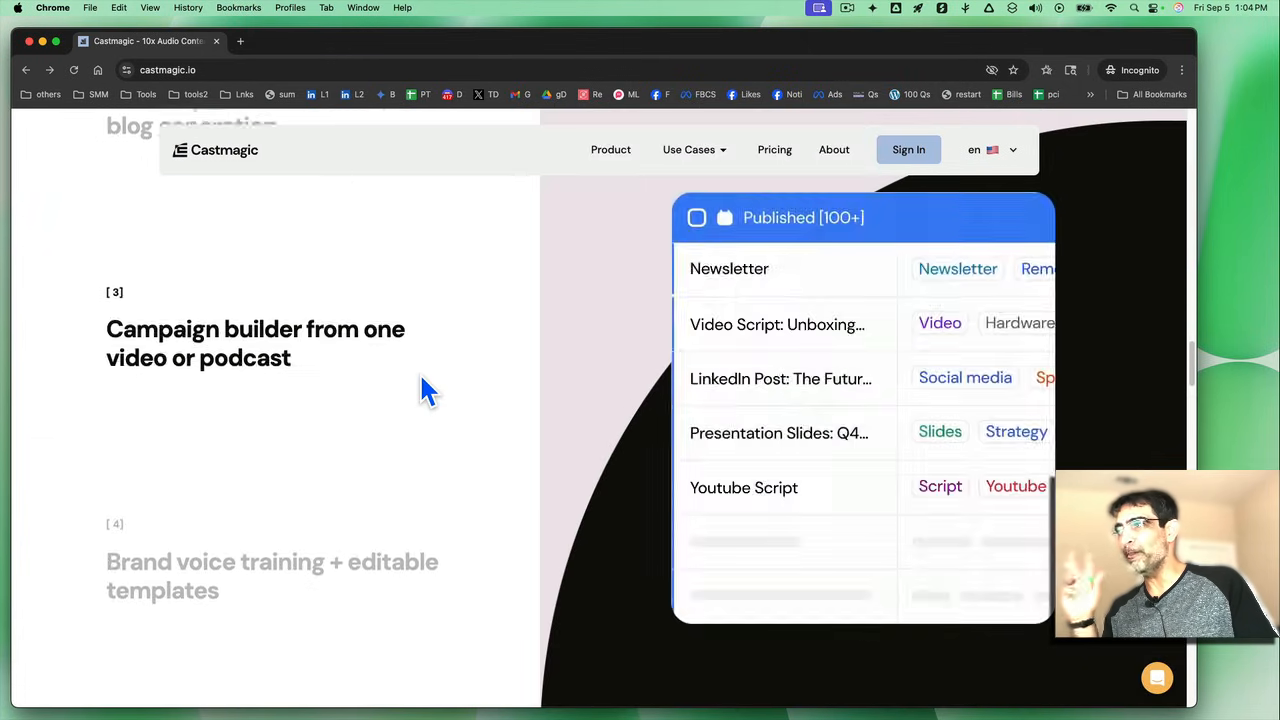
pyautogui.scroll(-3)
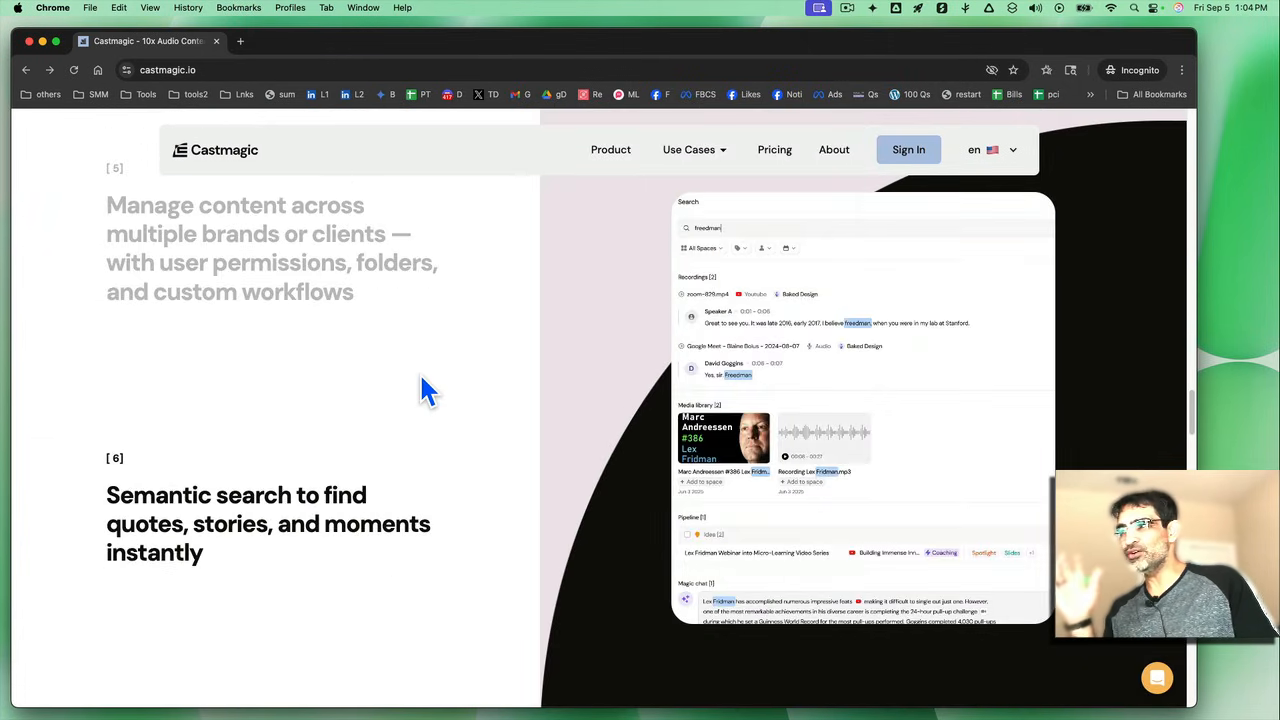
pyautogui.scroll(-3)
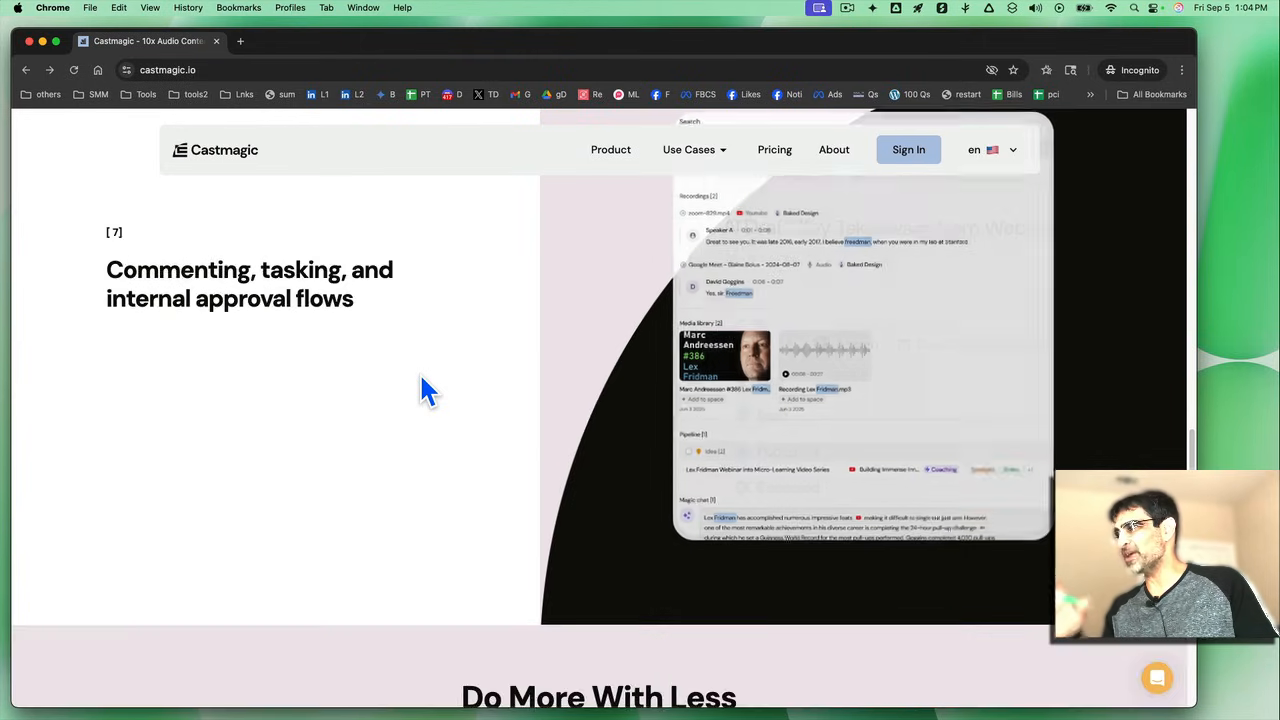
pyautogui.scroll(-3)
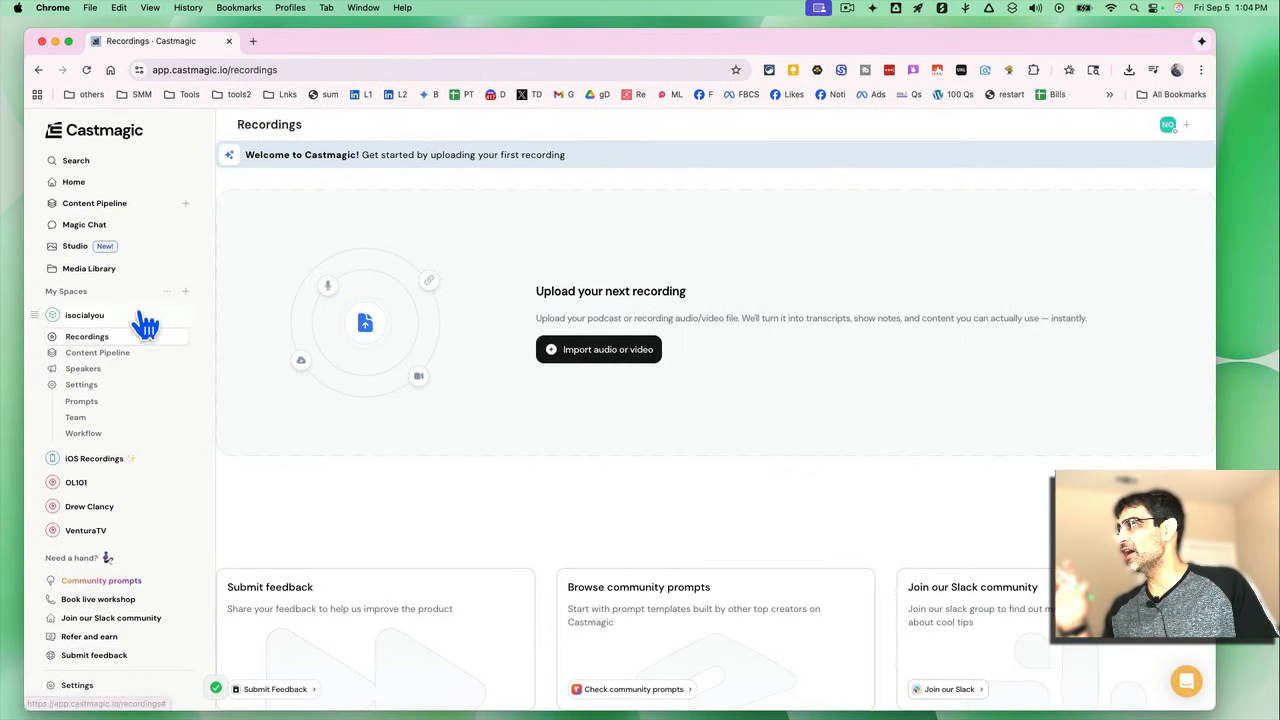
pyautogui.moveTo(593, 443)
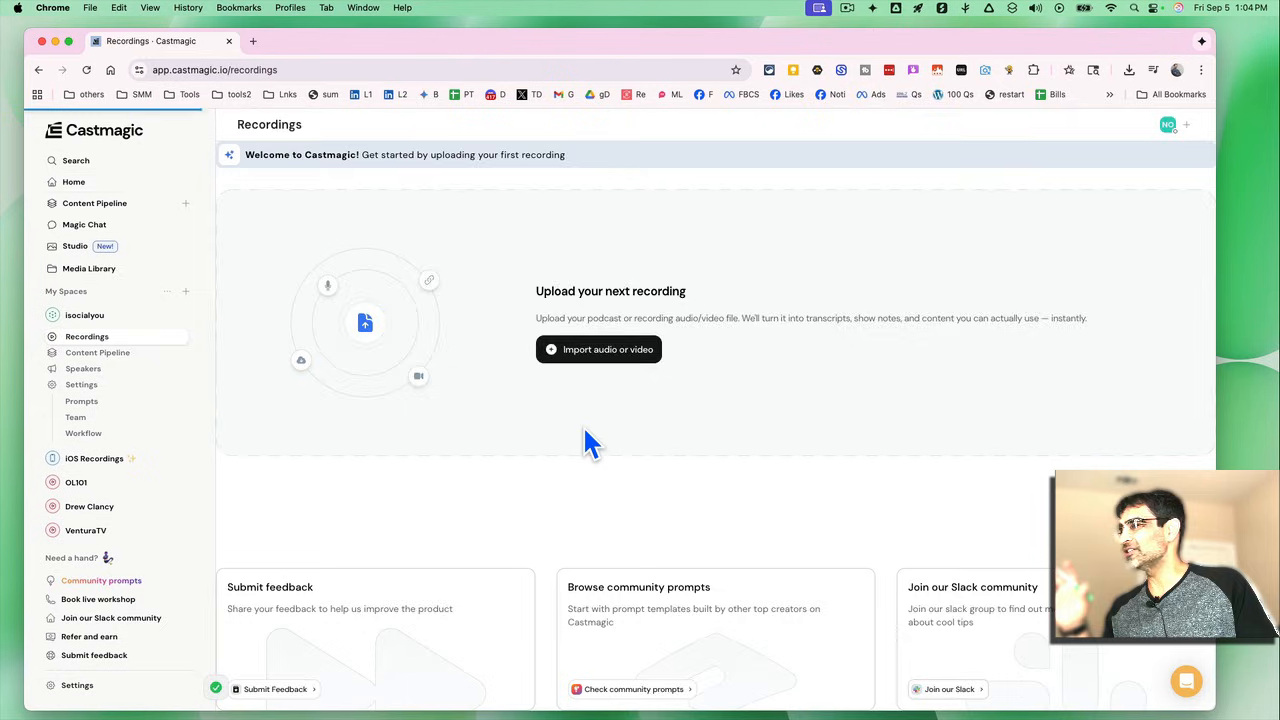
pyautogui.click(73, 181)
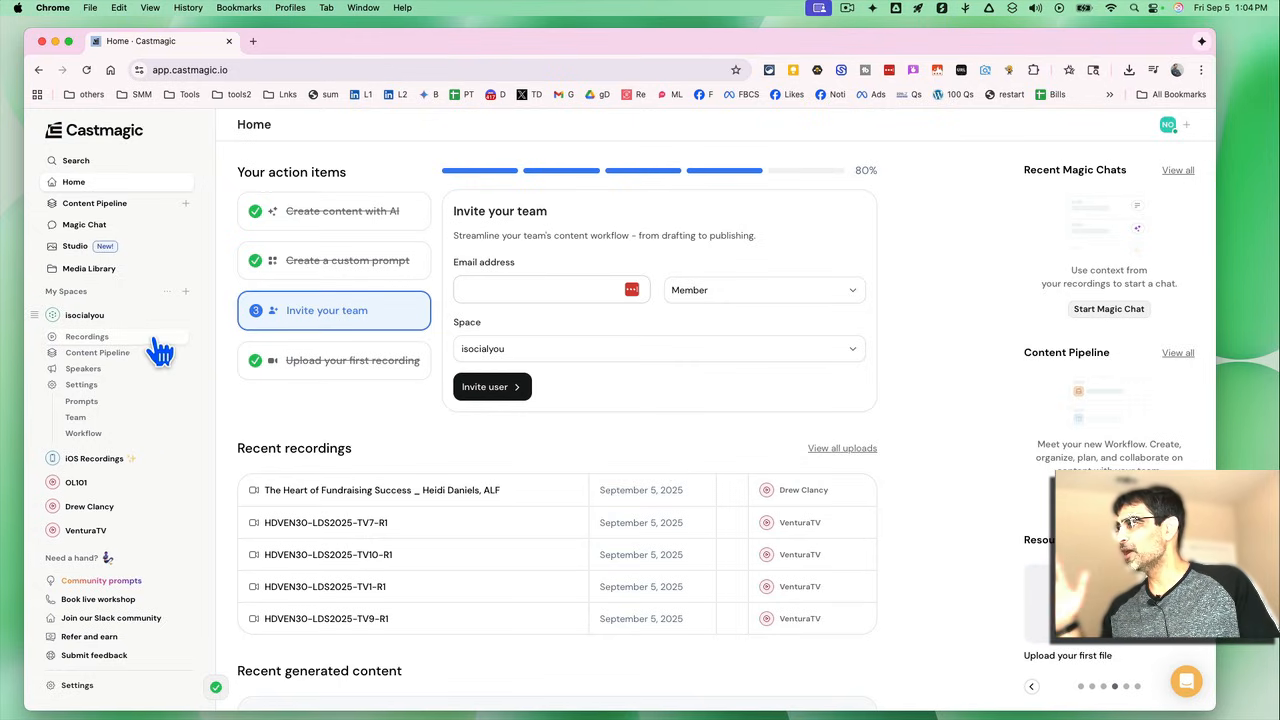
pyautogui.moveTo(147, 388)
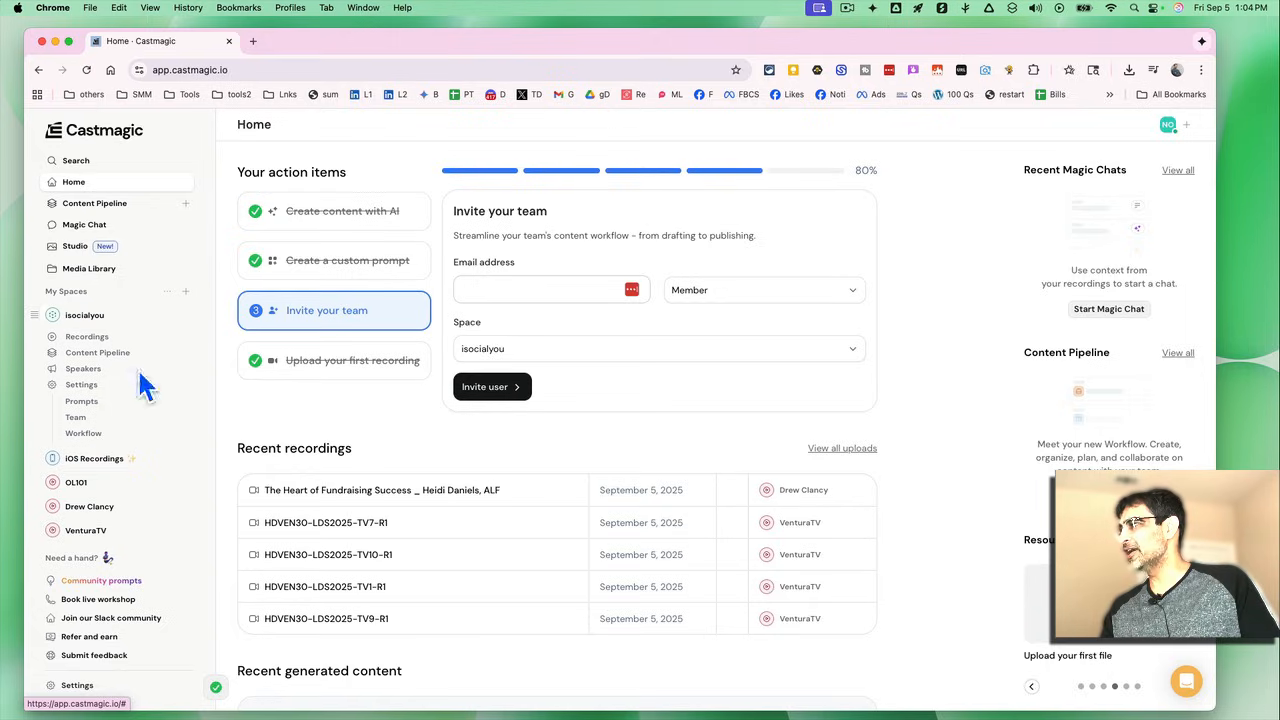
pyautogui.moveTo(147, 517)
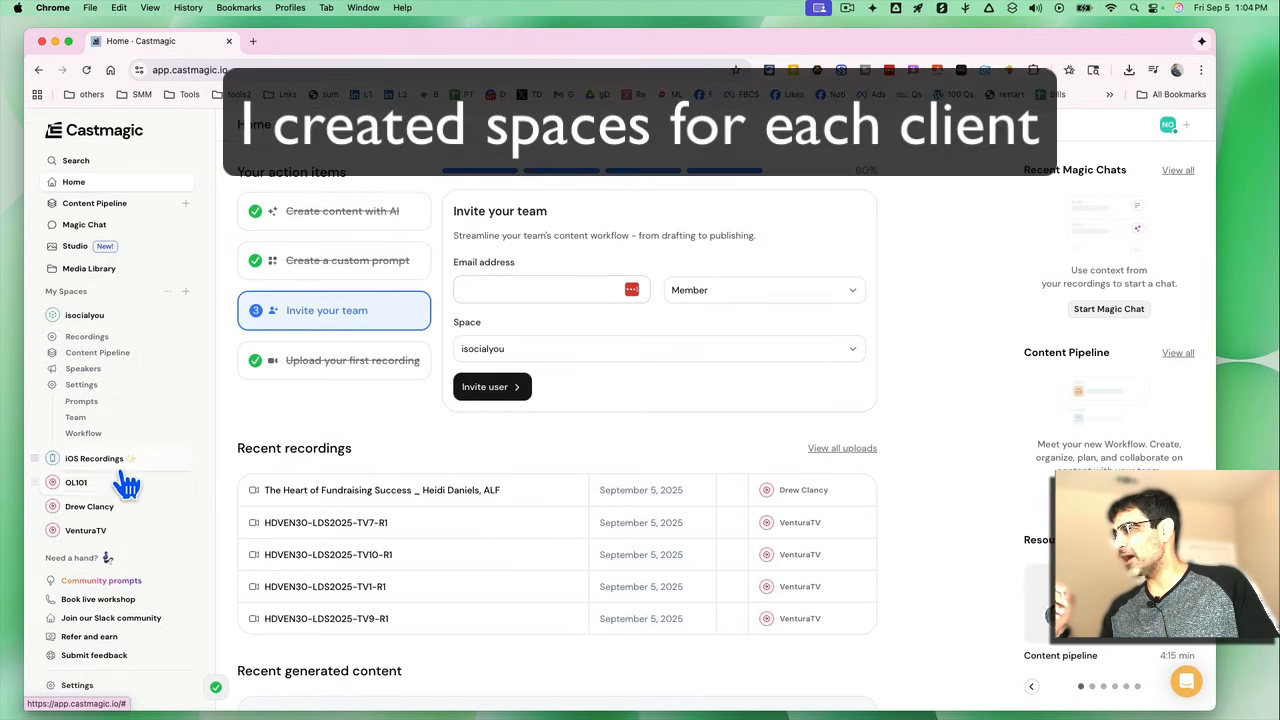
pyautogui.scroll(-3)
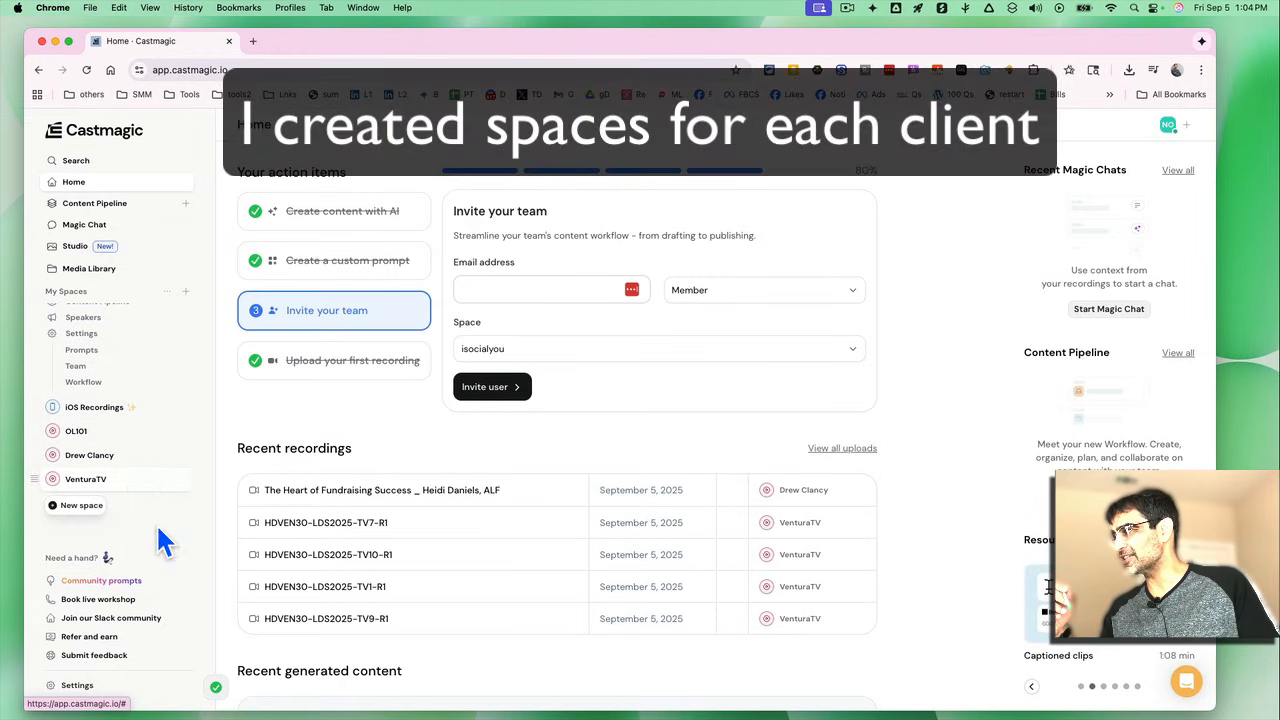
pyautogui.moveTo(145, 490)
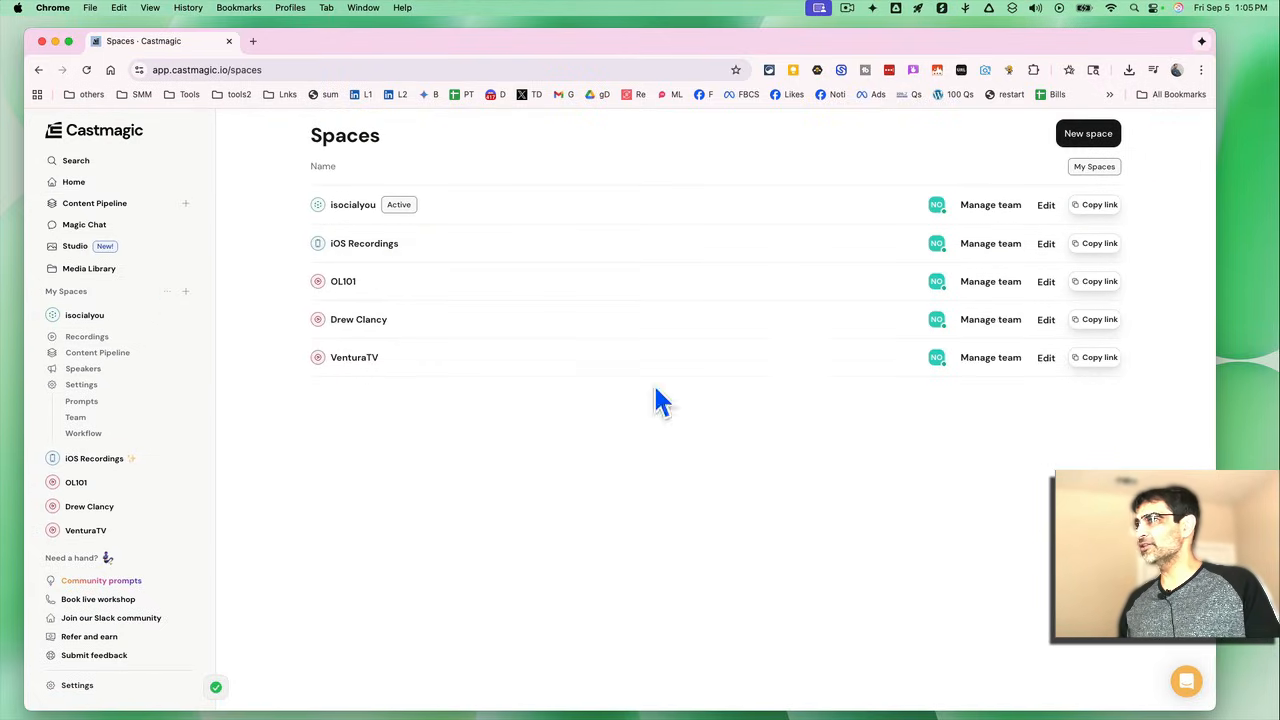
pyautogui.moveTo(118, 320)
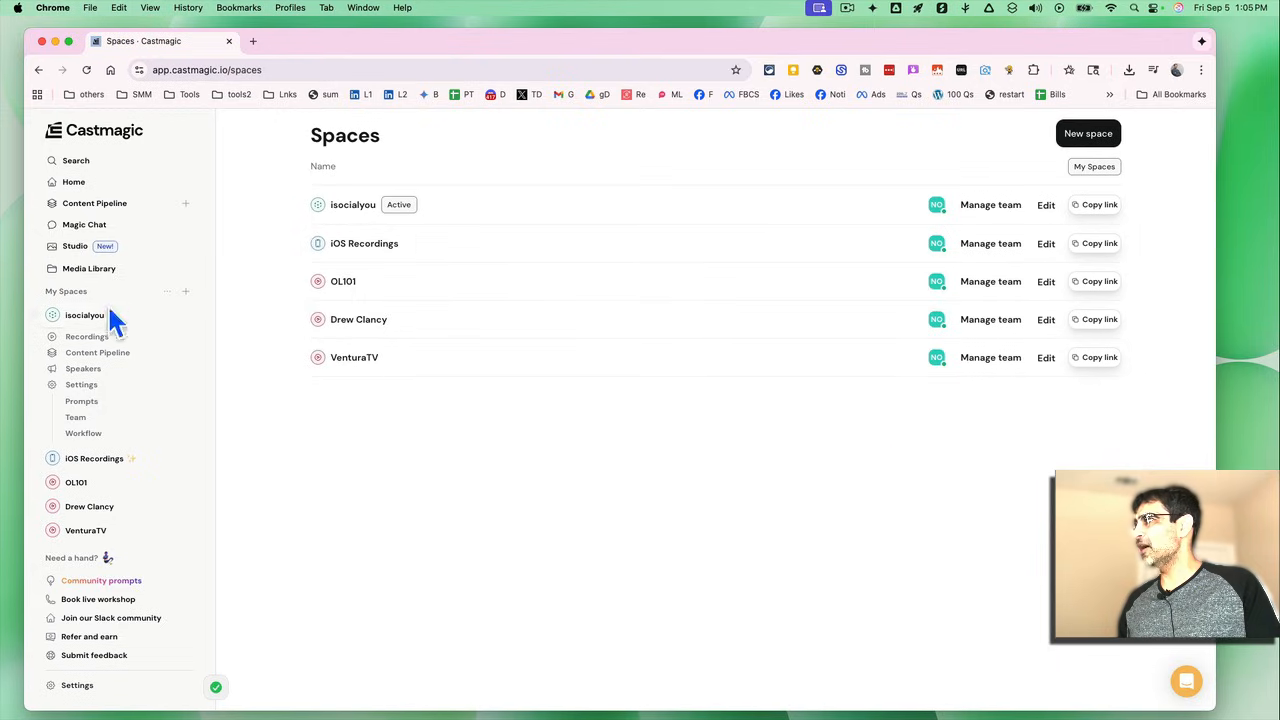
pyautogui.moveTo(1088, 133)
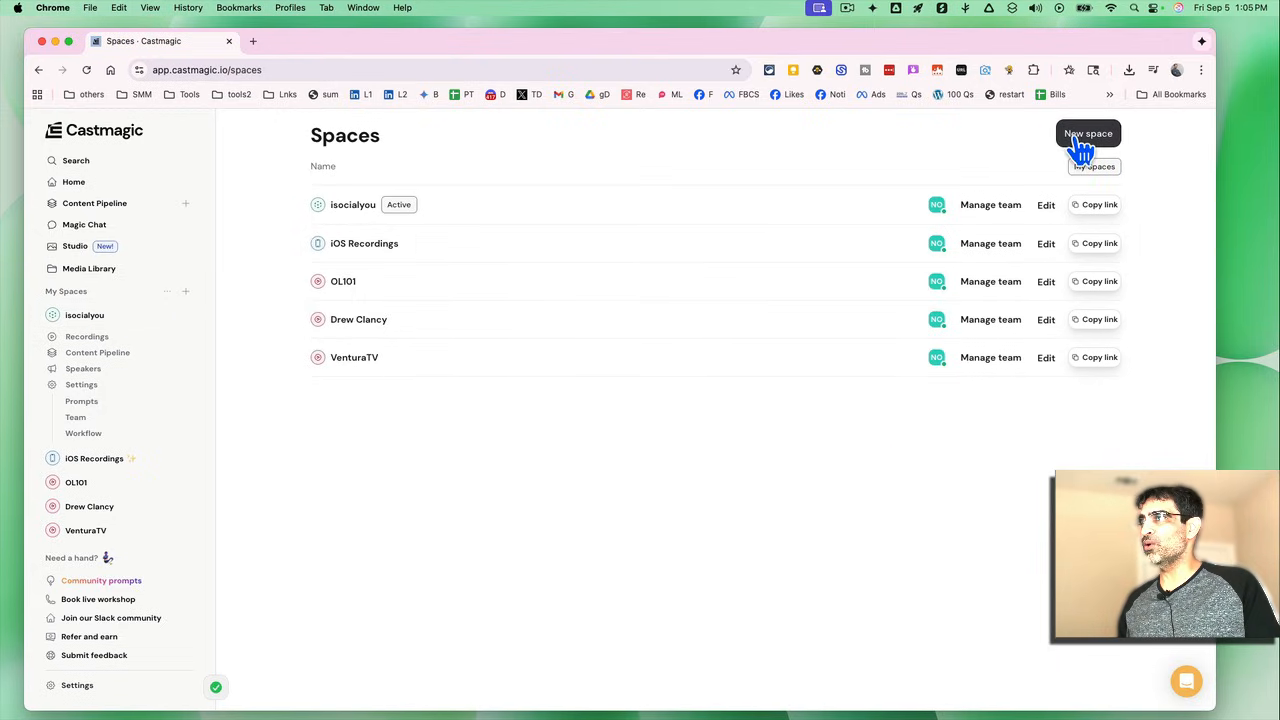
# Step: Start a new space named 'test', set label type None, and review its AI context fields
pyautogui.click(1088, 133)
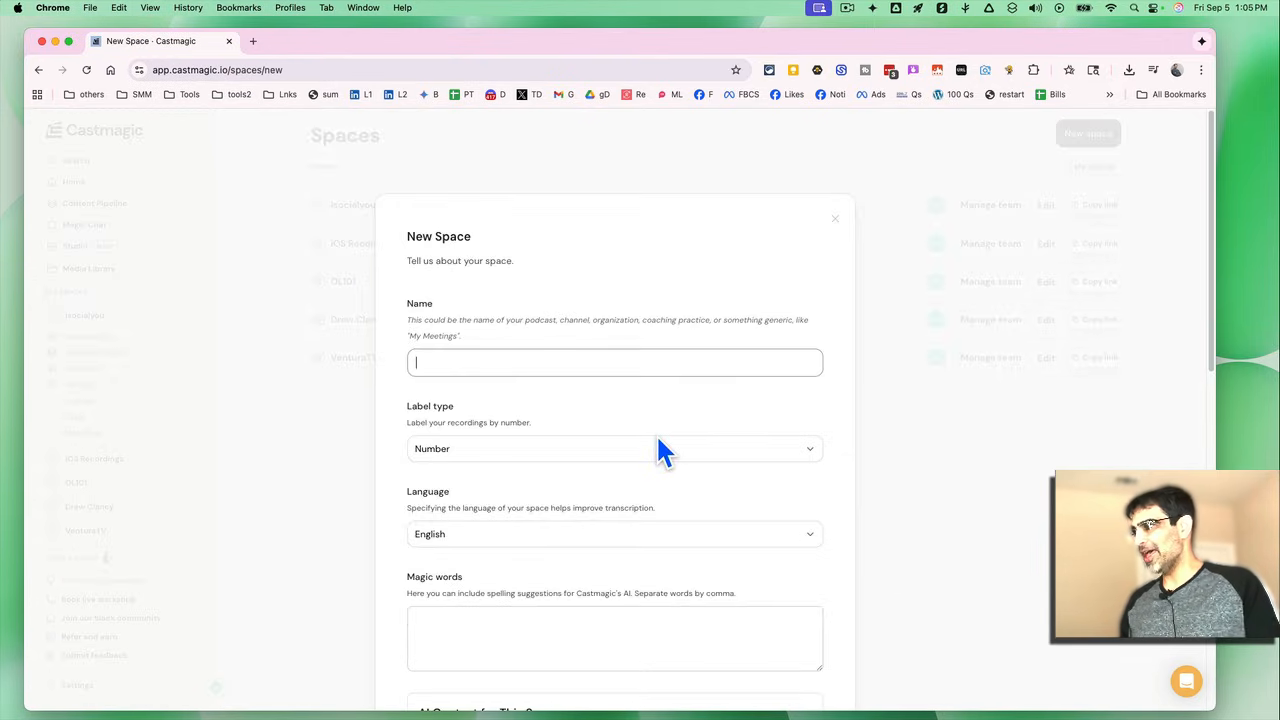
pyautogui.write('test')
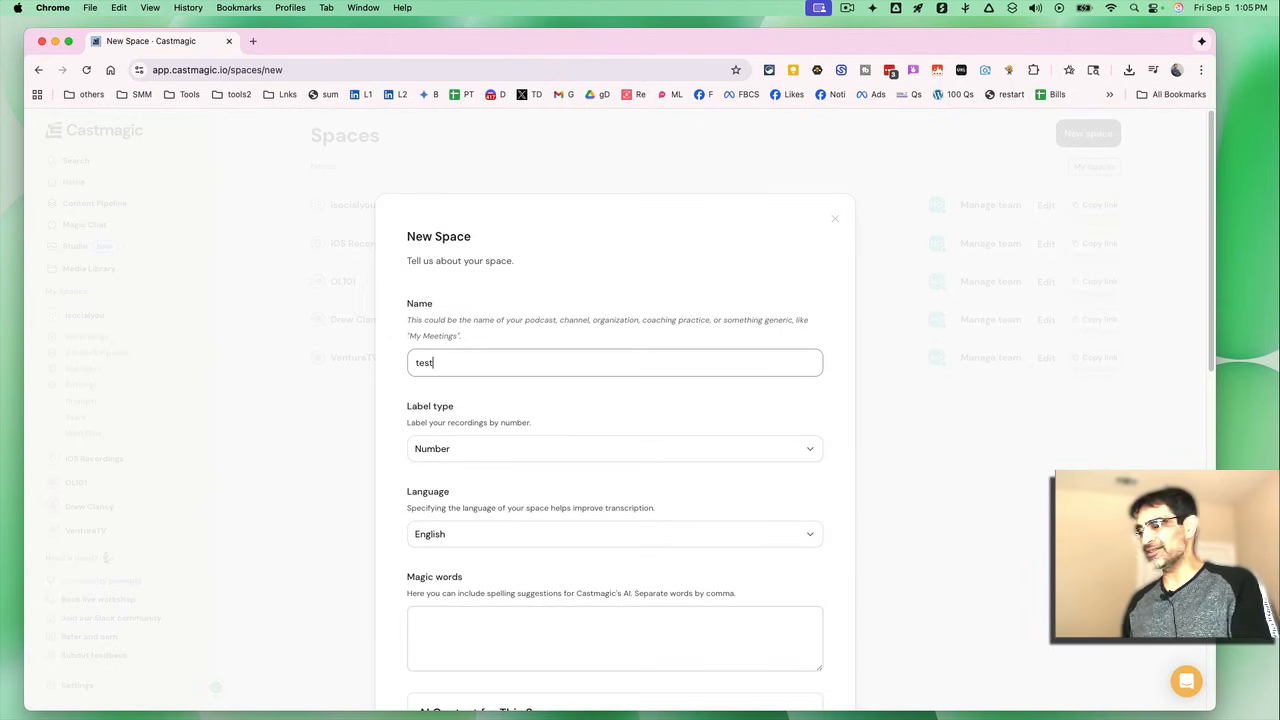
pyautogui.moveTo(730, 545)
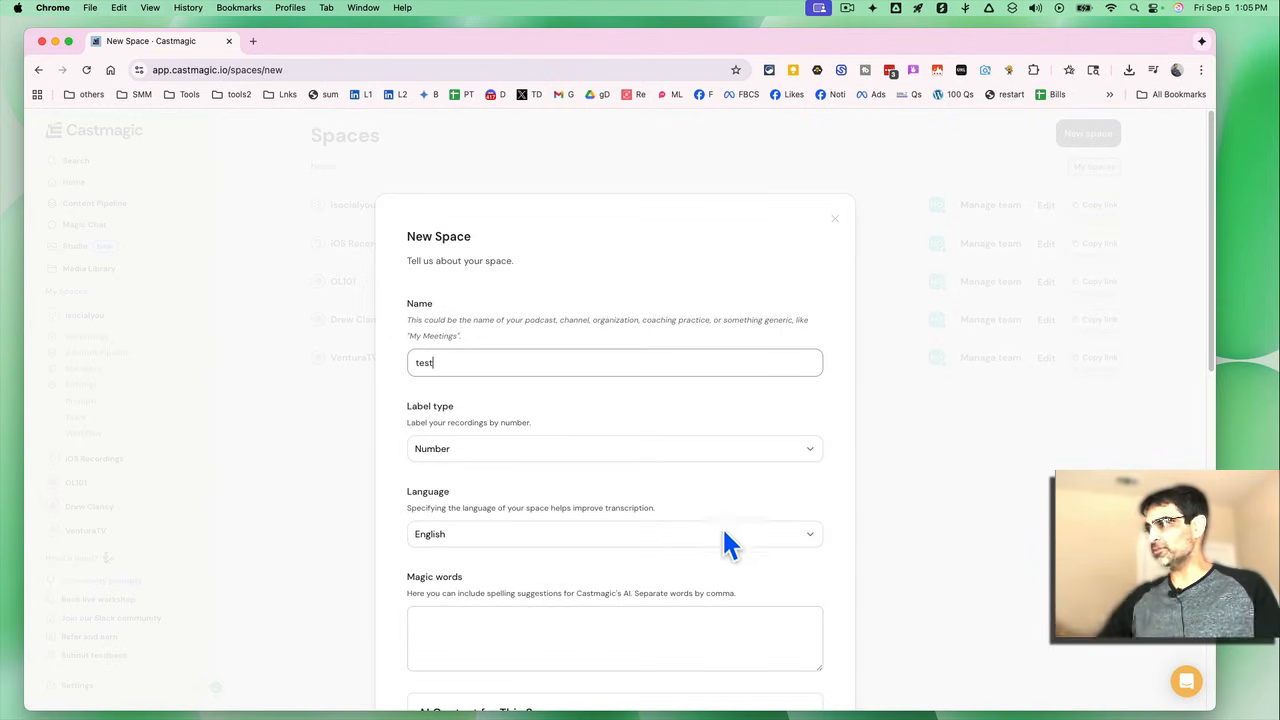
pyautogui.moveTo(489, 475)
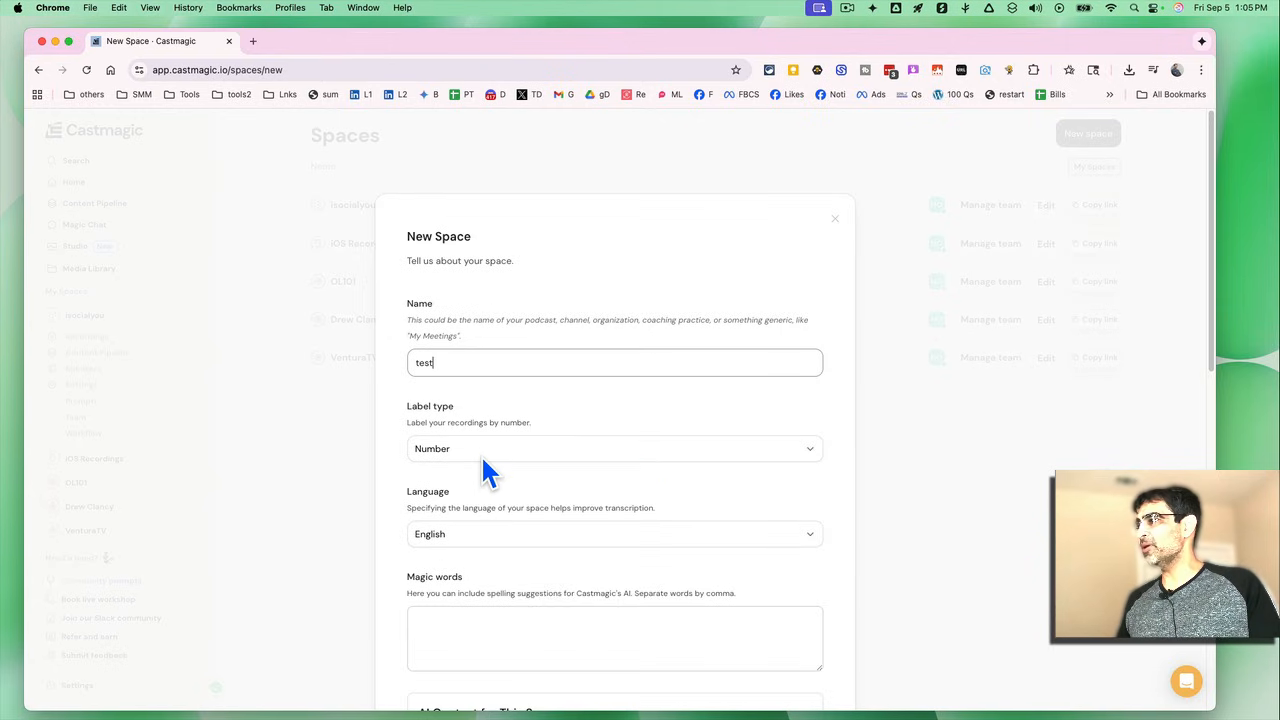
pyautogui.click(614, 448)
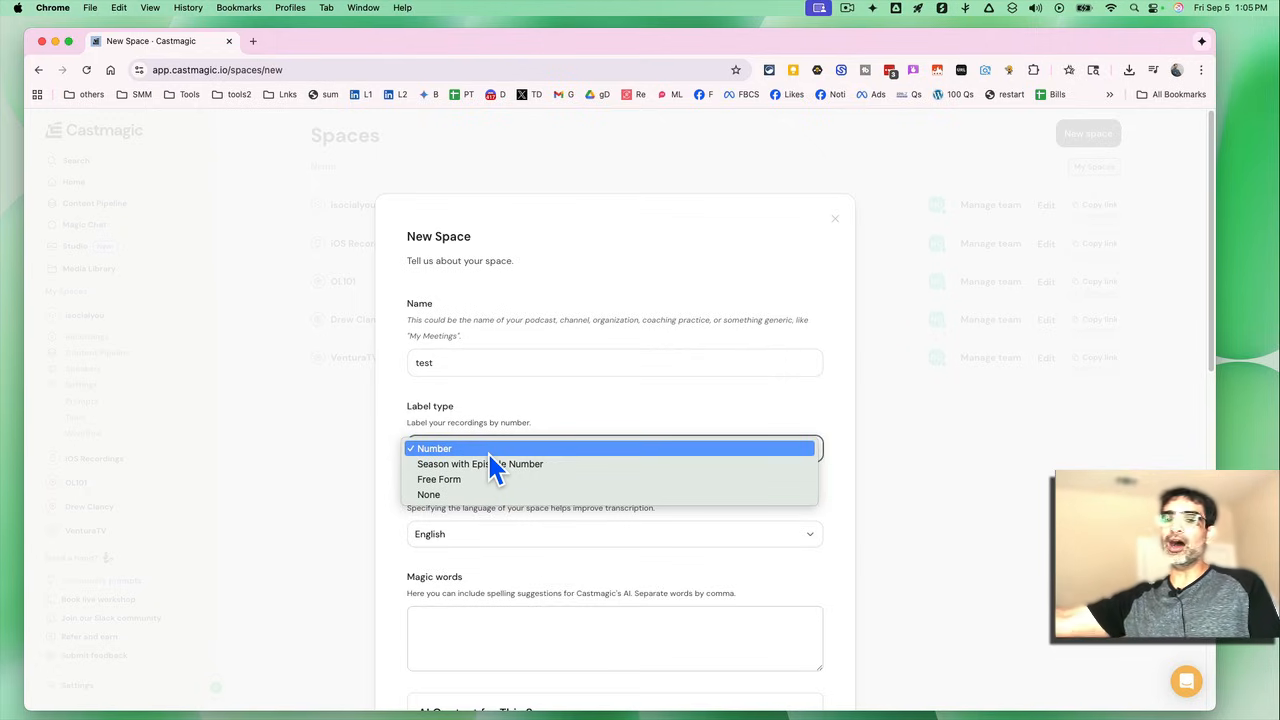
pyautogui.moveTo(490, 464)
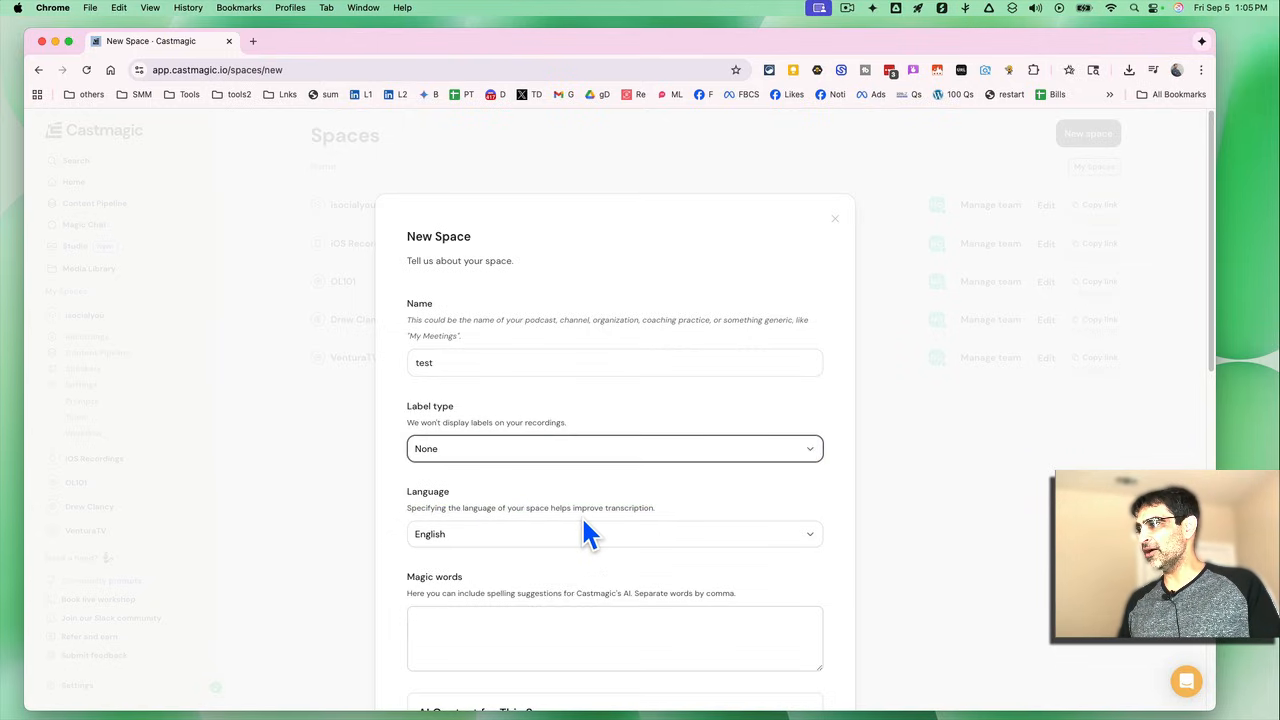
pyautogui.scroll(-3)
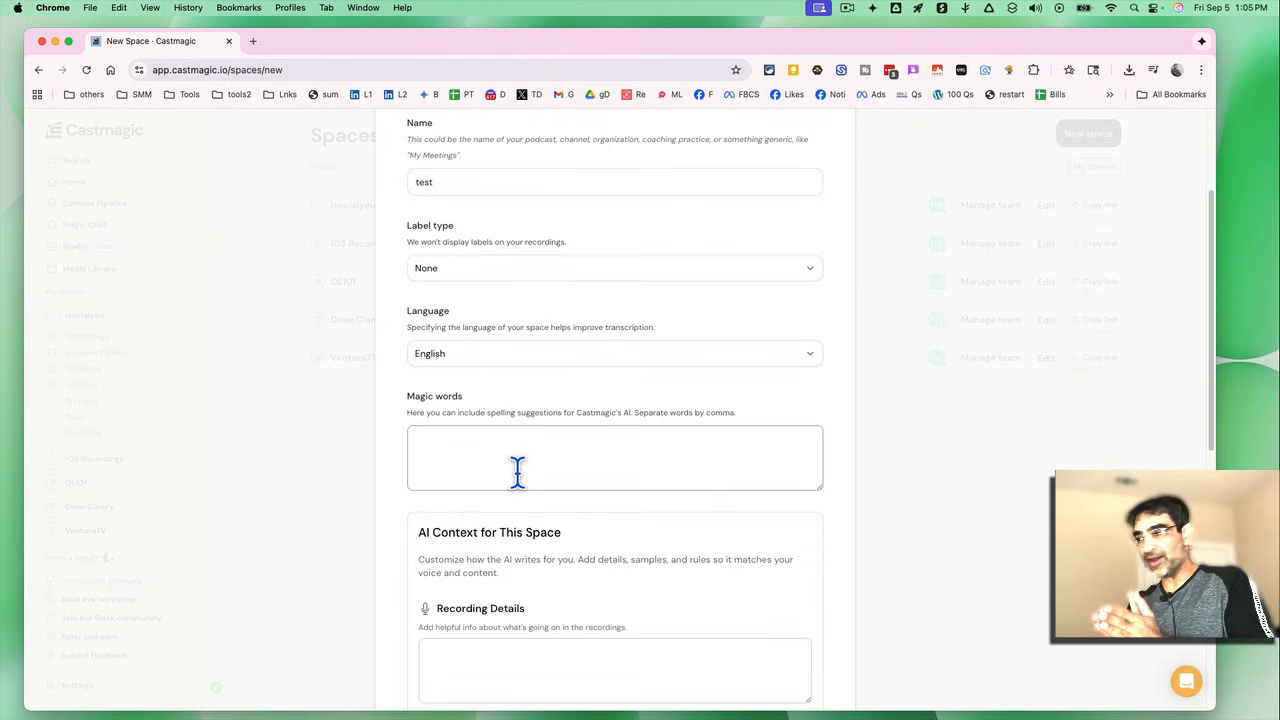
pyautogui.scroll(-3)
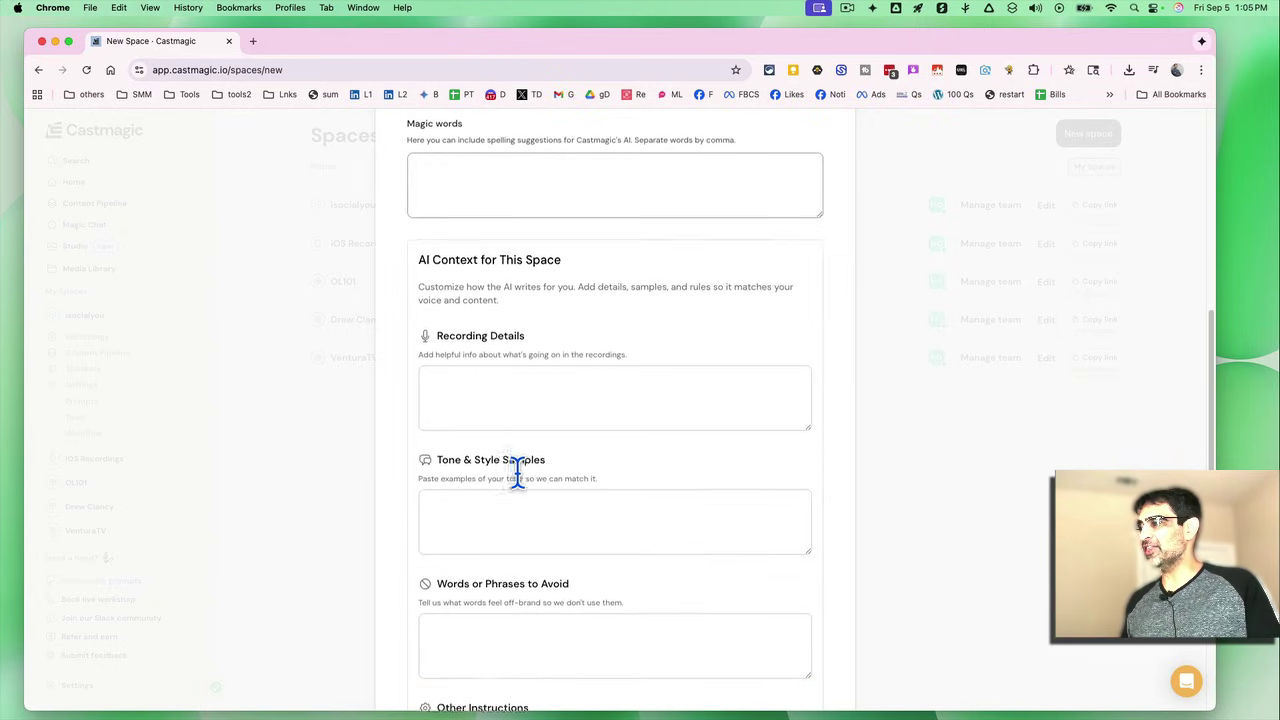
pyautogui.scroll(-3)
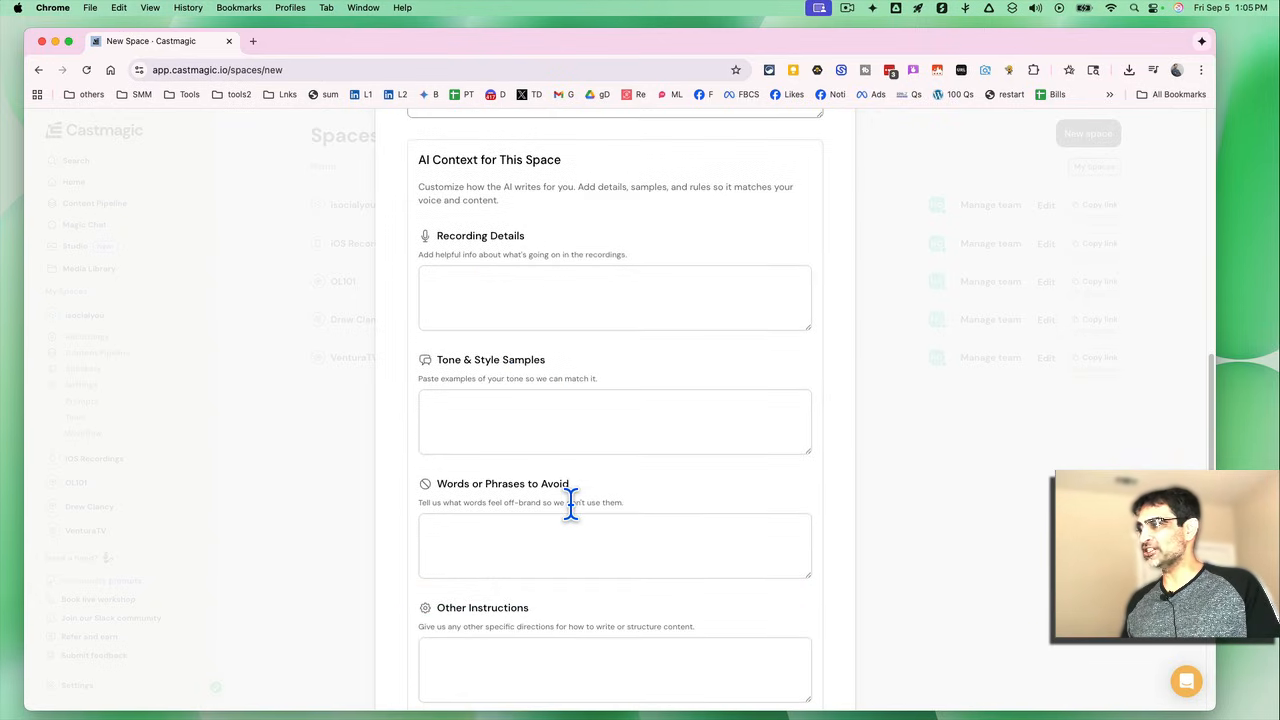
pyautogui.scroll(-3)
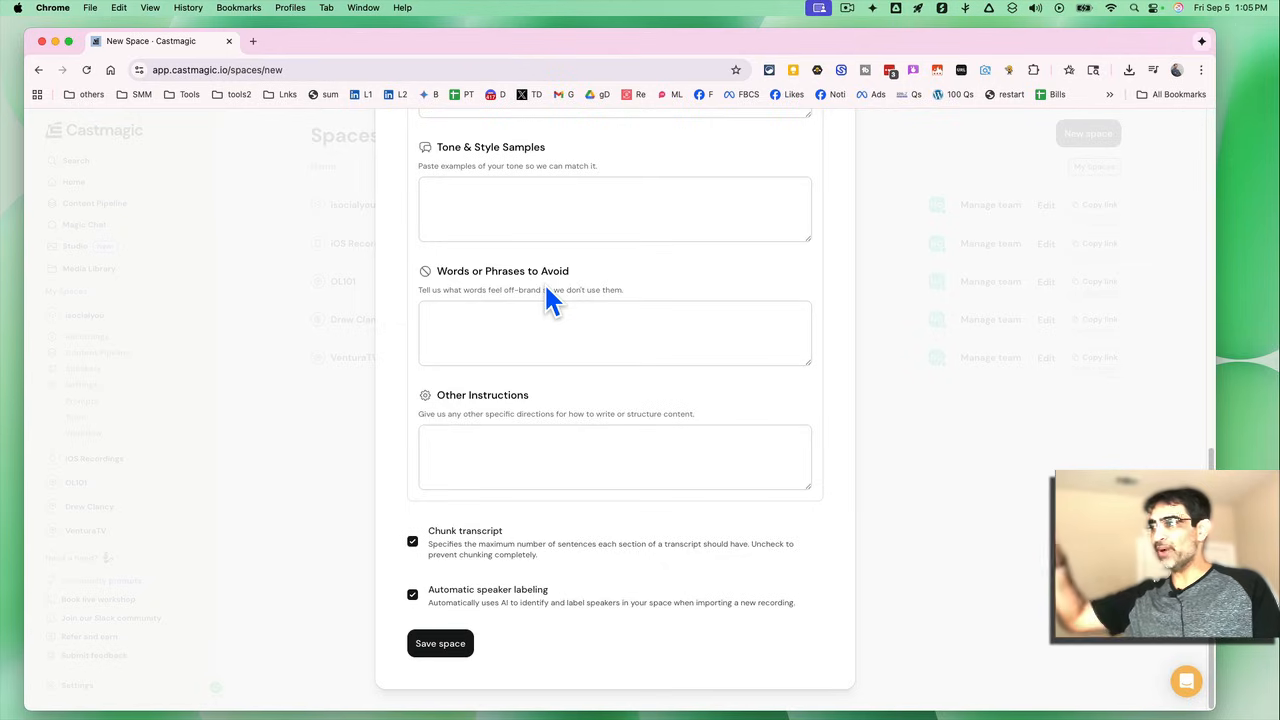
pyautogui.moveTo(600, 612)
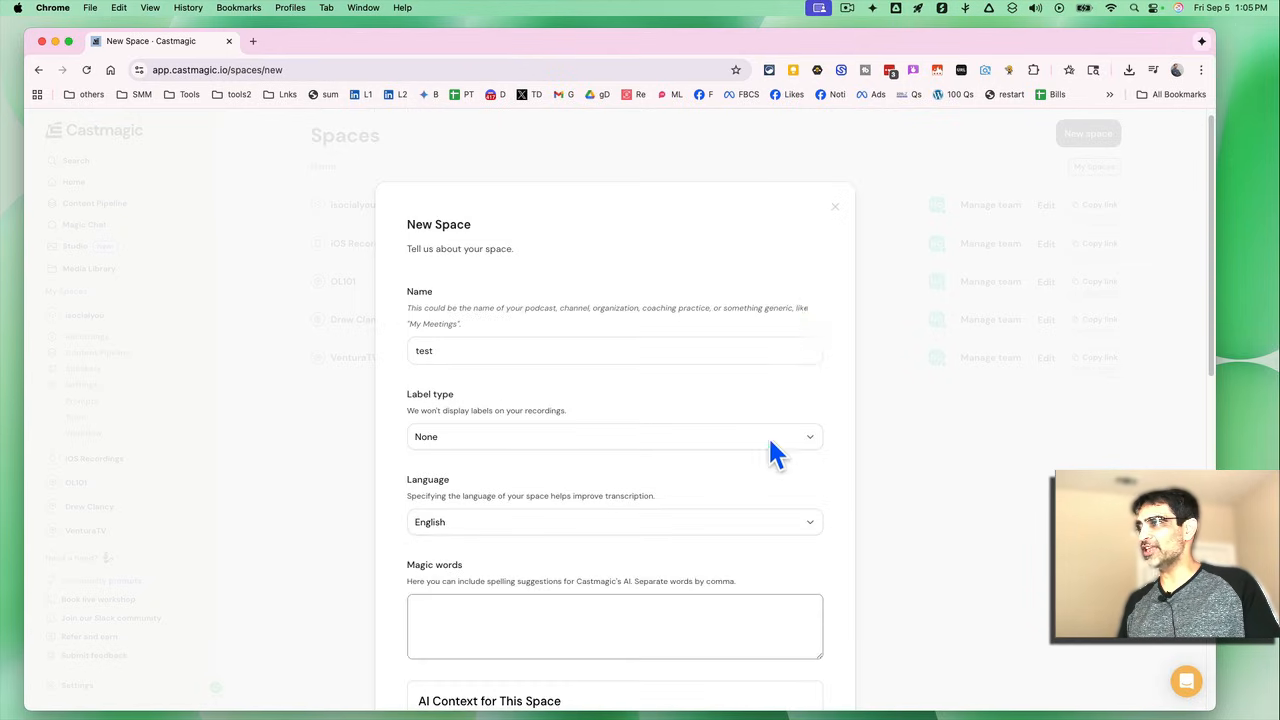
pyautogui.click(835, 207)
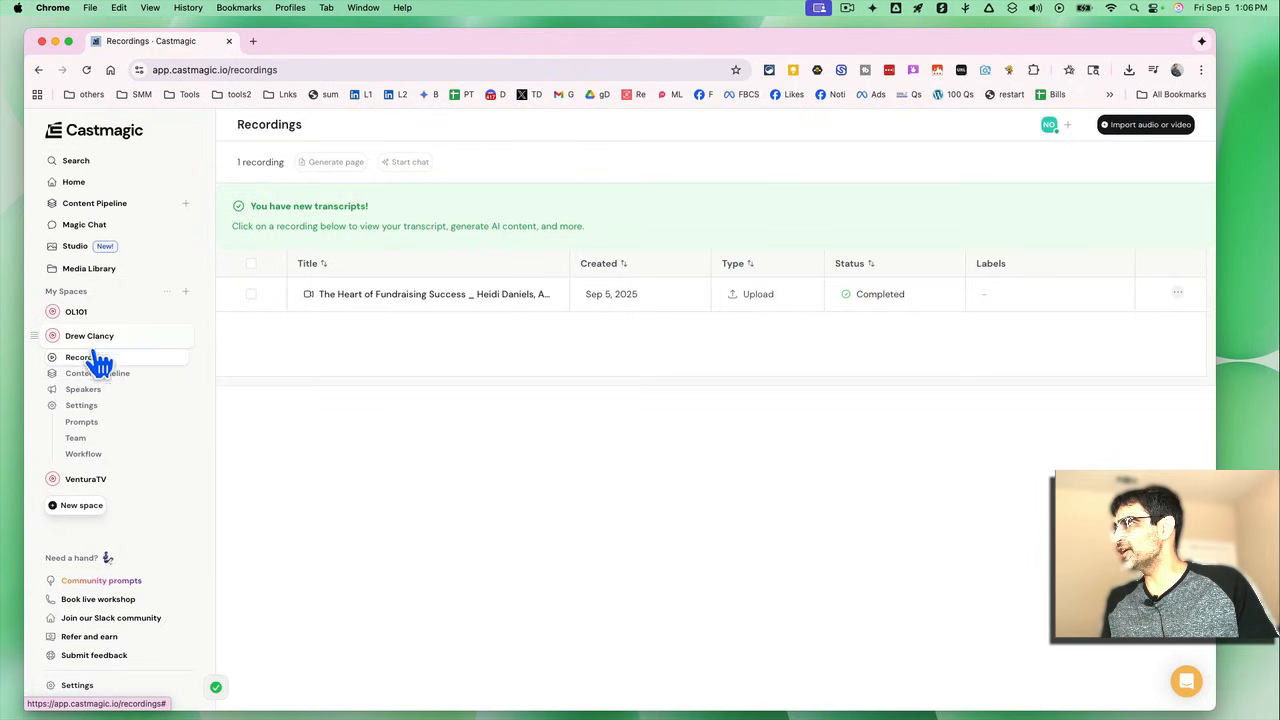
pyautogui.moveTo(350, 272)
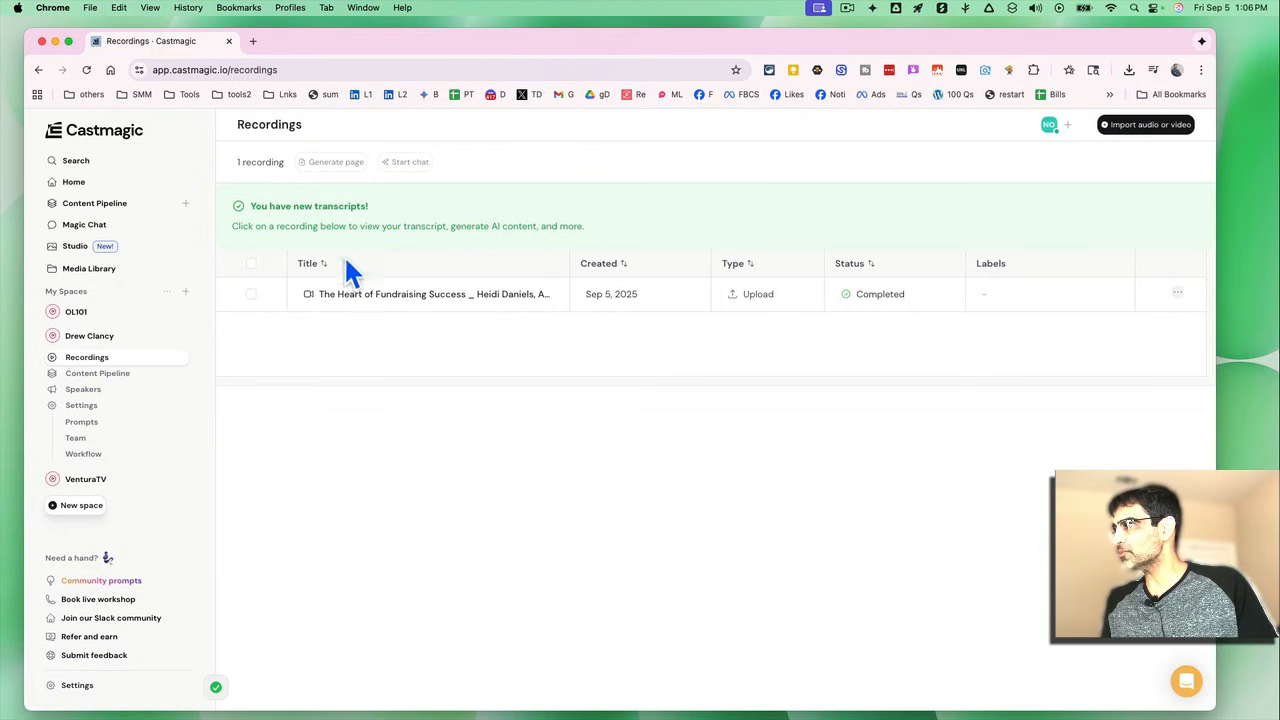
pyautogui.moveTo(1130, 124)
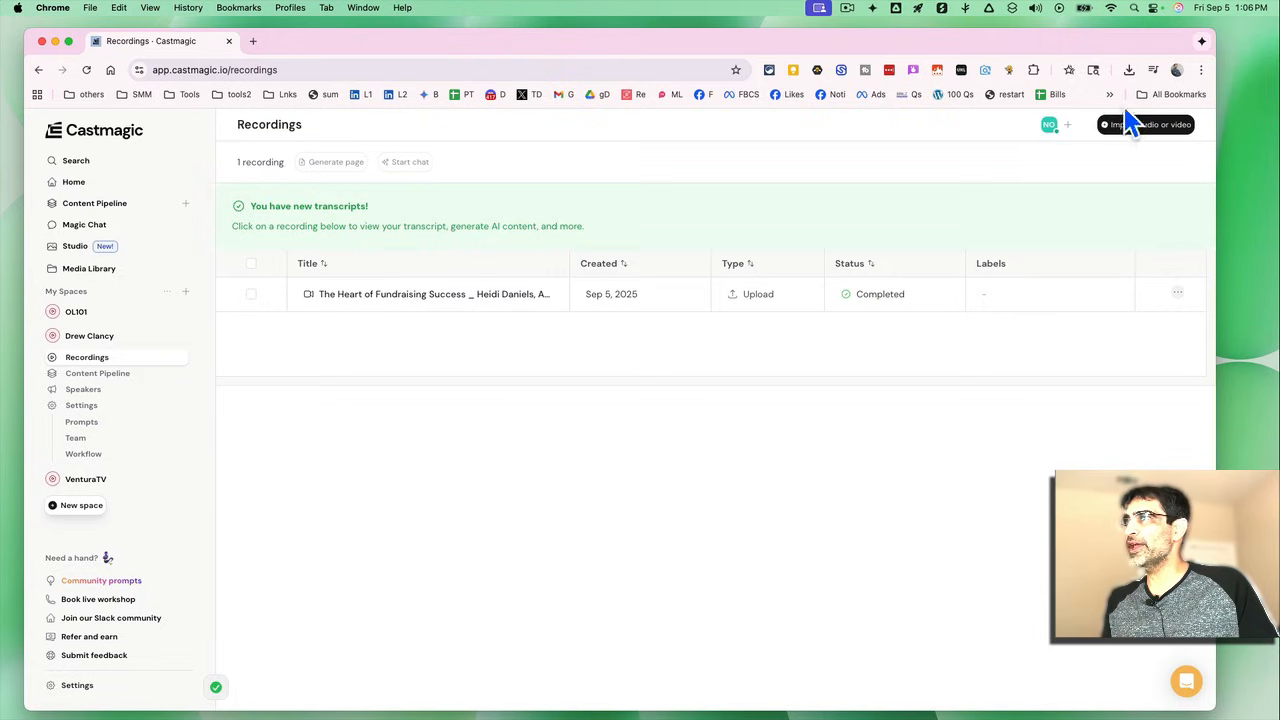
pyautogui.click(1145, 124)
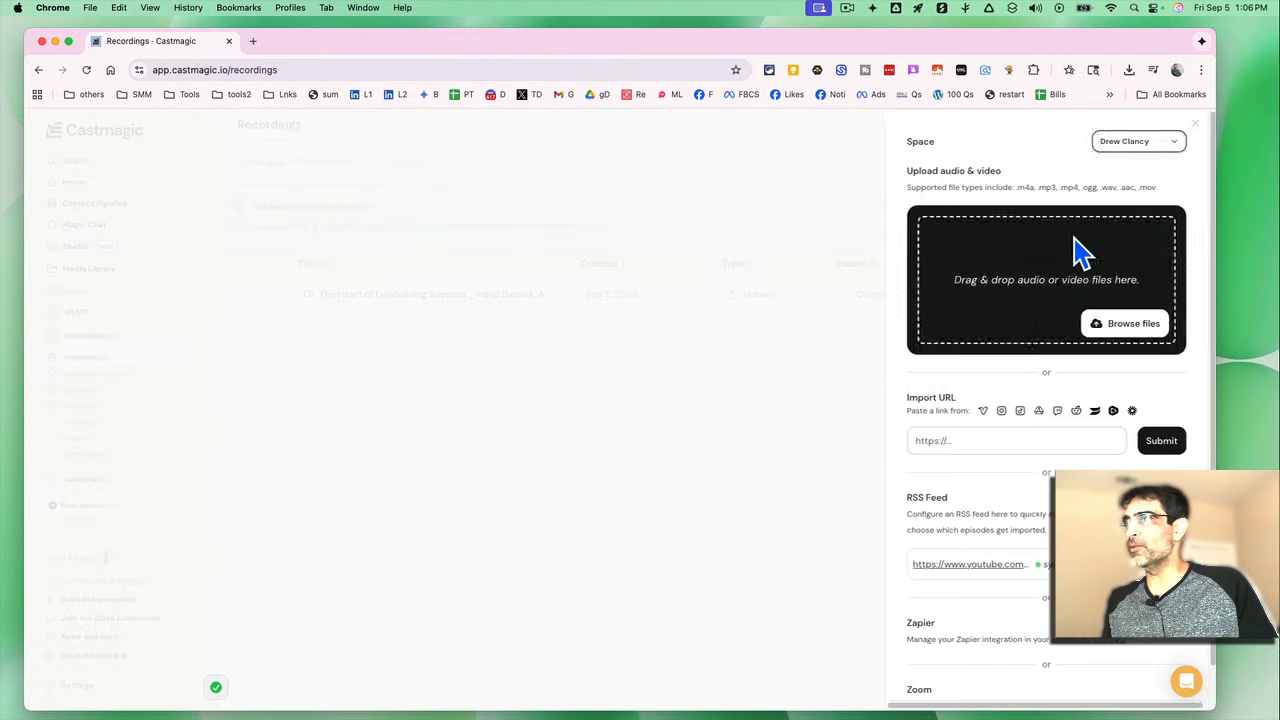
pyautogui.moveTo(1015, 478)
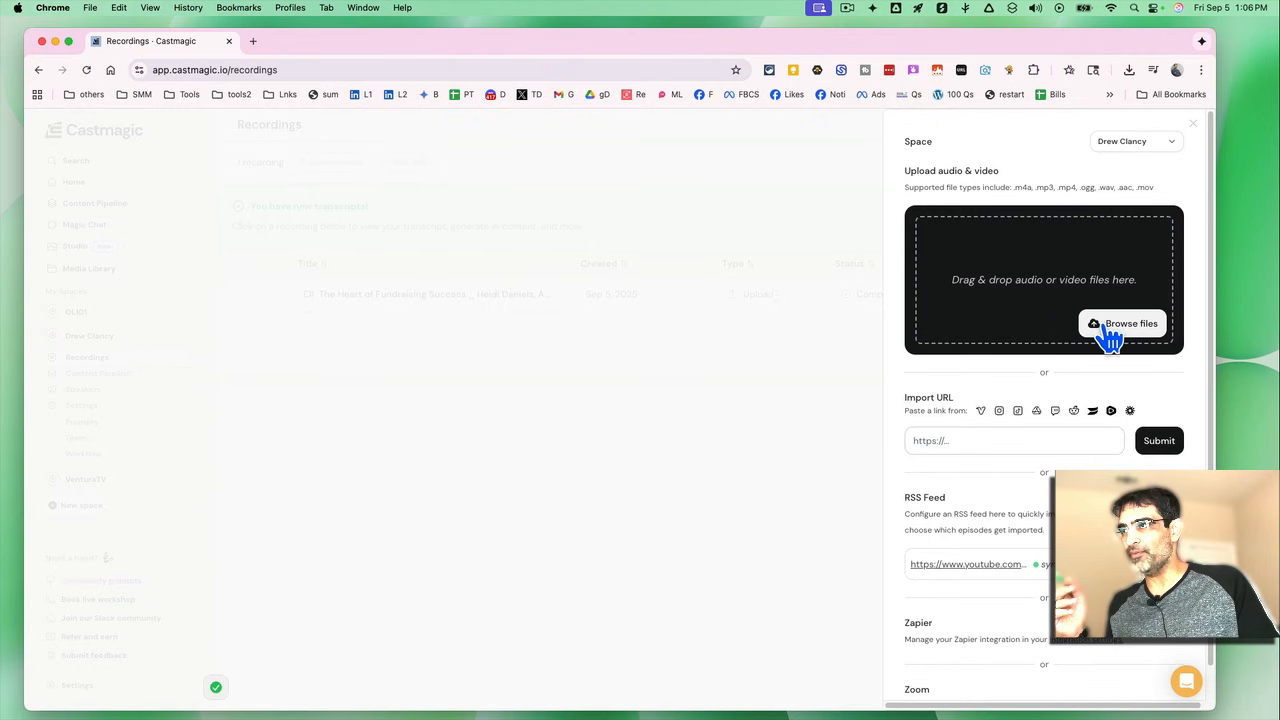
pyautogui.click(1122, 323)
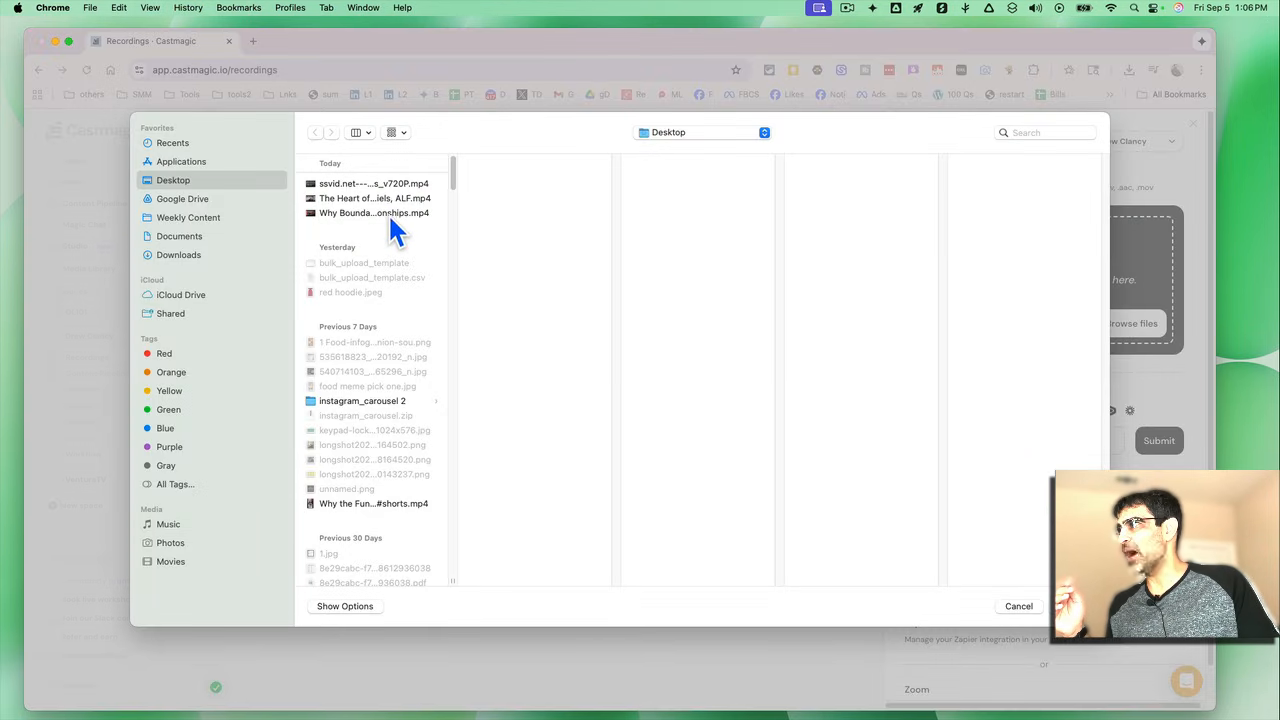
pyautogui.click(374, 198)
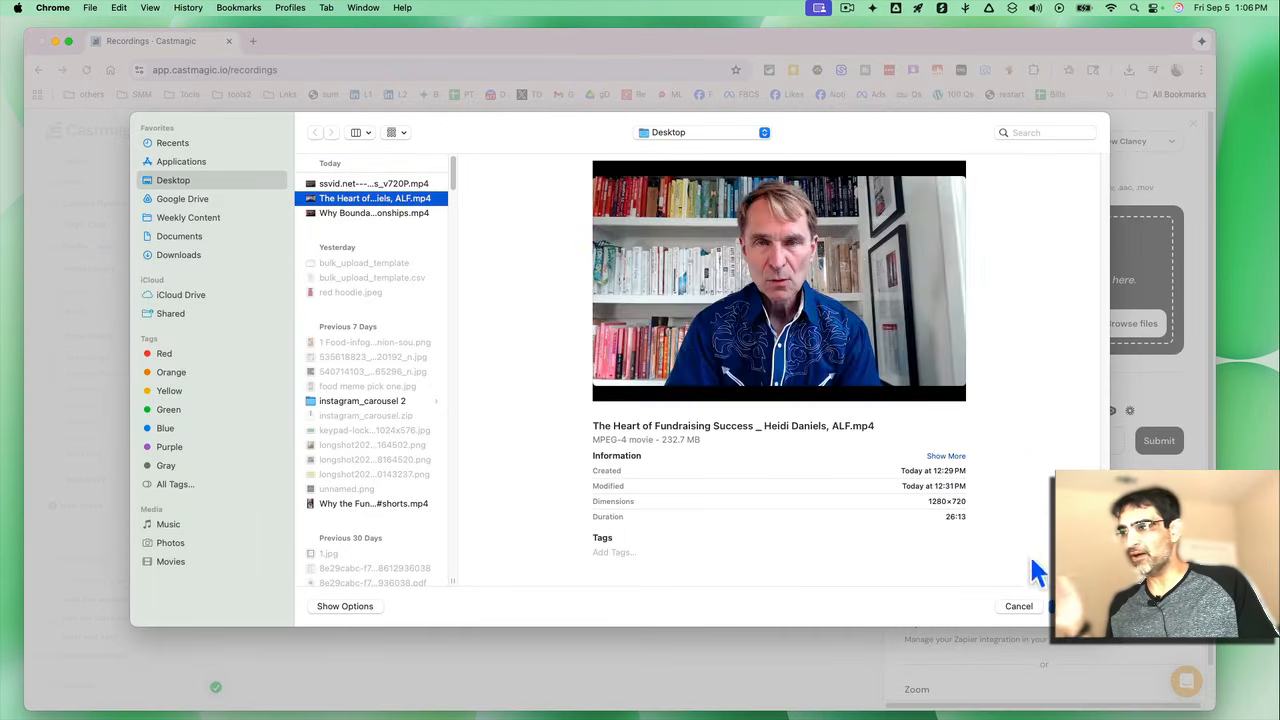
pyautogui.click(1018, 606)
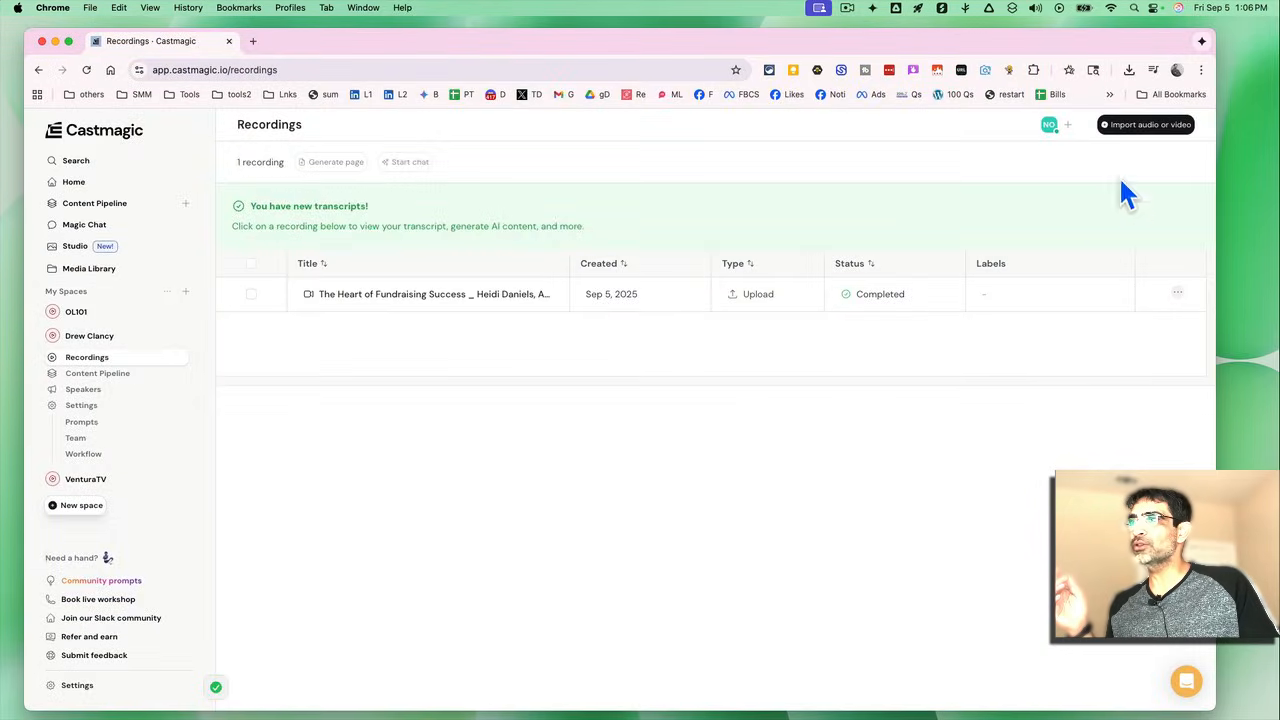
pyautogui.click(1145, 124)
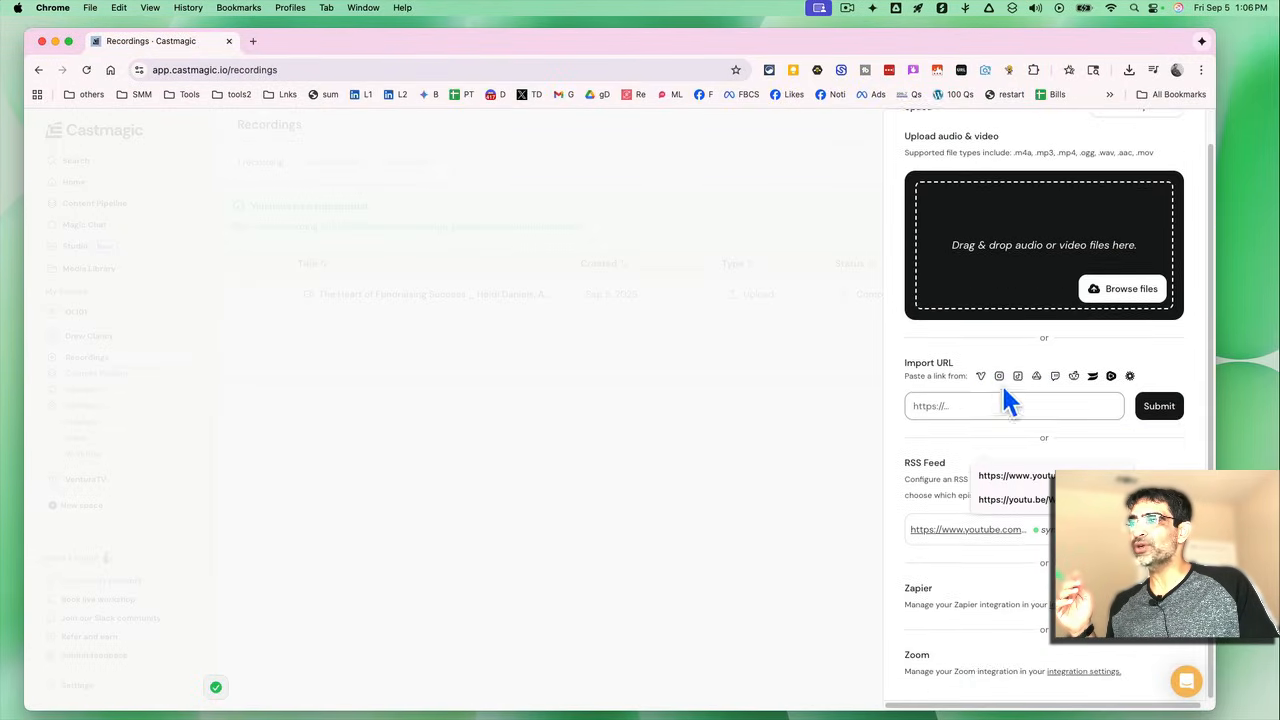
pyautogui.moveTo(995, 400)
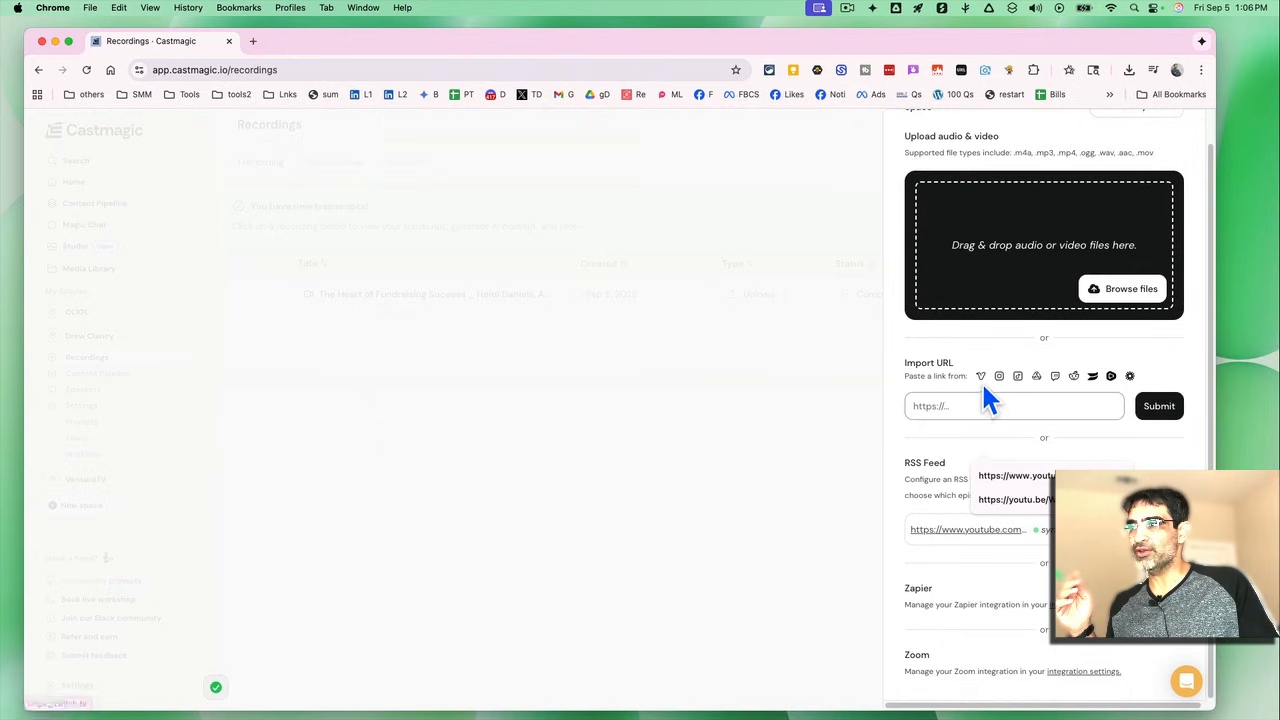
pyautogui.moveTo(998, 376)
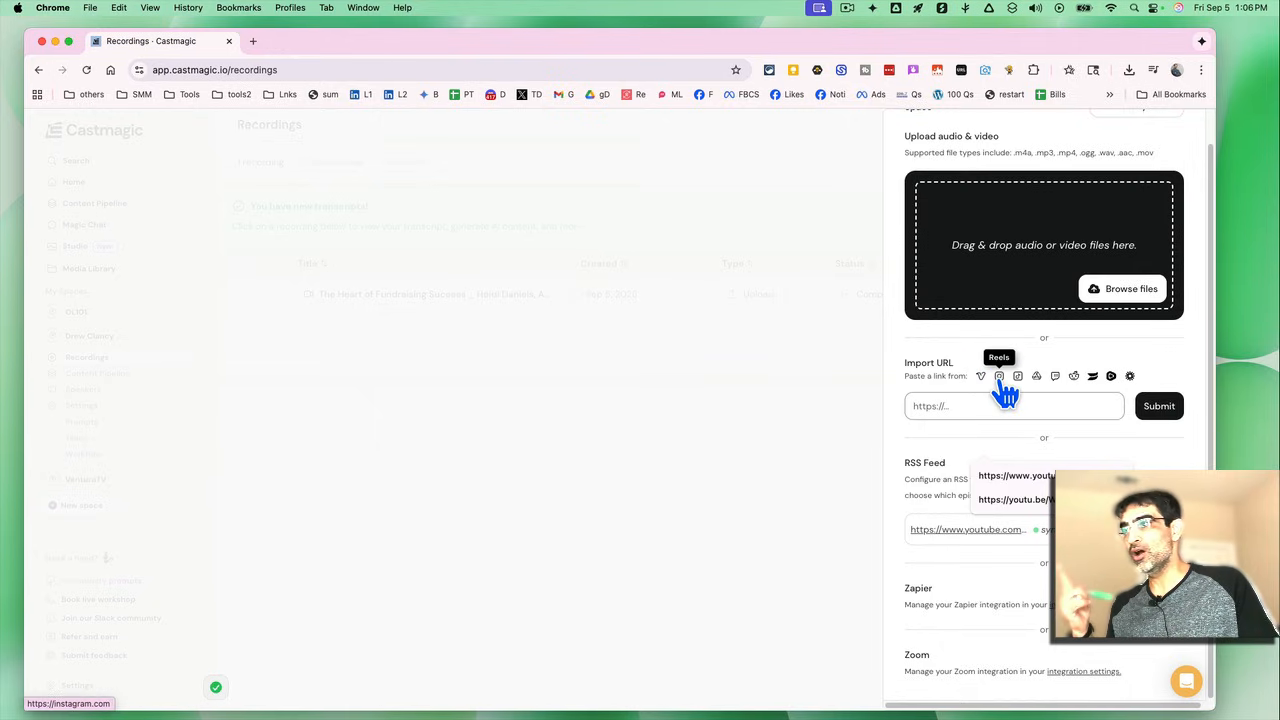
pyautogui.moveTo(1016, 386)
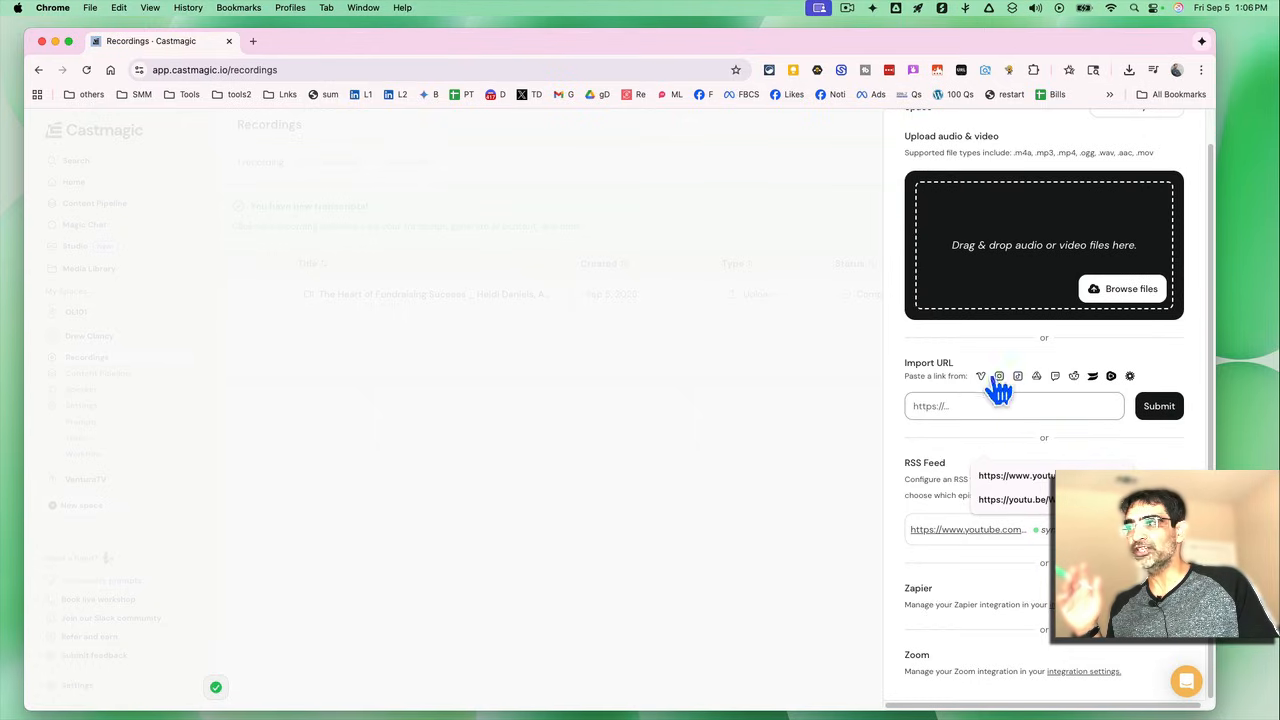
pyautogui.moveTo(935, 555)
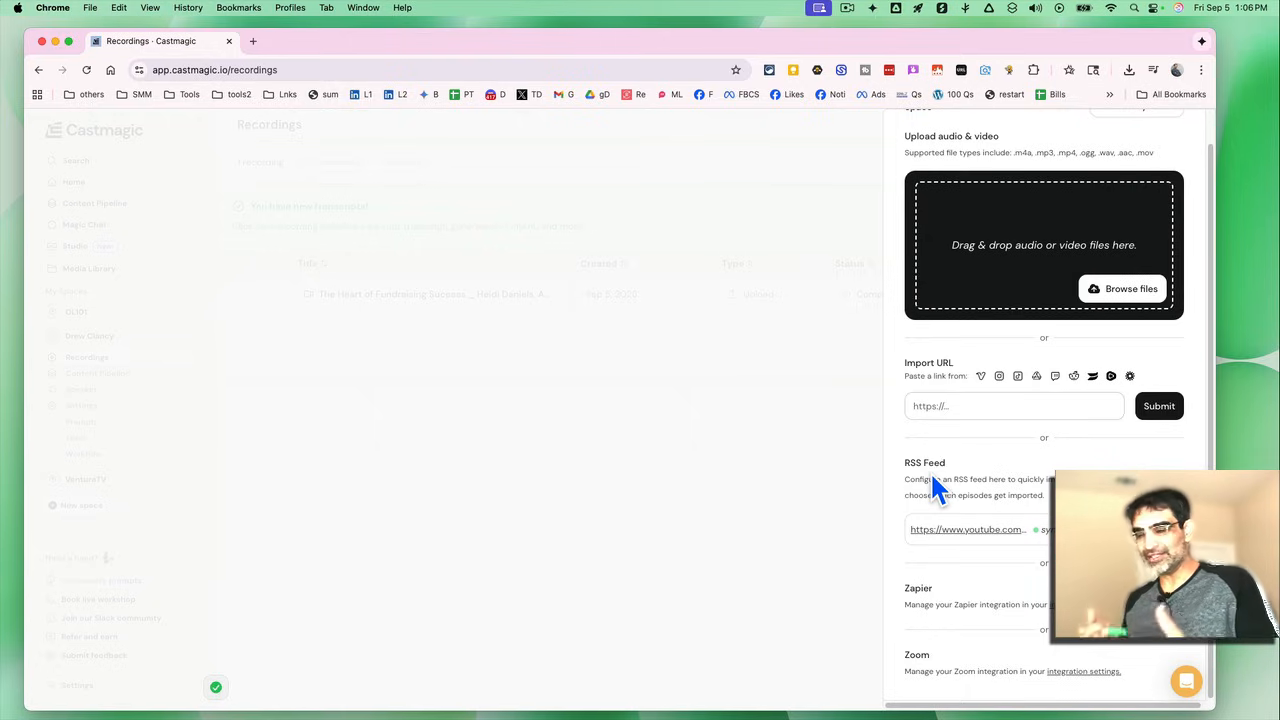
pyautogui.moveTo(990, 520)
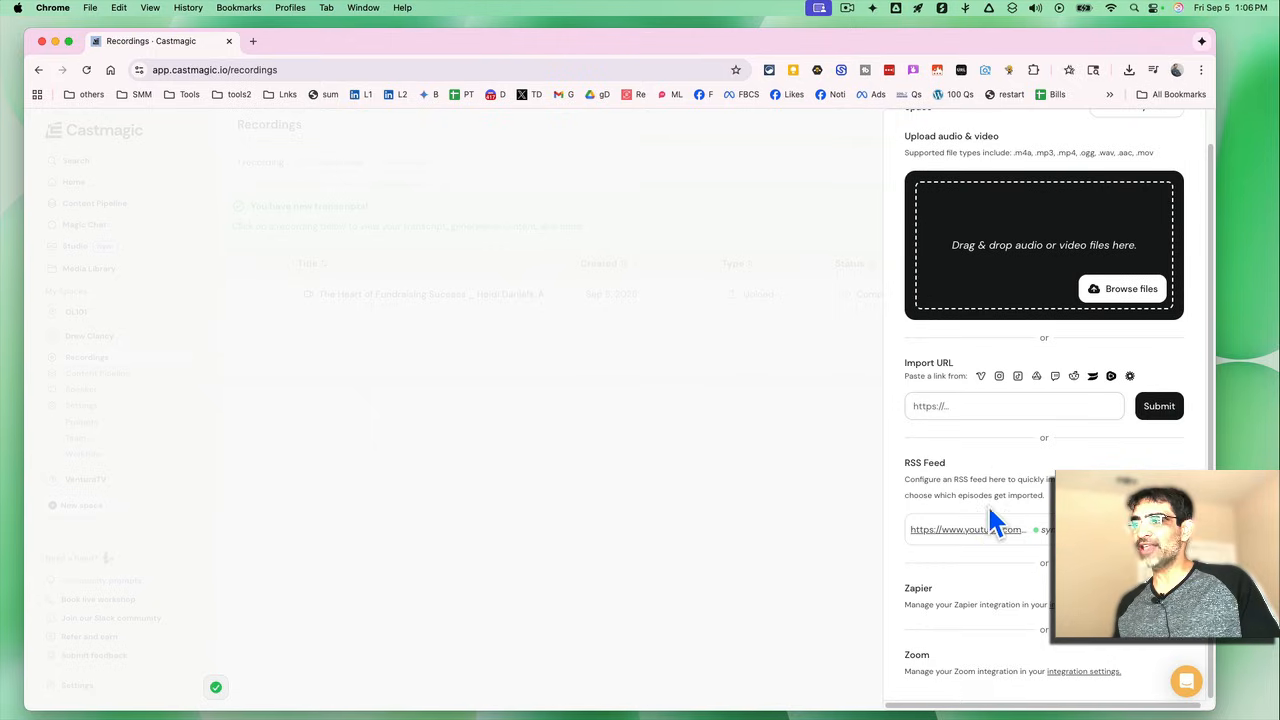
pyautogui.moveTo(1030, 545)
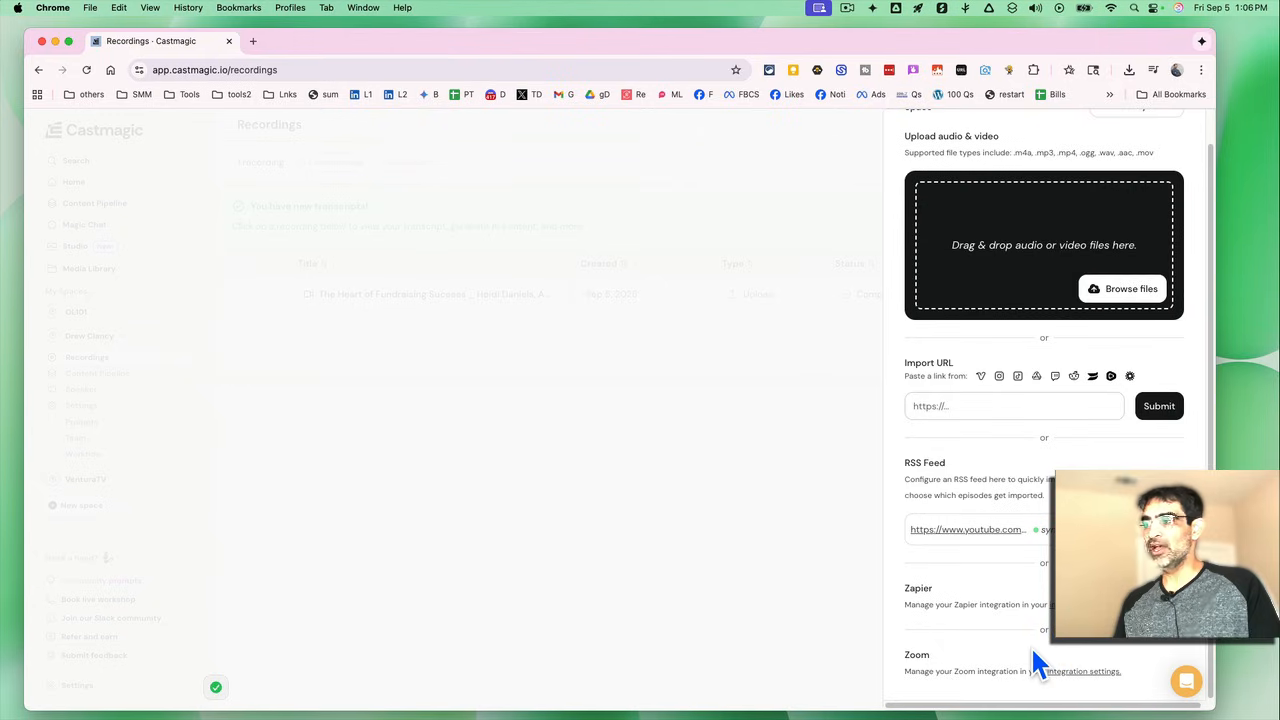
pyautogui.moveTo(865, 583)
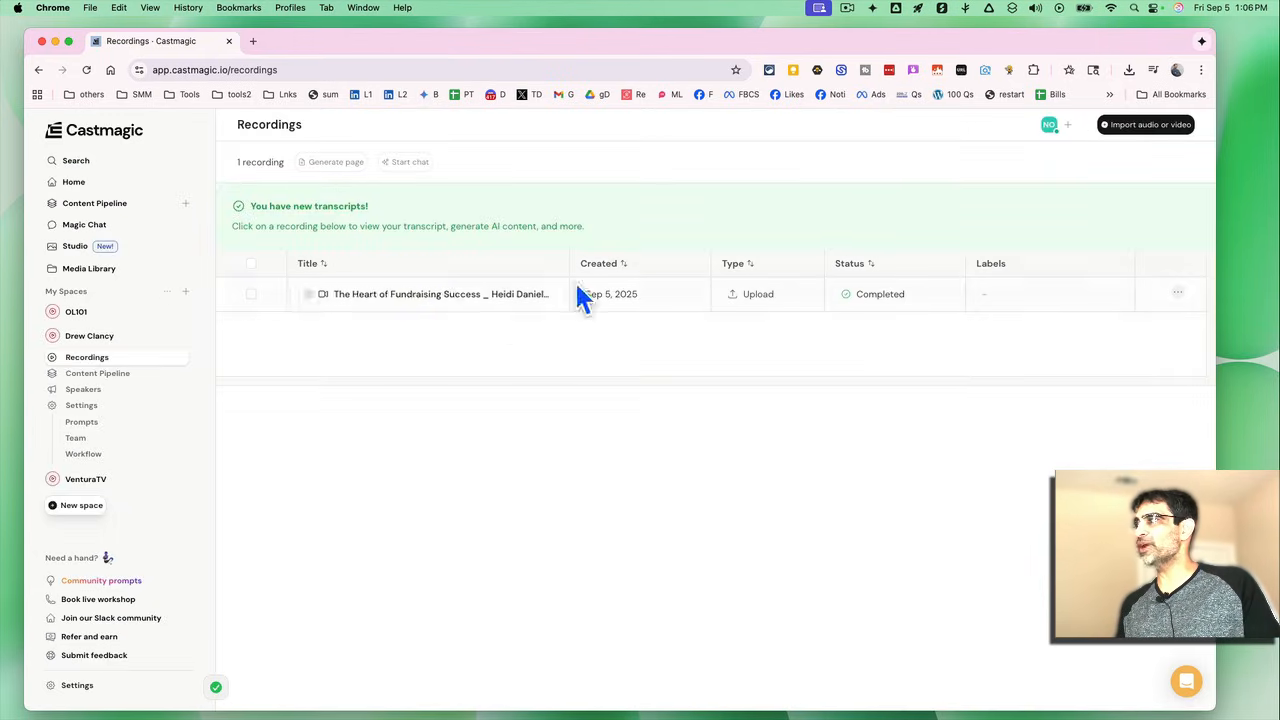
pyautogui.moveTo(420, 320)
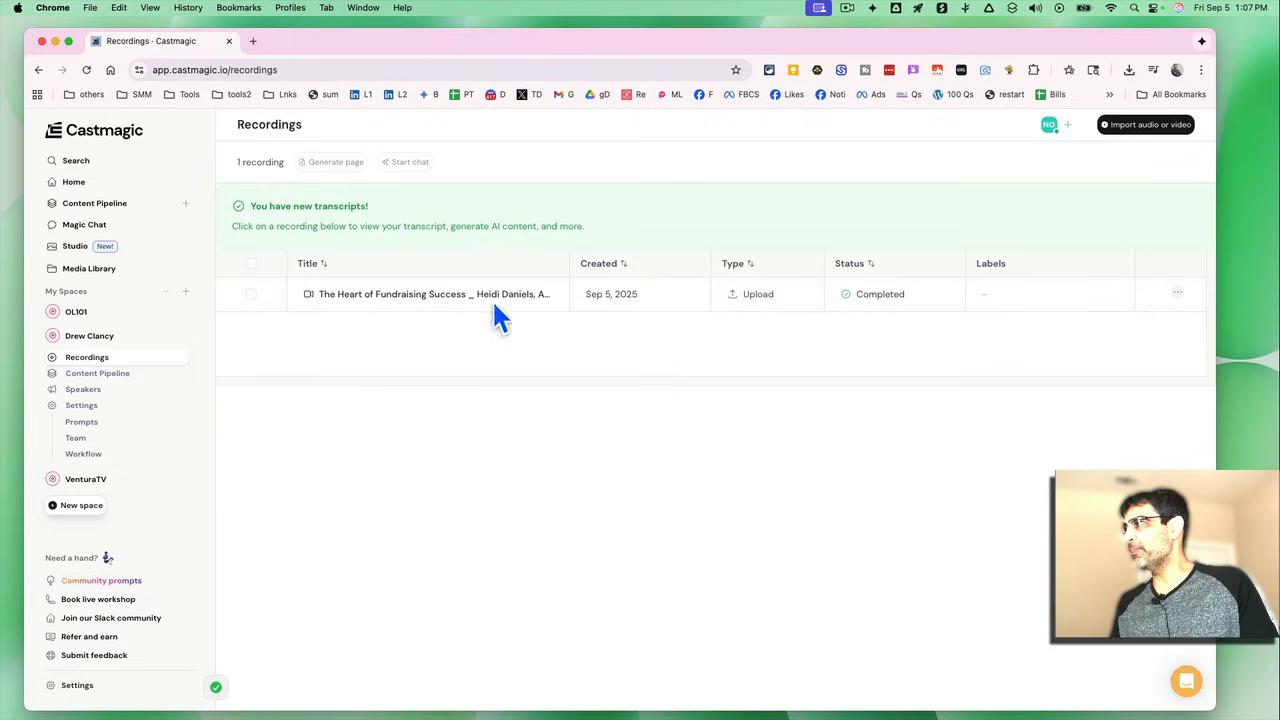
pyautogui.moveTo(407, 300)
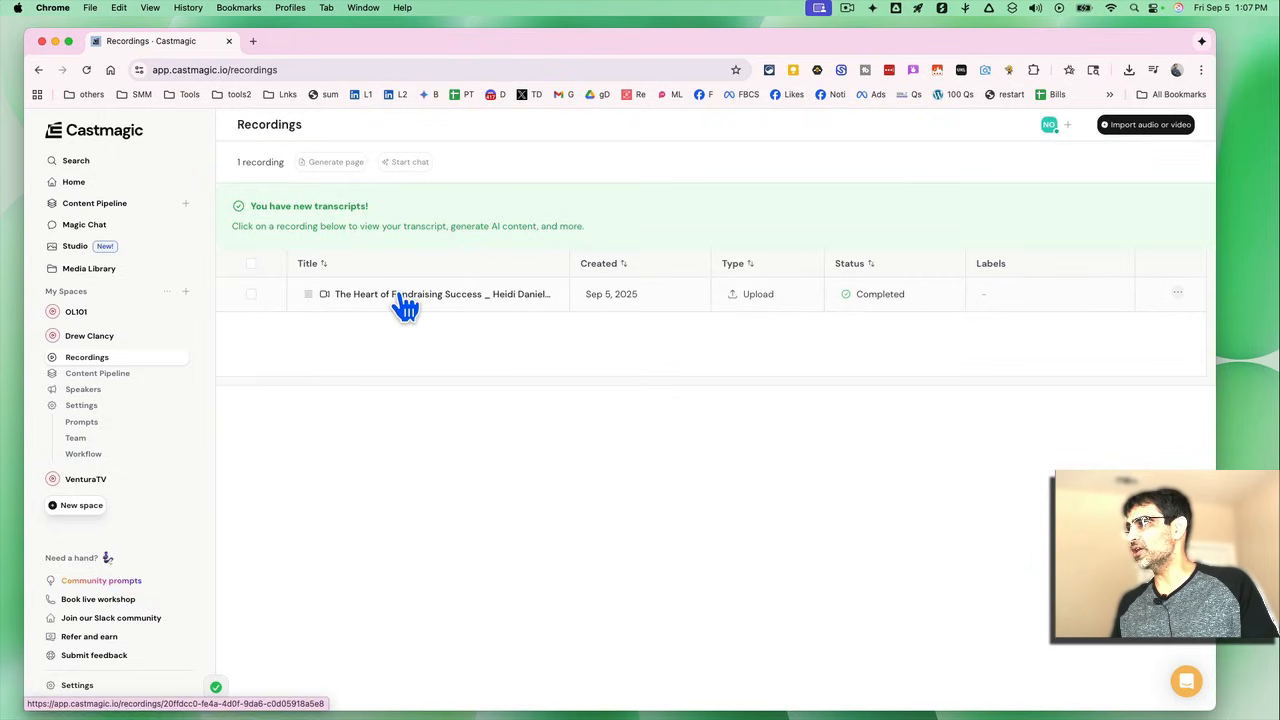
pyautogui.click(407, 293)
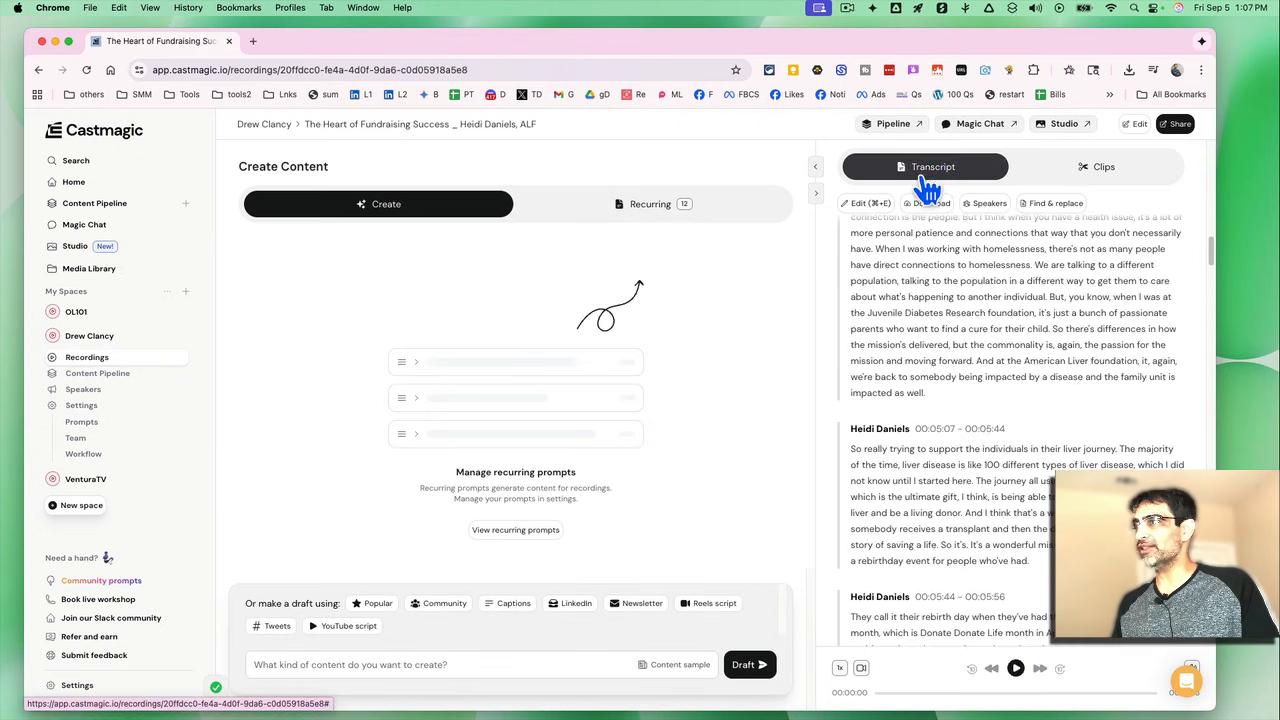
pyautogui.scroll(-3)
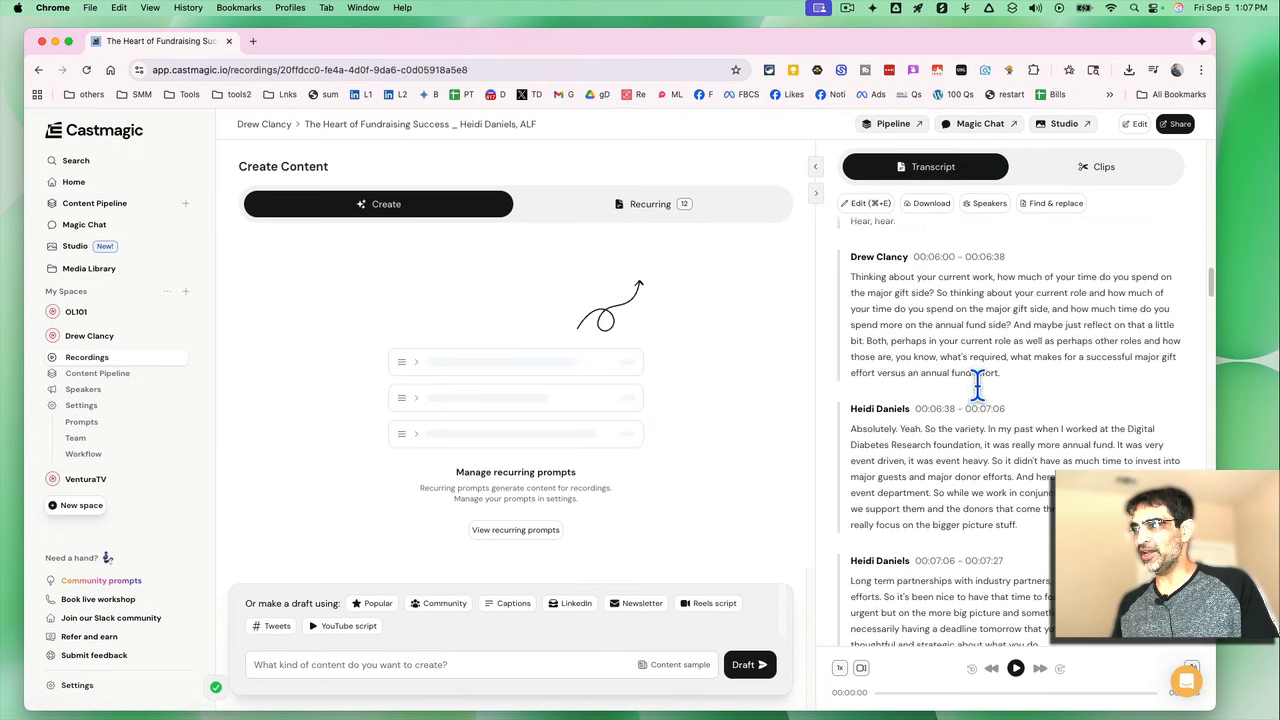
pyautogui.scroll(3)
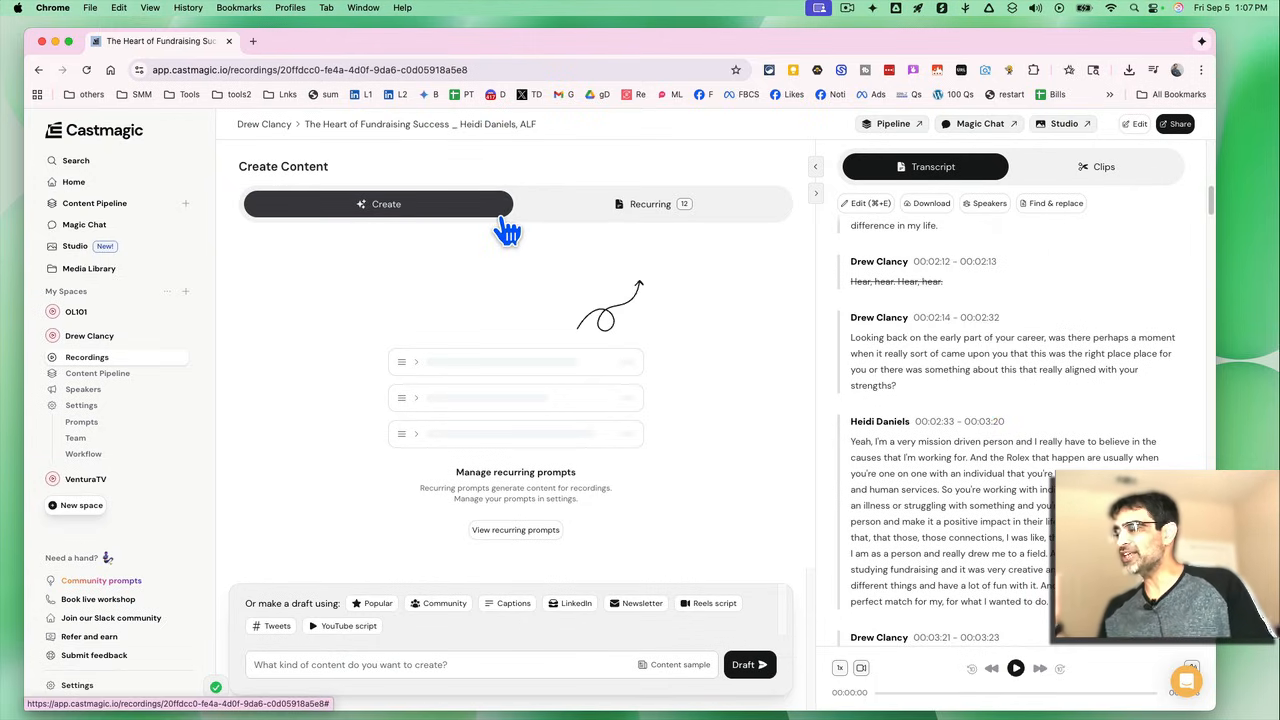
pyautogui.moveTo(550, 305)
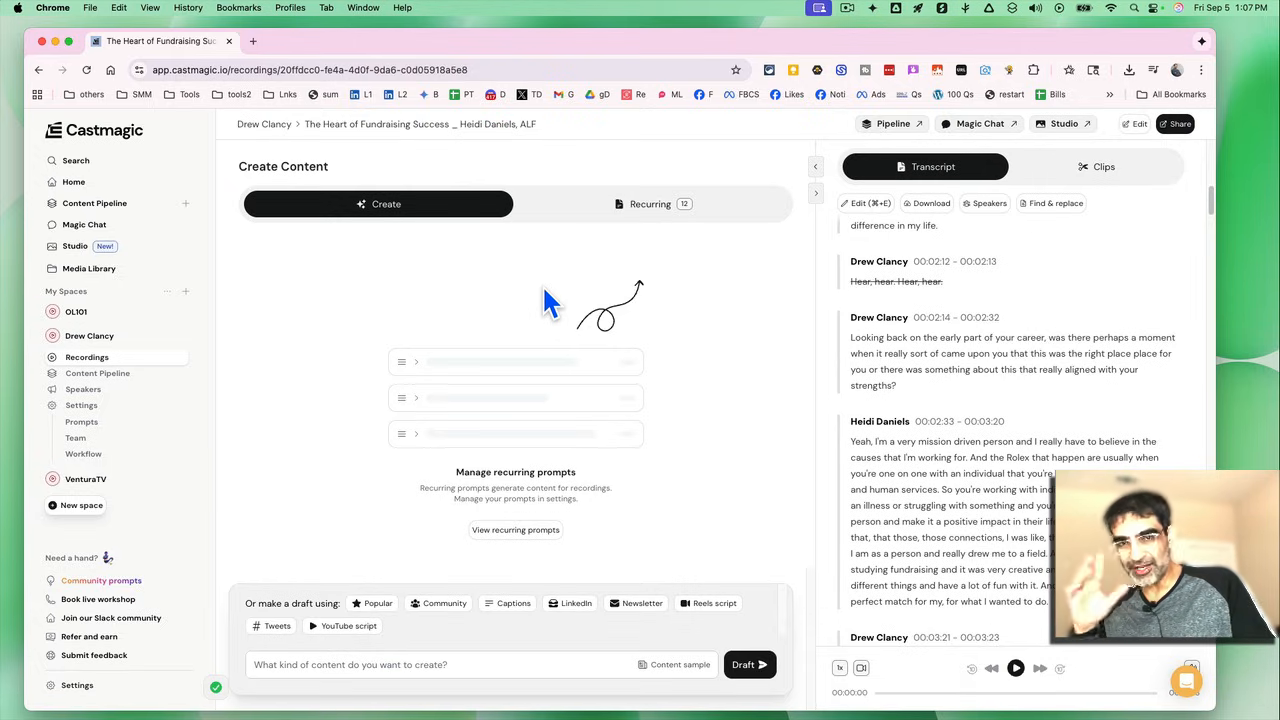
pyautogui.moveTo(643, 210)
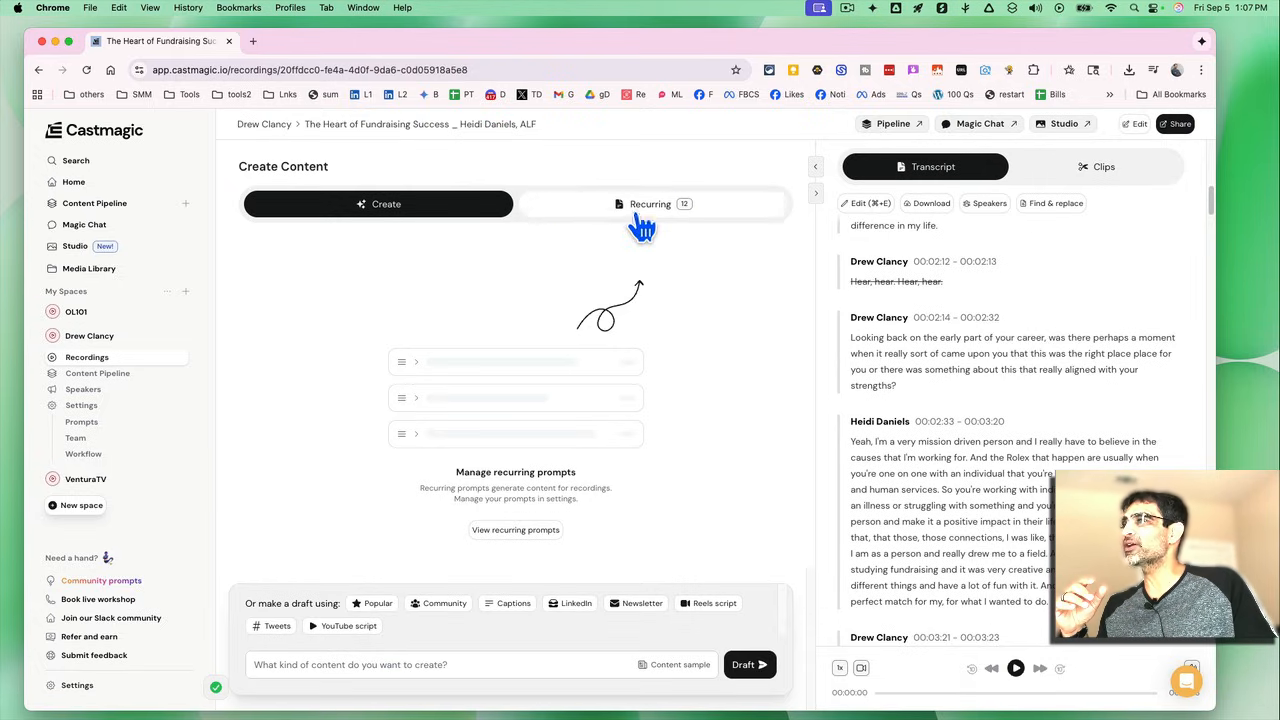
# Step: Review the Recurring outputs: titles, YouTube keywords, description, email, key topics and social carousel
pyautogui.click(650, 203)
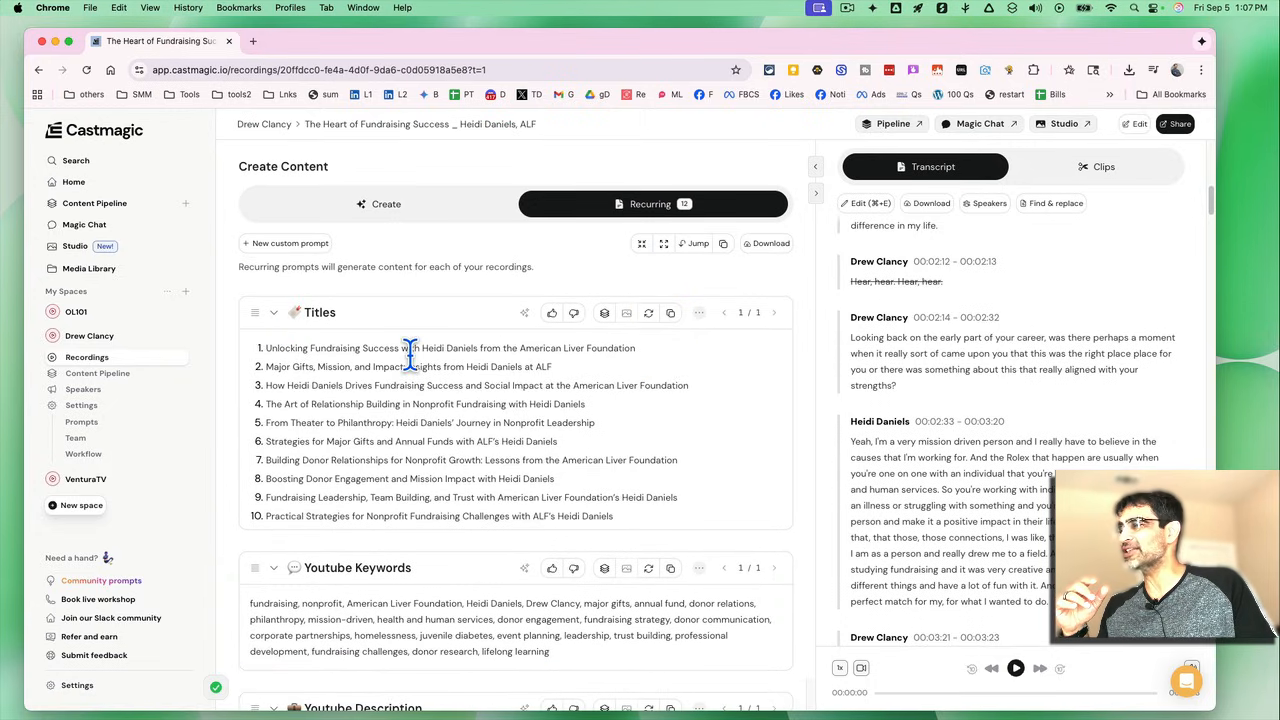
pyautogui.scroll(-3)
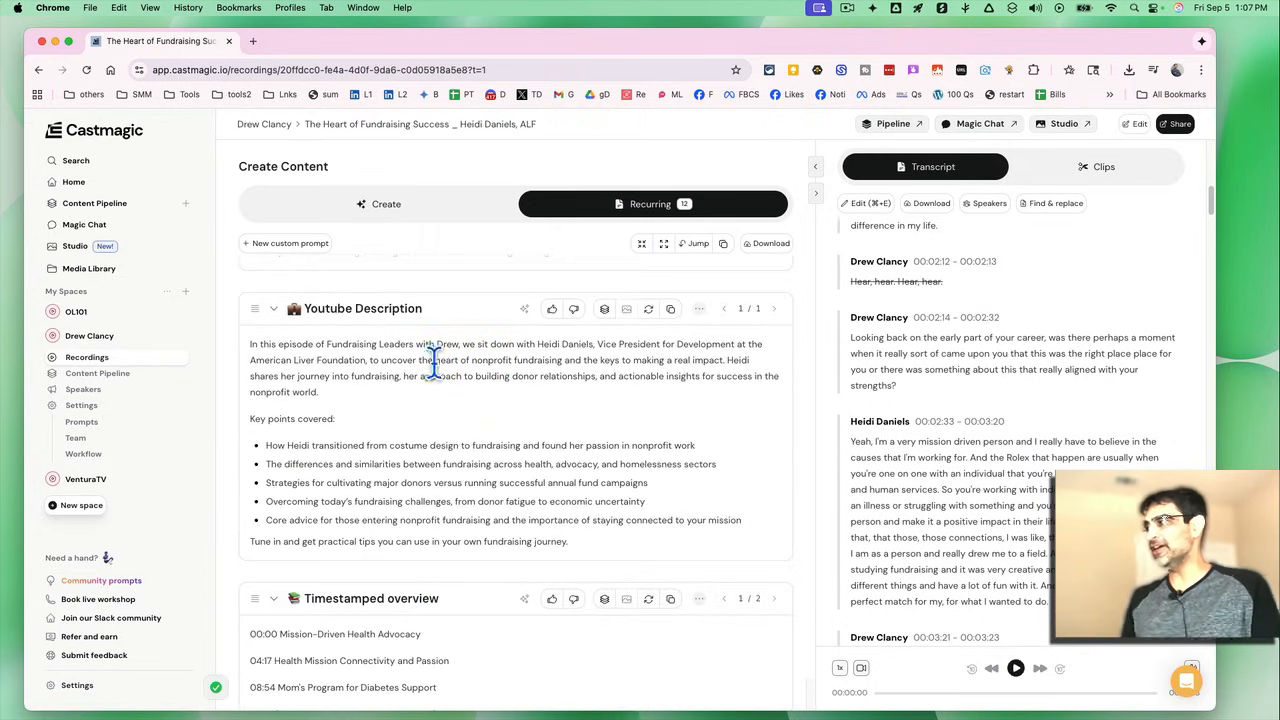
pyautogui.click(651, 204)
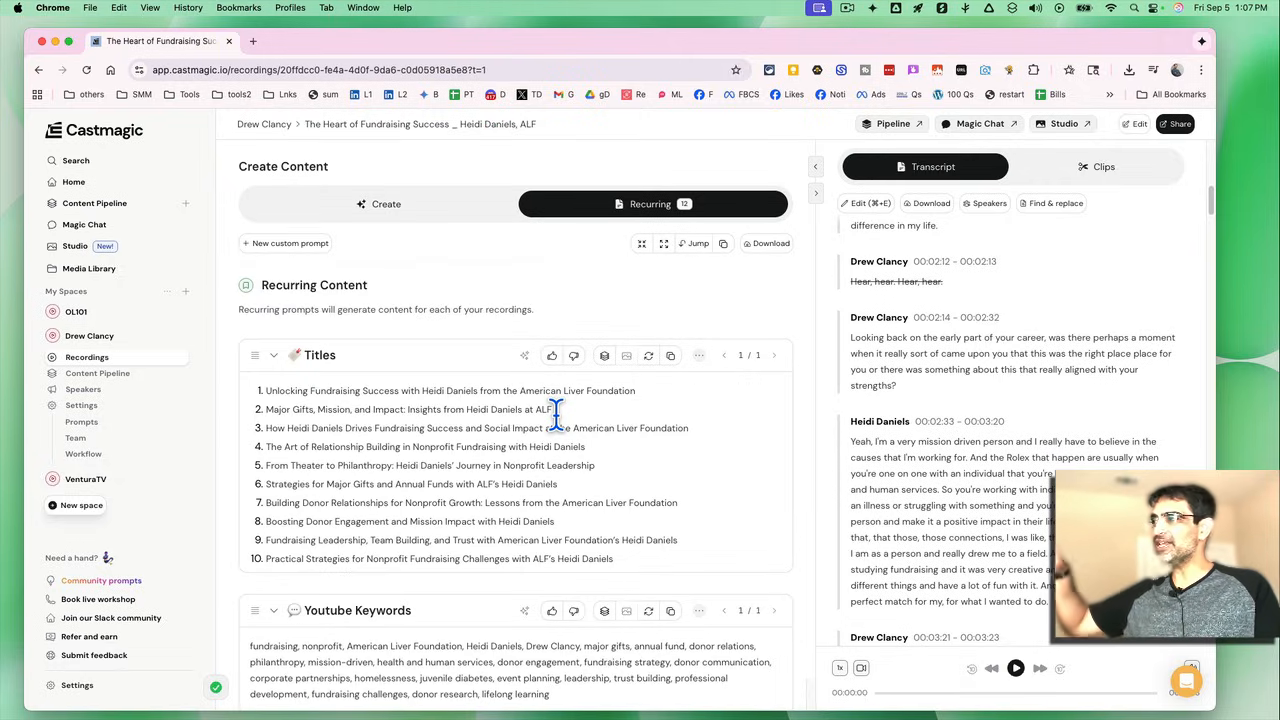
pyautogui.moveTo(506, 390)
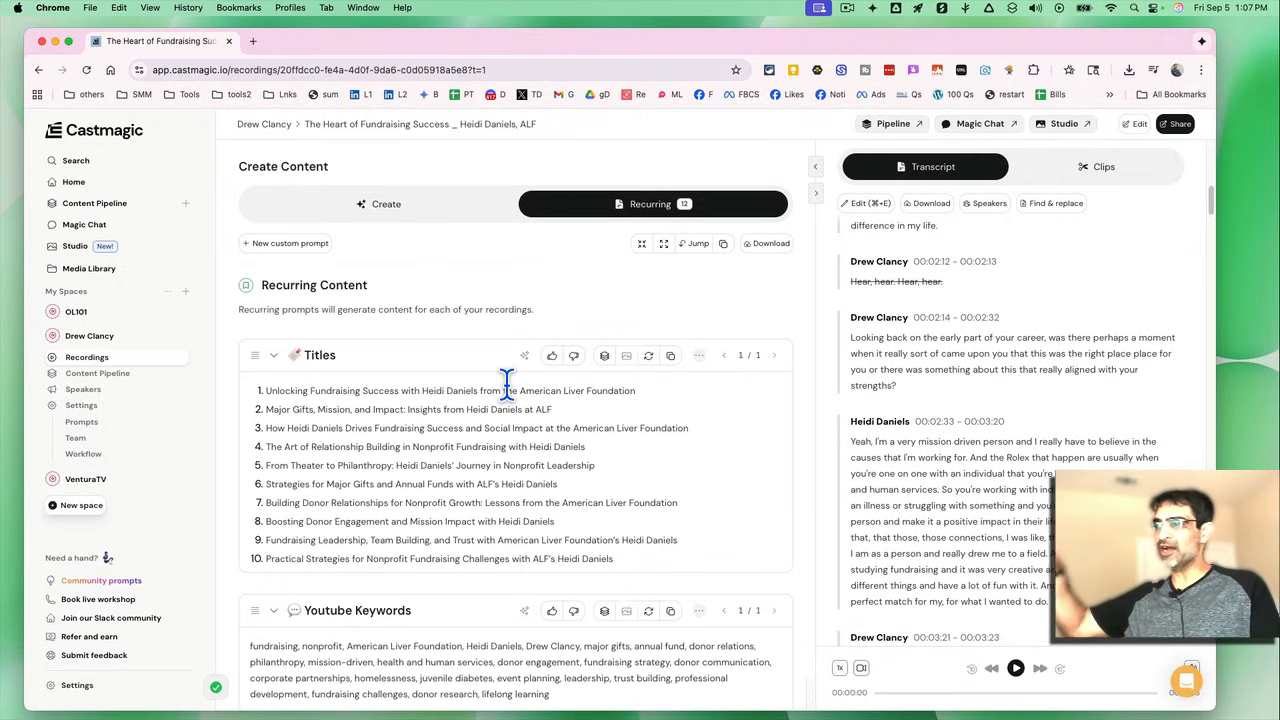
pyautogui.moveTo(648, 356)
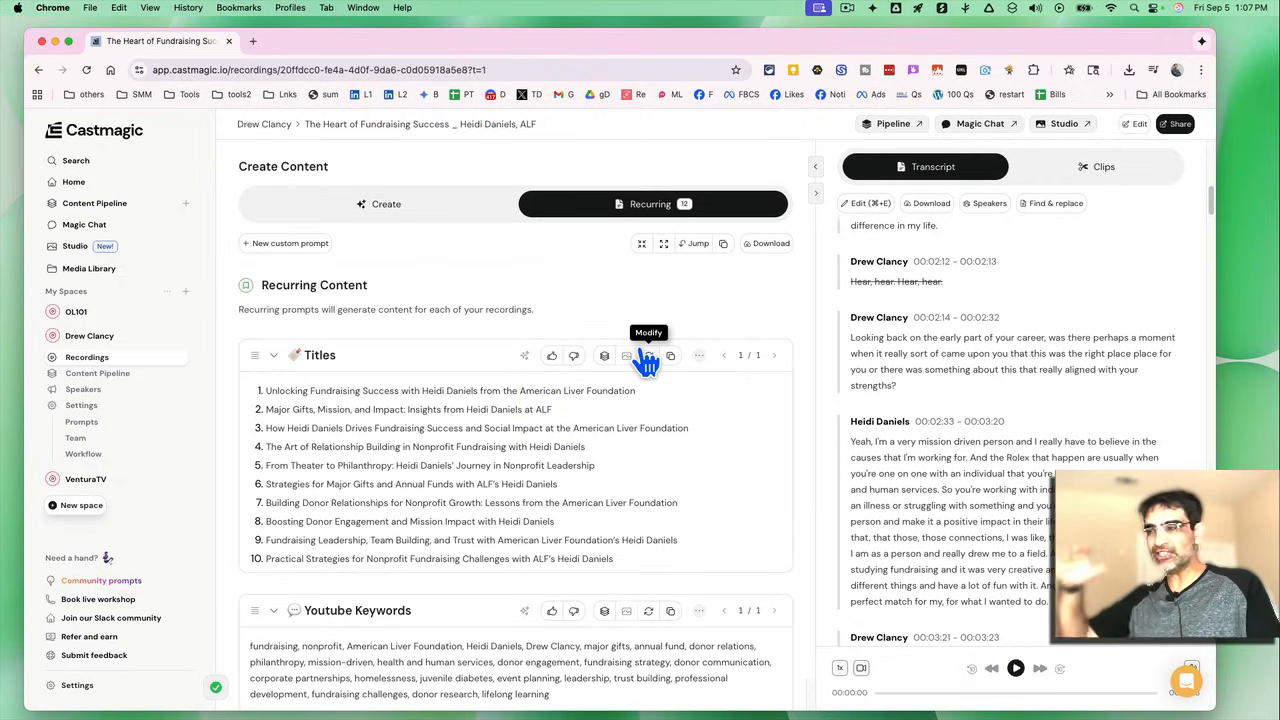
pyautogui.moveTo(565, 300)
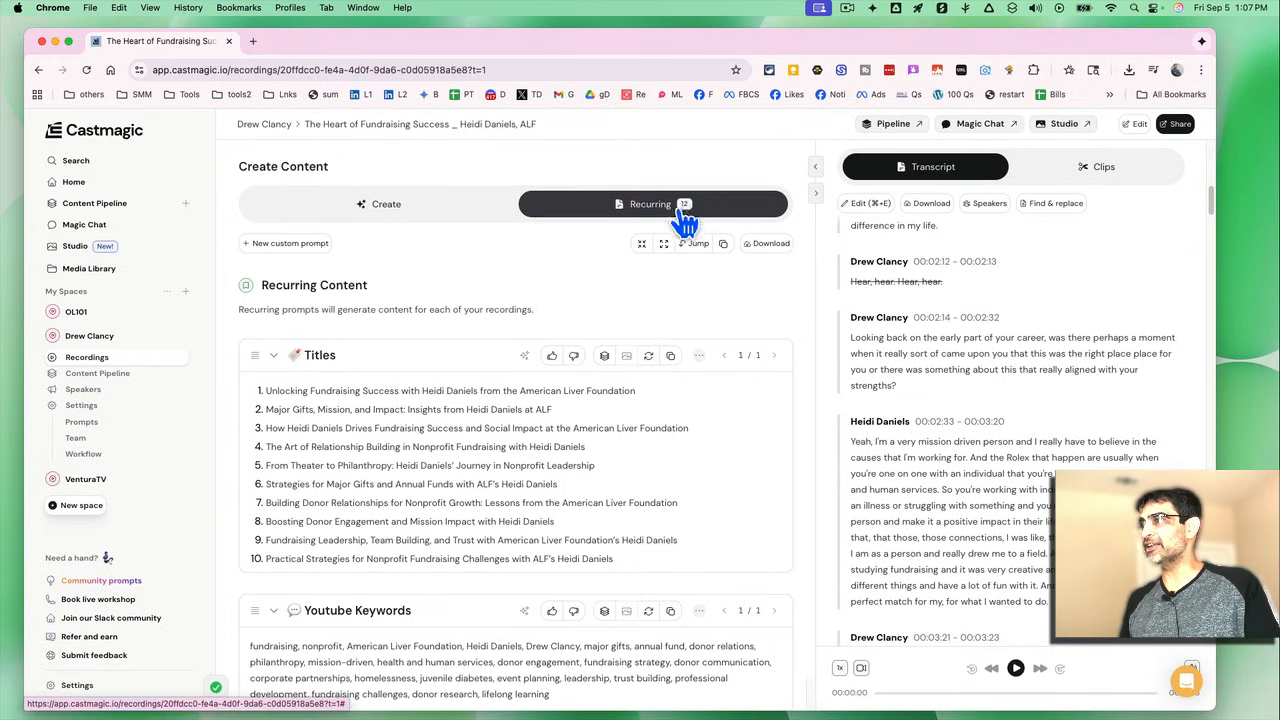
pyautogui.moveTo(595, 318)
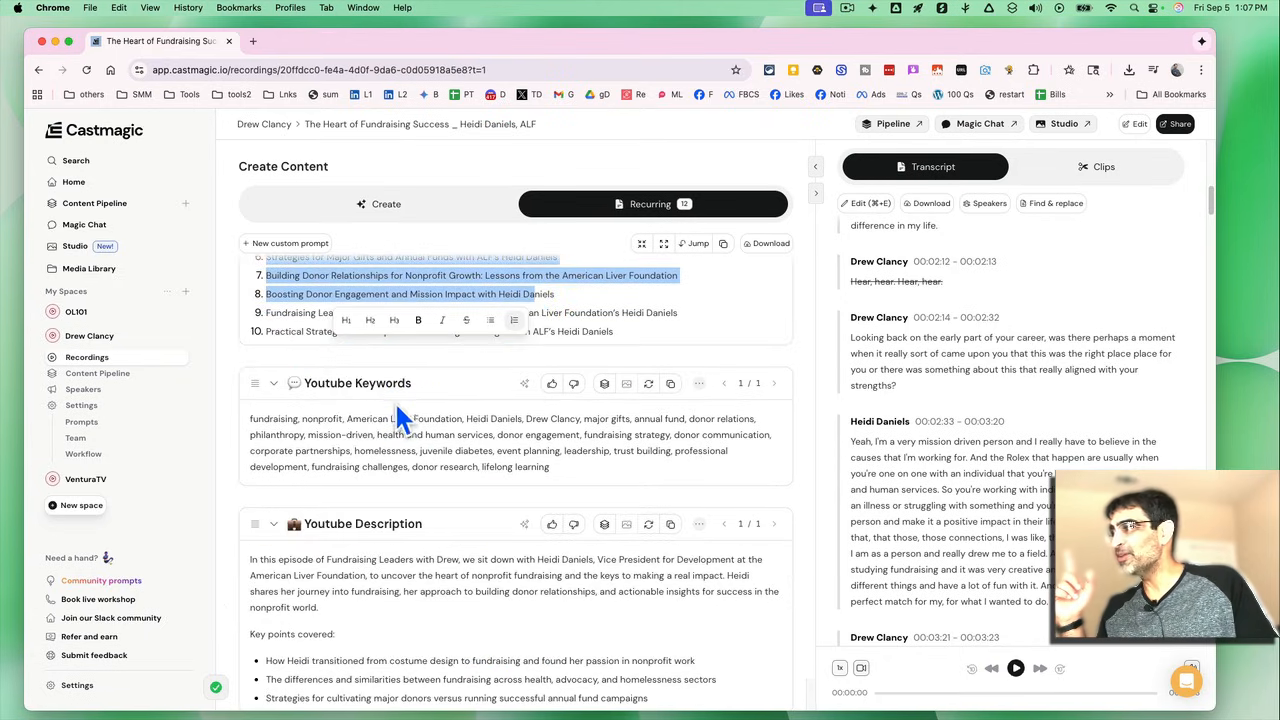
pyautogui.scroll(-3)
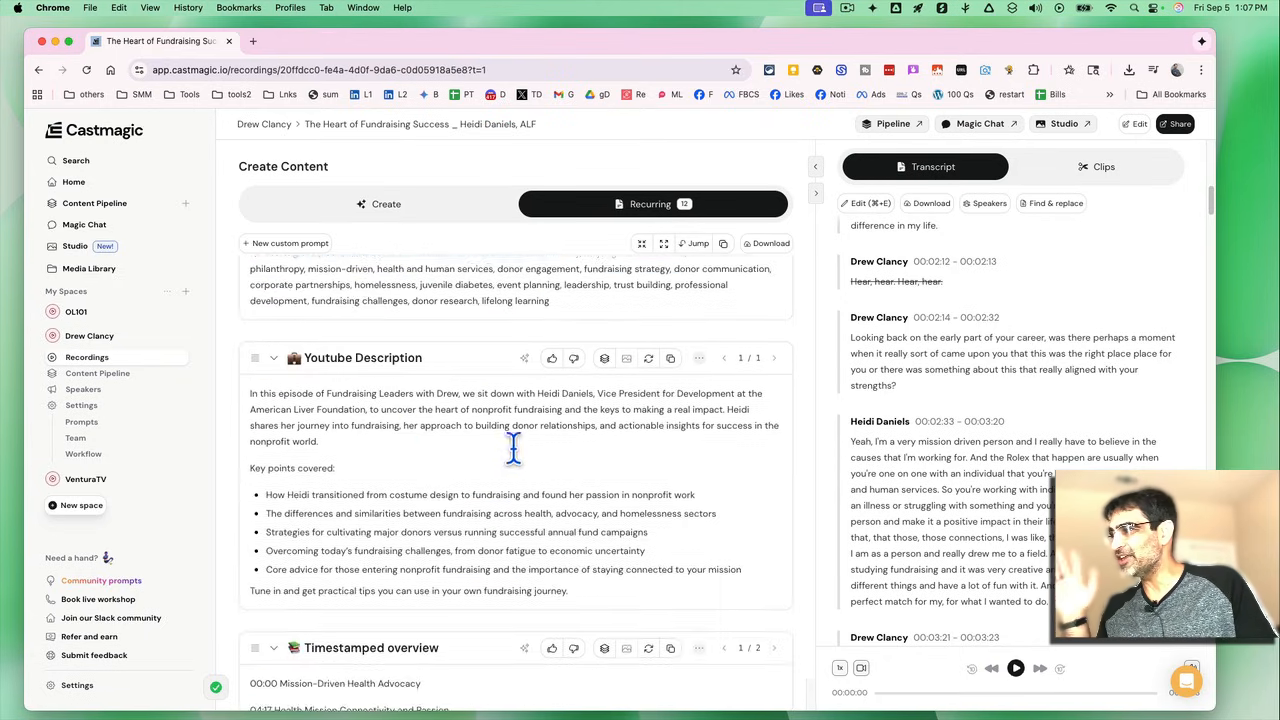
pyautogui.scroll(-3)
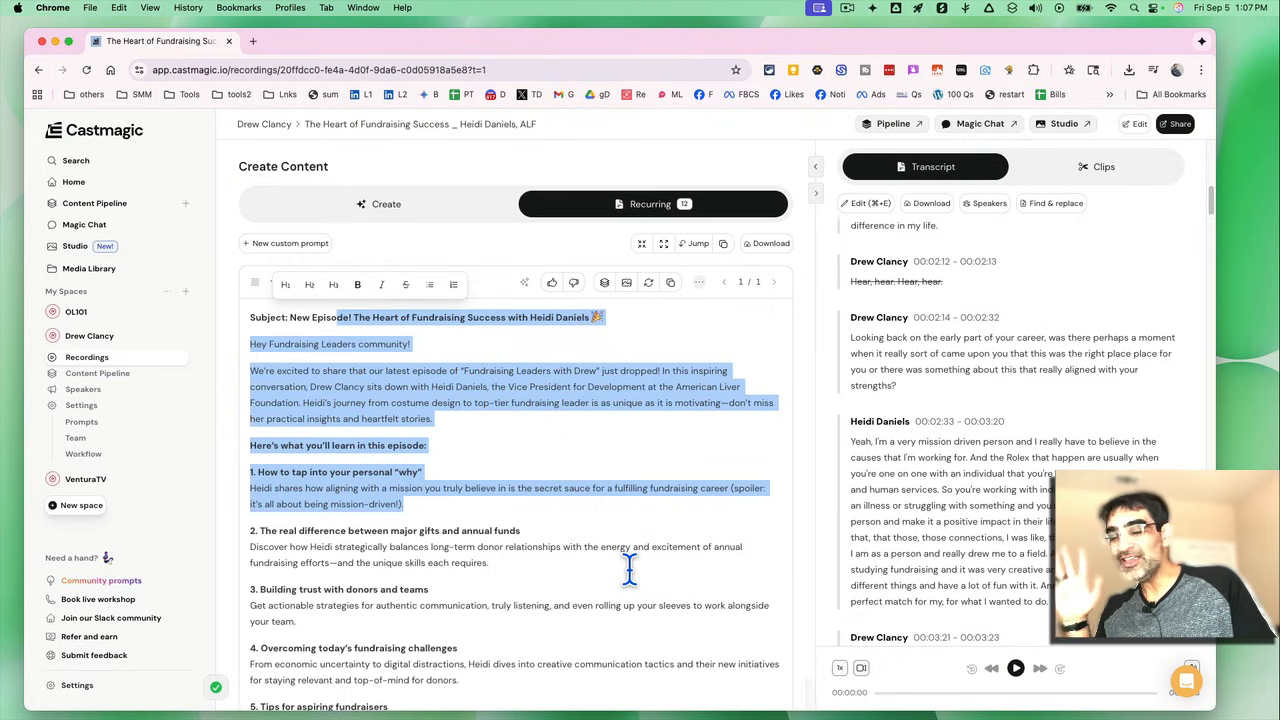
pyautogui.scroll(-3)
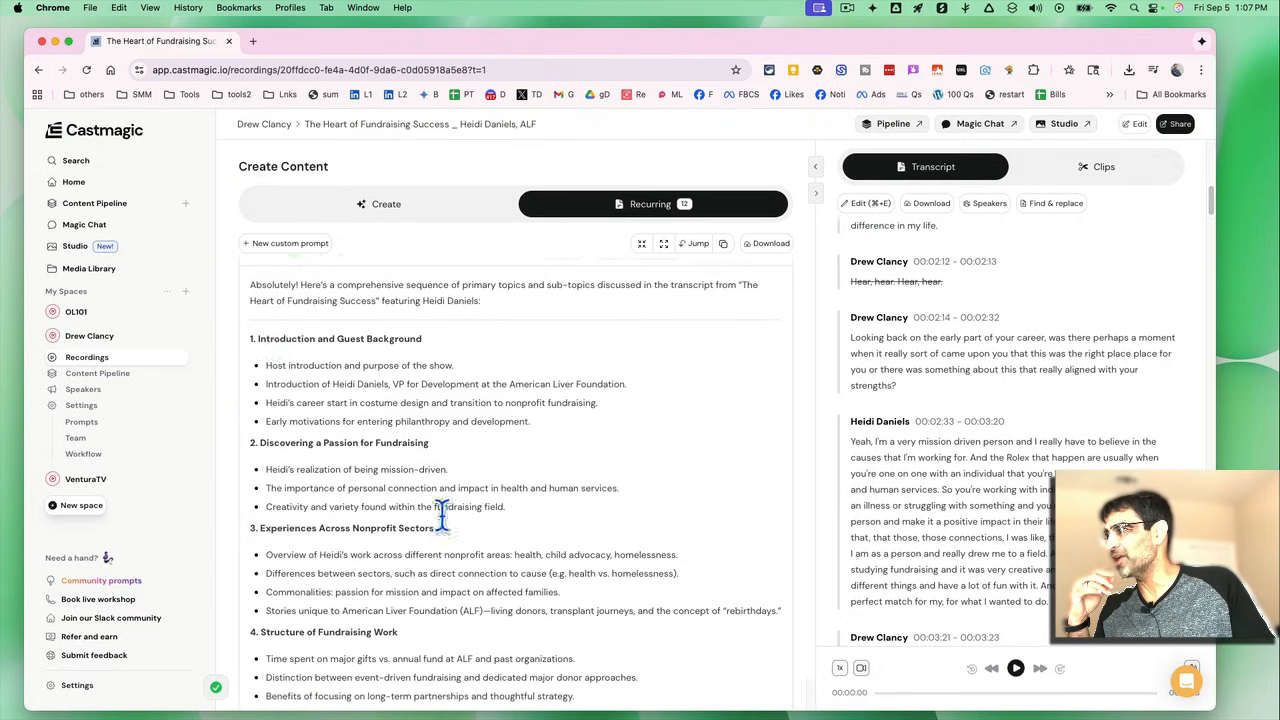
pyautogui.scroll(3)
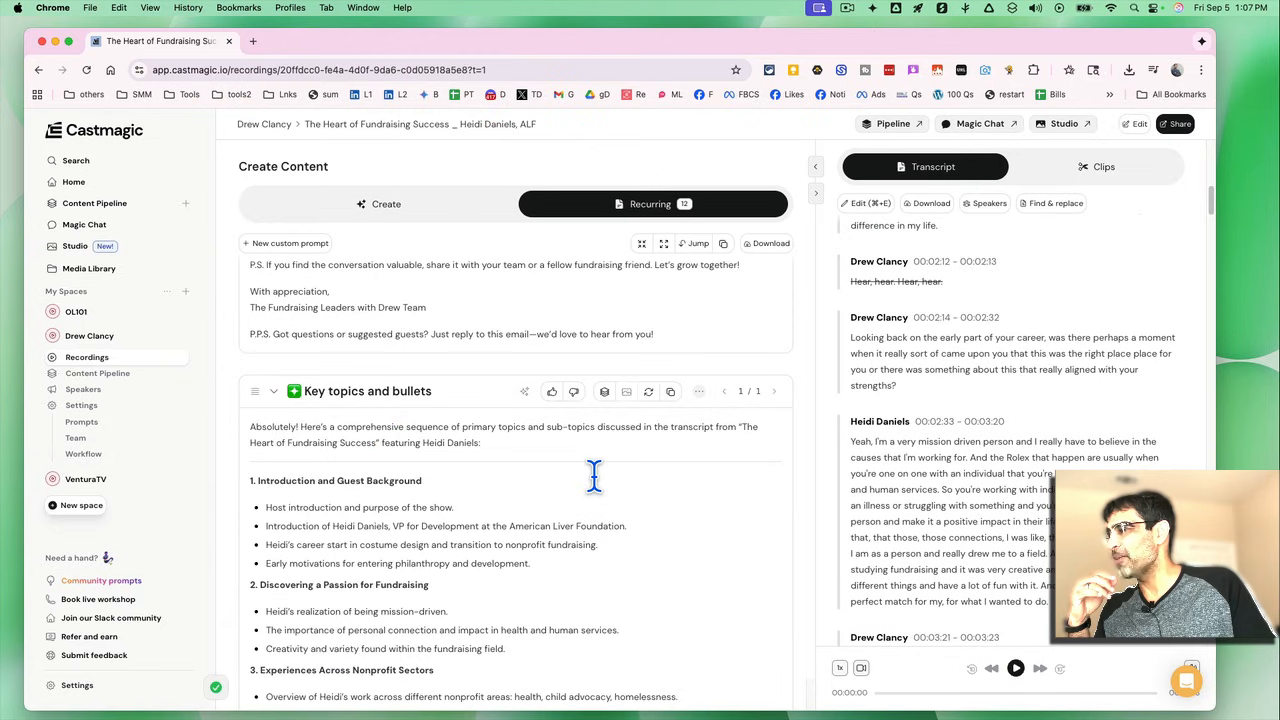
pyautogui.scroll(-3)
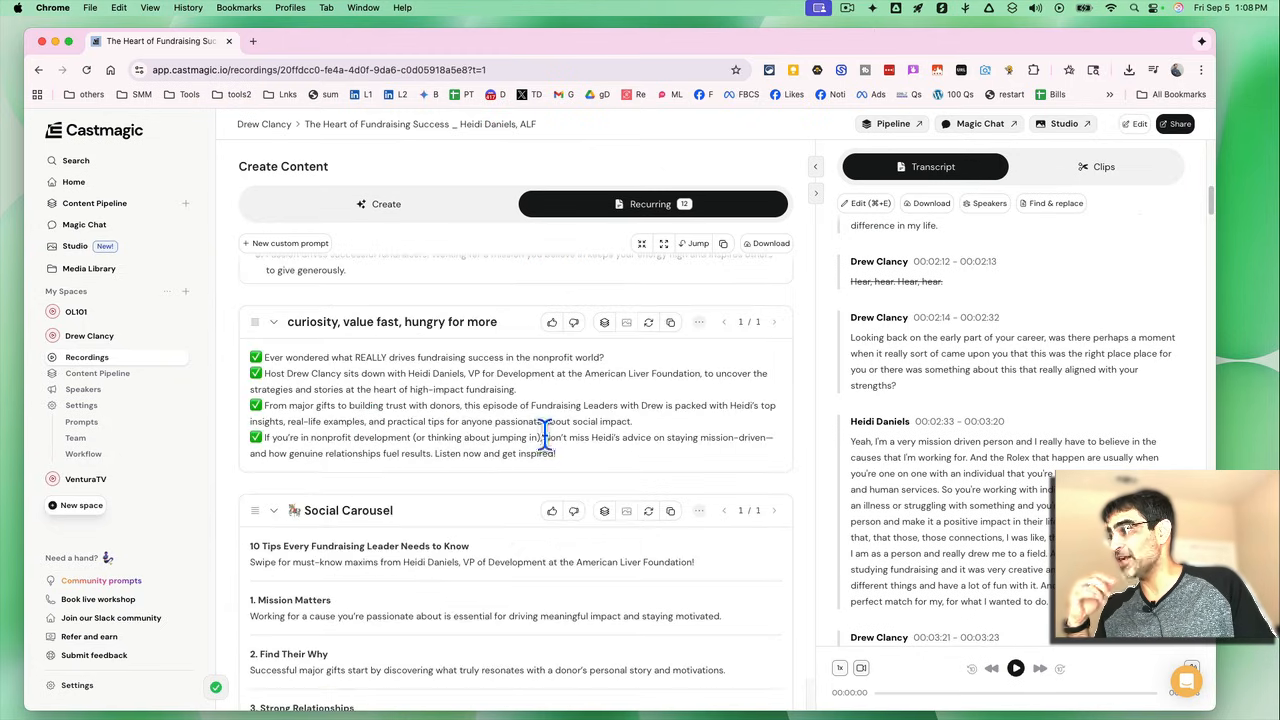
pyautogui.scroll(-3)
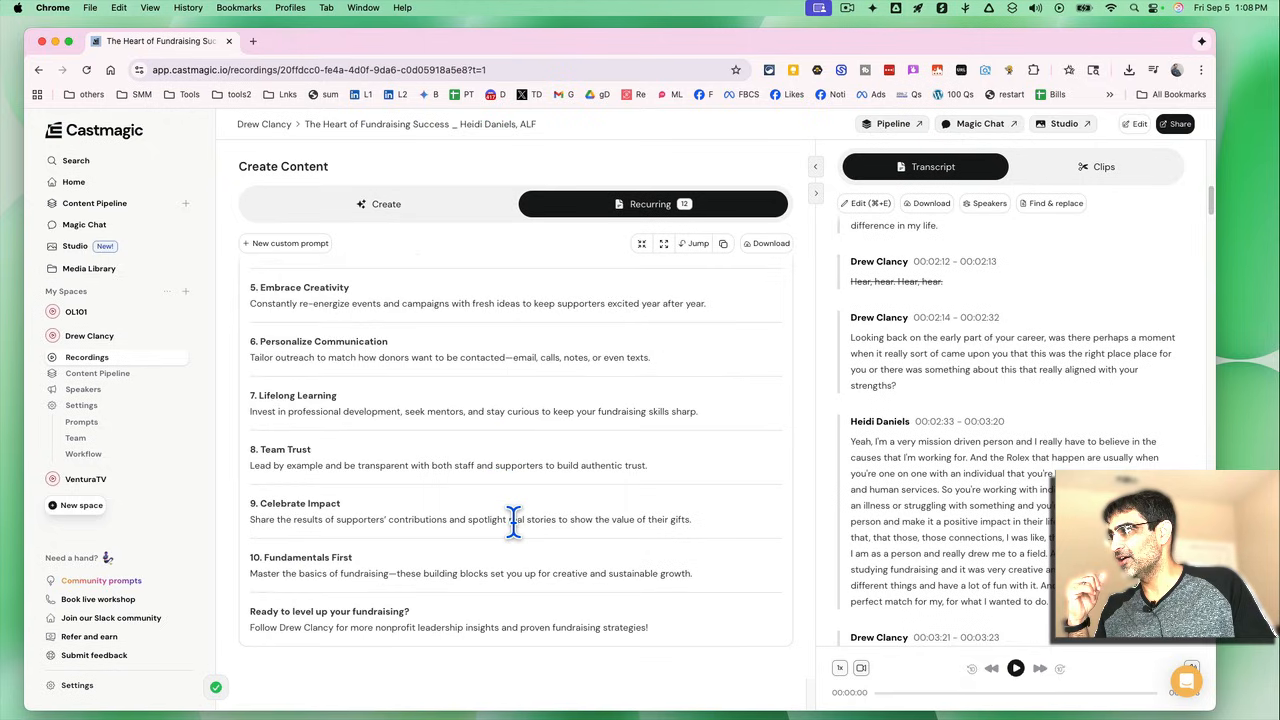
pyautogui.scroll(-3)
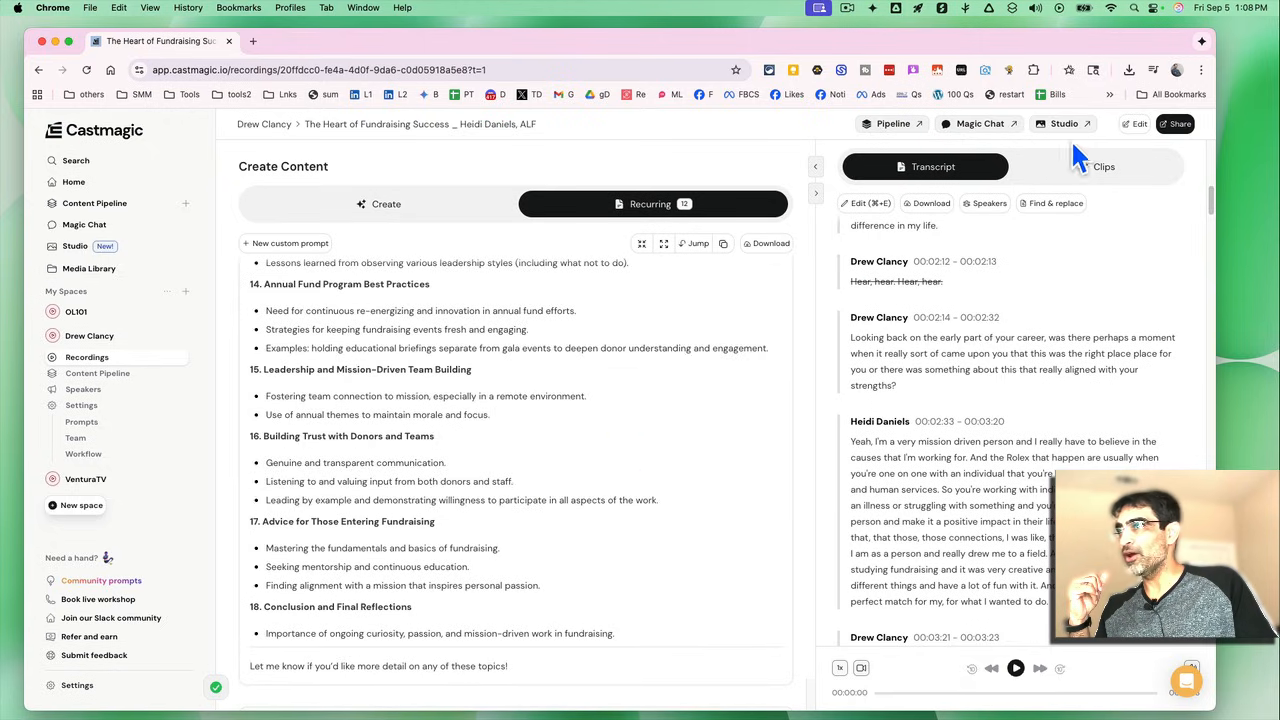
pyautogui.scroll(3)
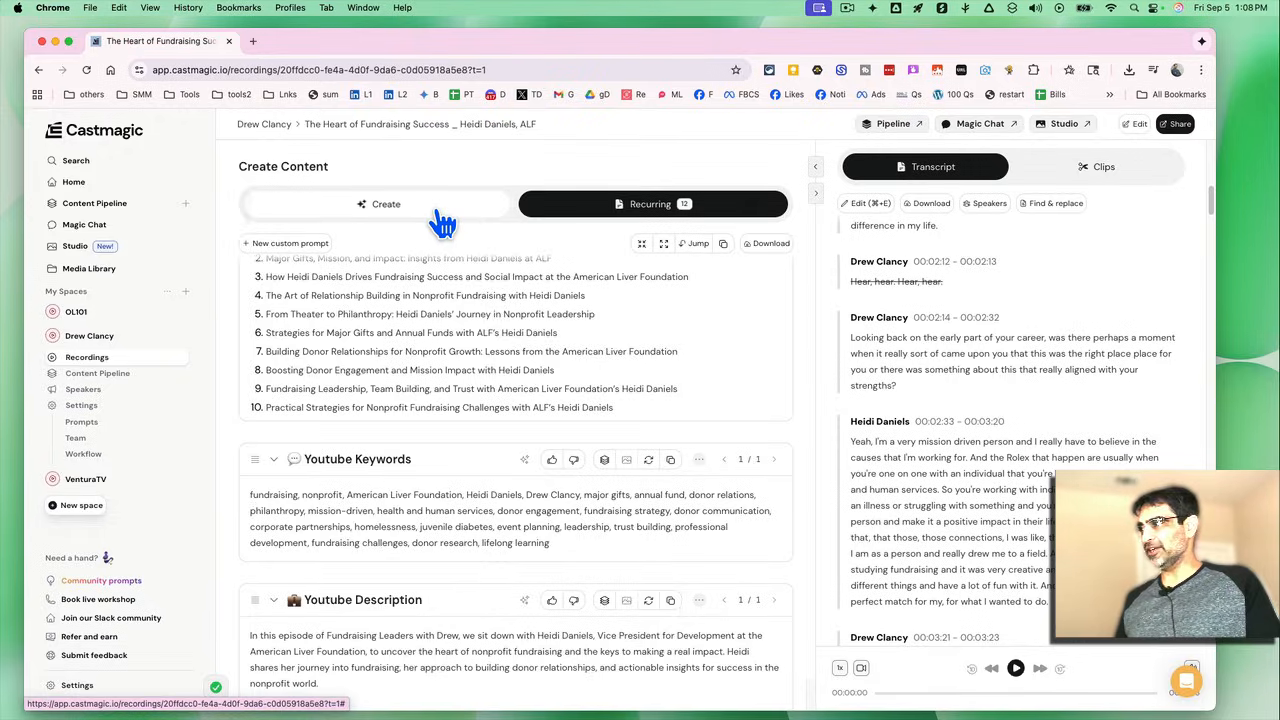
# Step: Draft a Facebook post from the prompt 'create a facebook post for this video'
pyautogui.click(650, 204)
pyautogui.write('c')
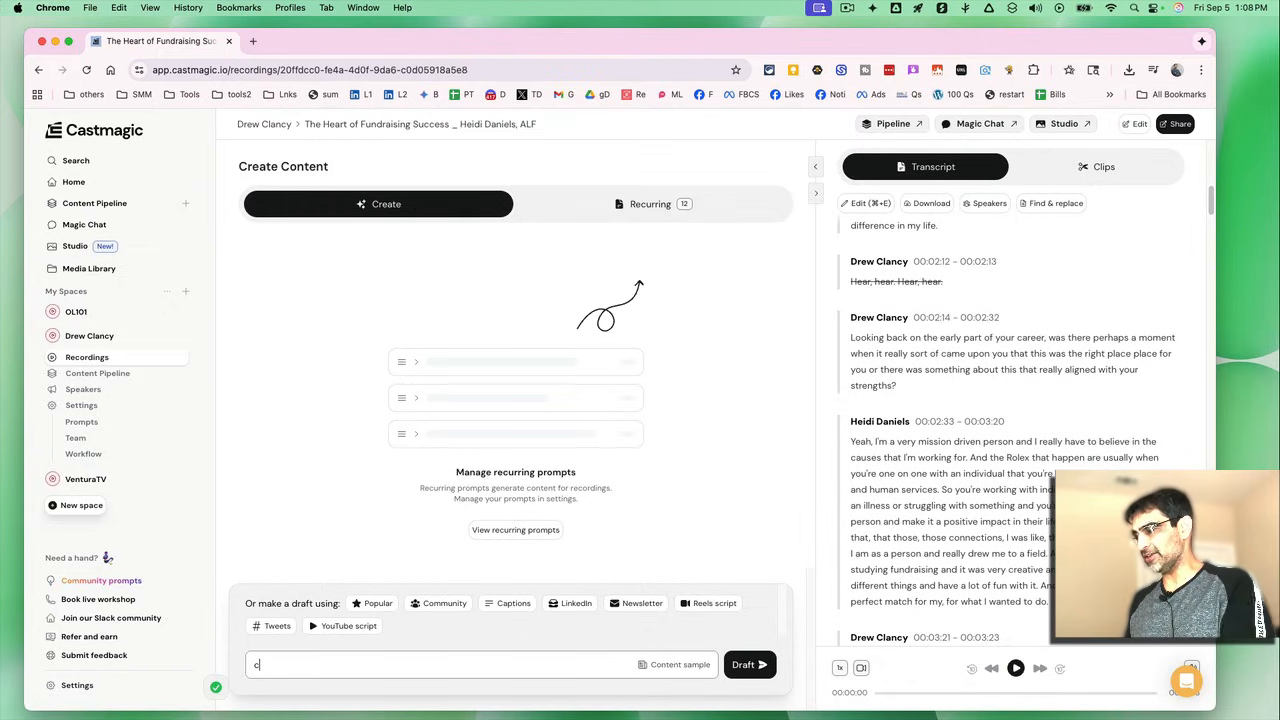
pyautogui.write('reate a facebook post for this')
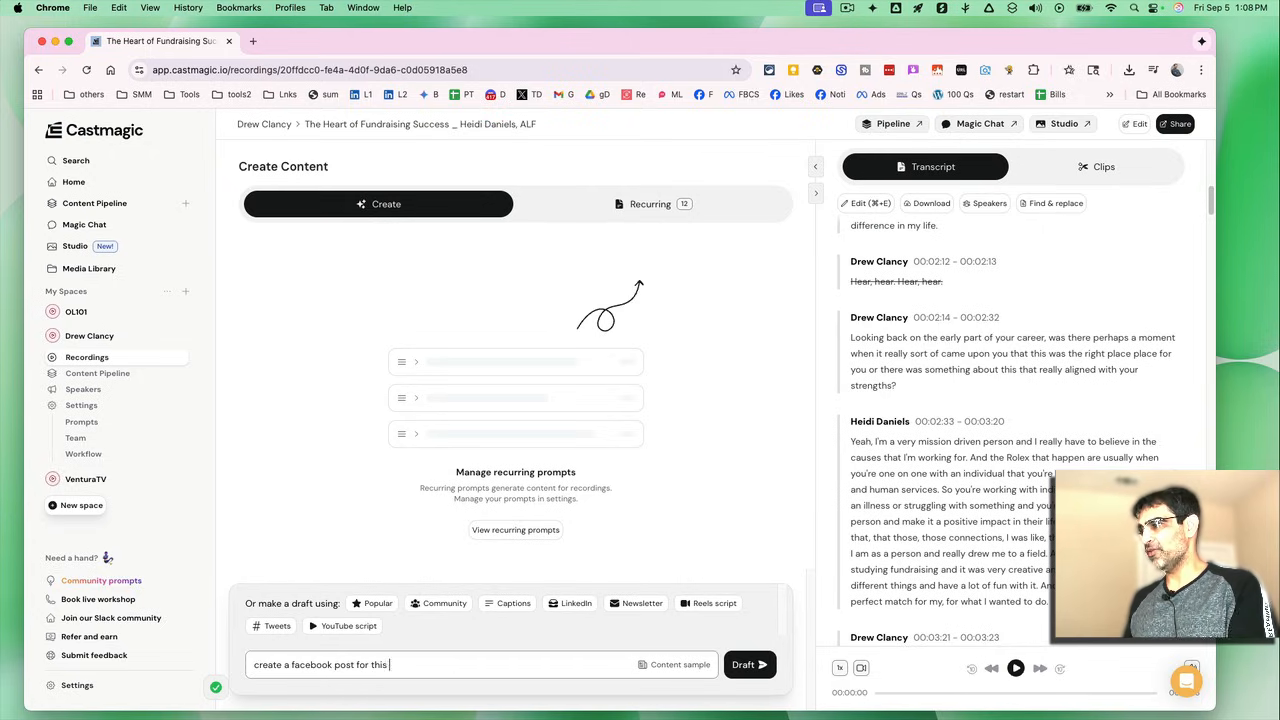
pyautogui.click(749, 664)
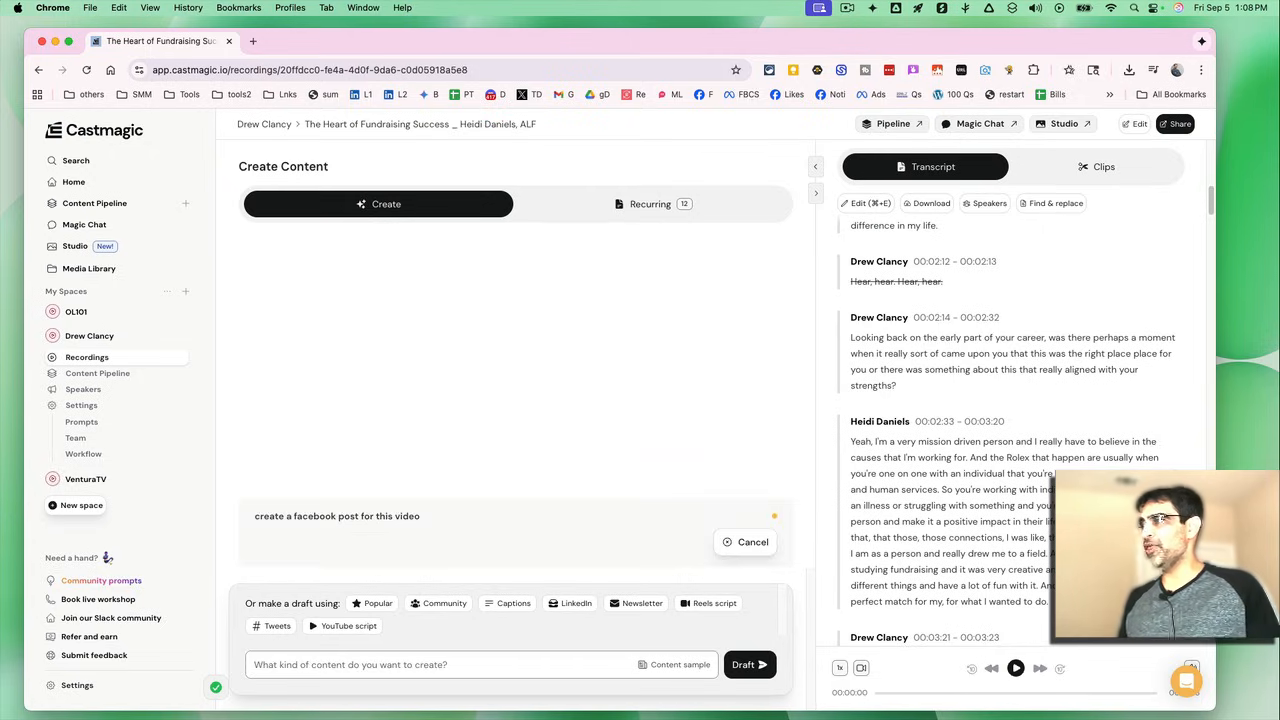
pyautogui.moveTo(483, 518)
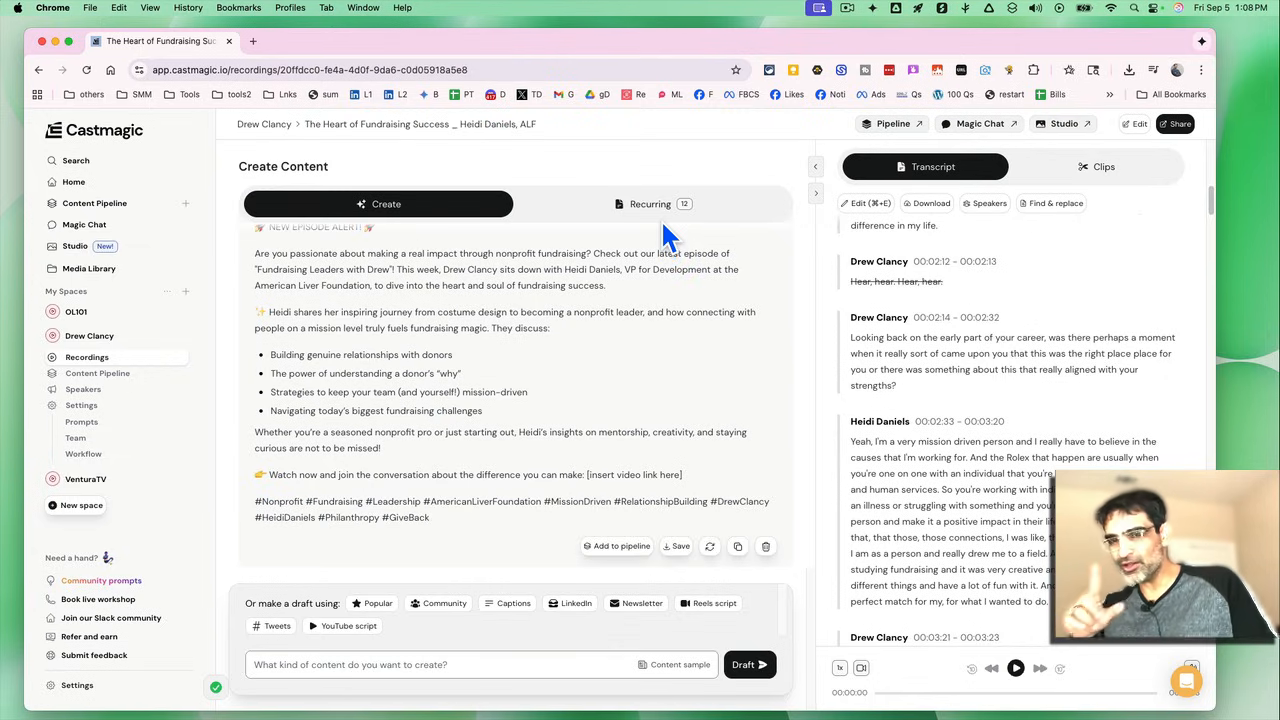
pyautogui.moveTo(968, 240)
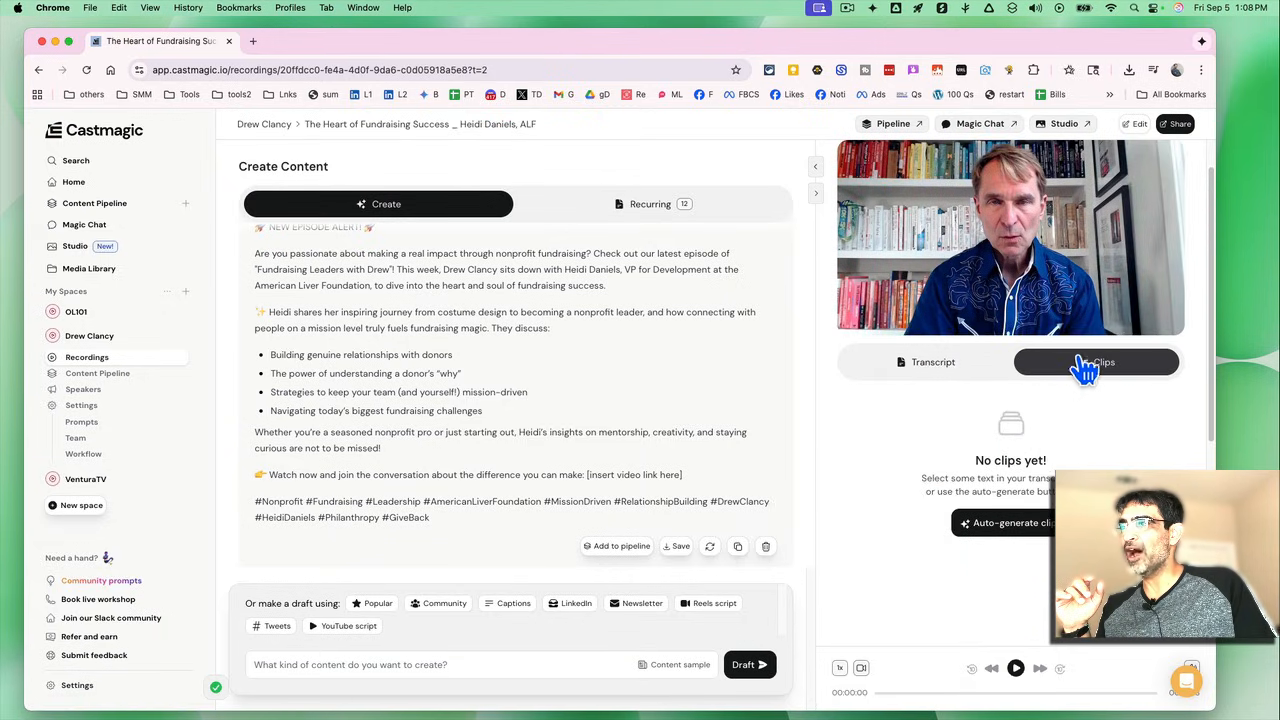
pyautogui.moveTo(1085, 398)
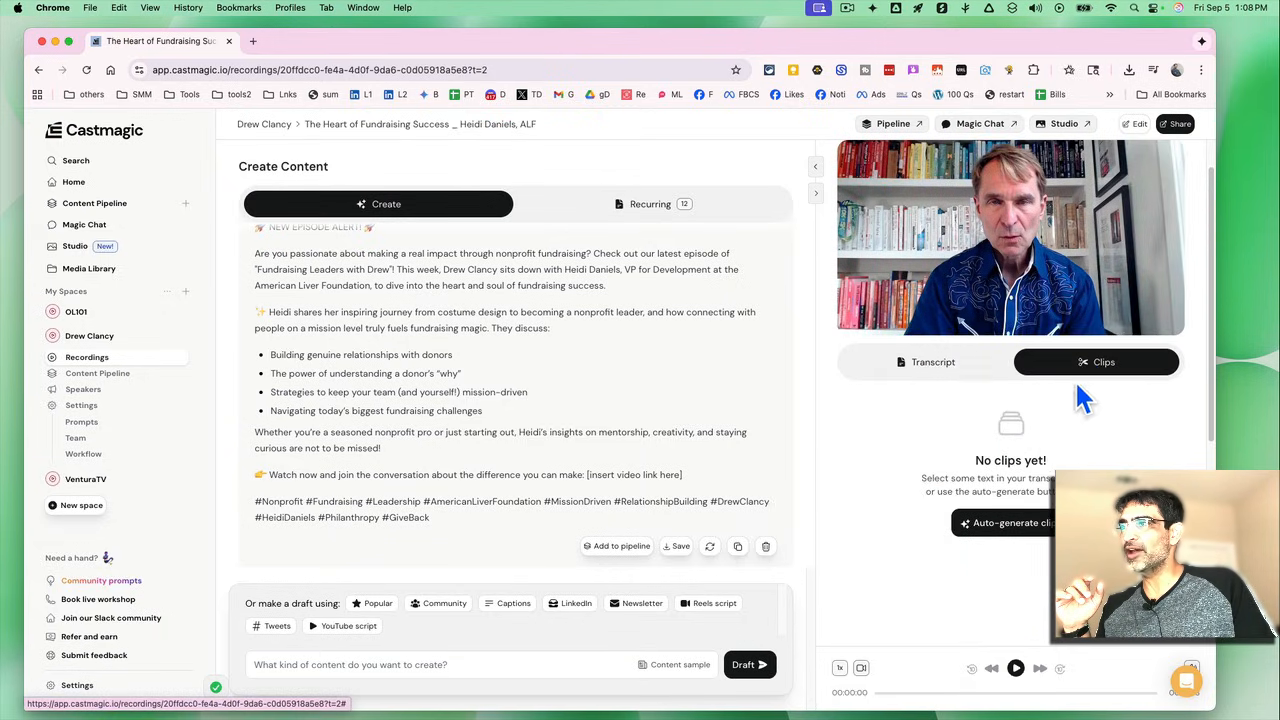
pyautogui.moveTo(1010, 522)
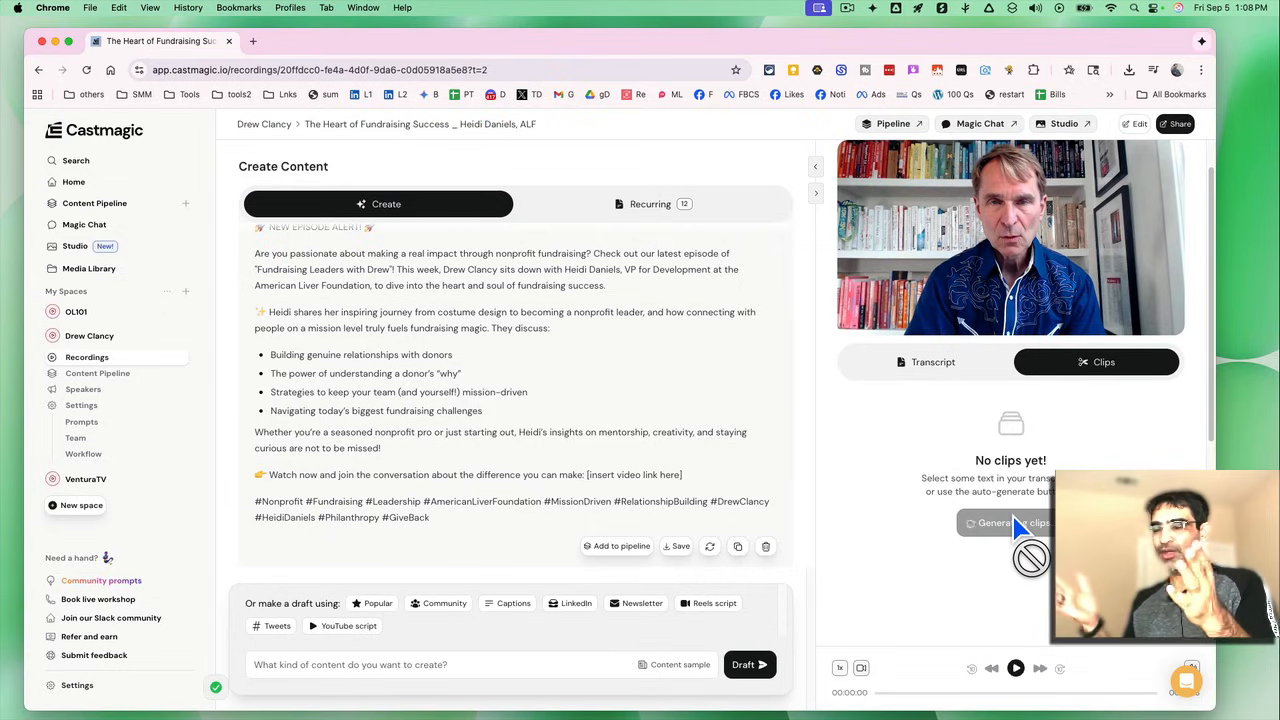
# Step: Start automatic clip generation, then review the recurring newsletter and key topics outputs
pyautogui.click(1010, 522)
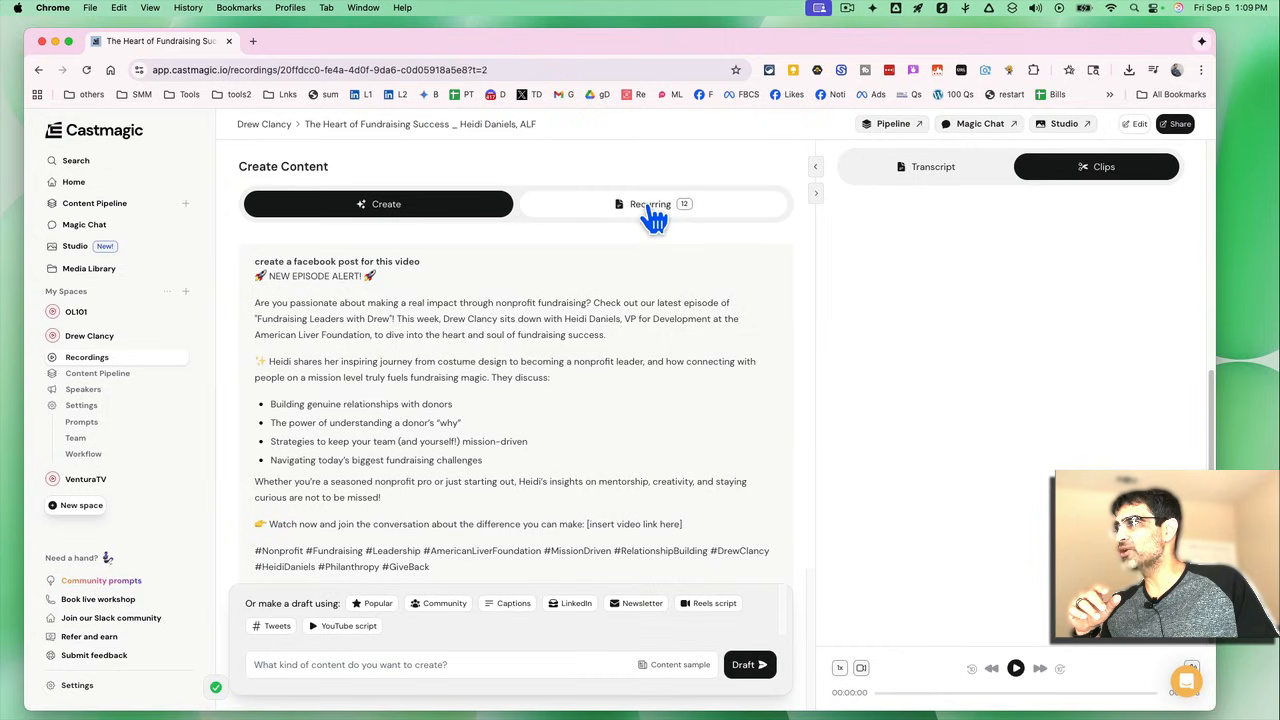
pyautogui.click(650, 204)
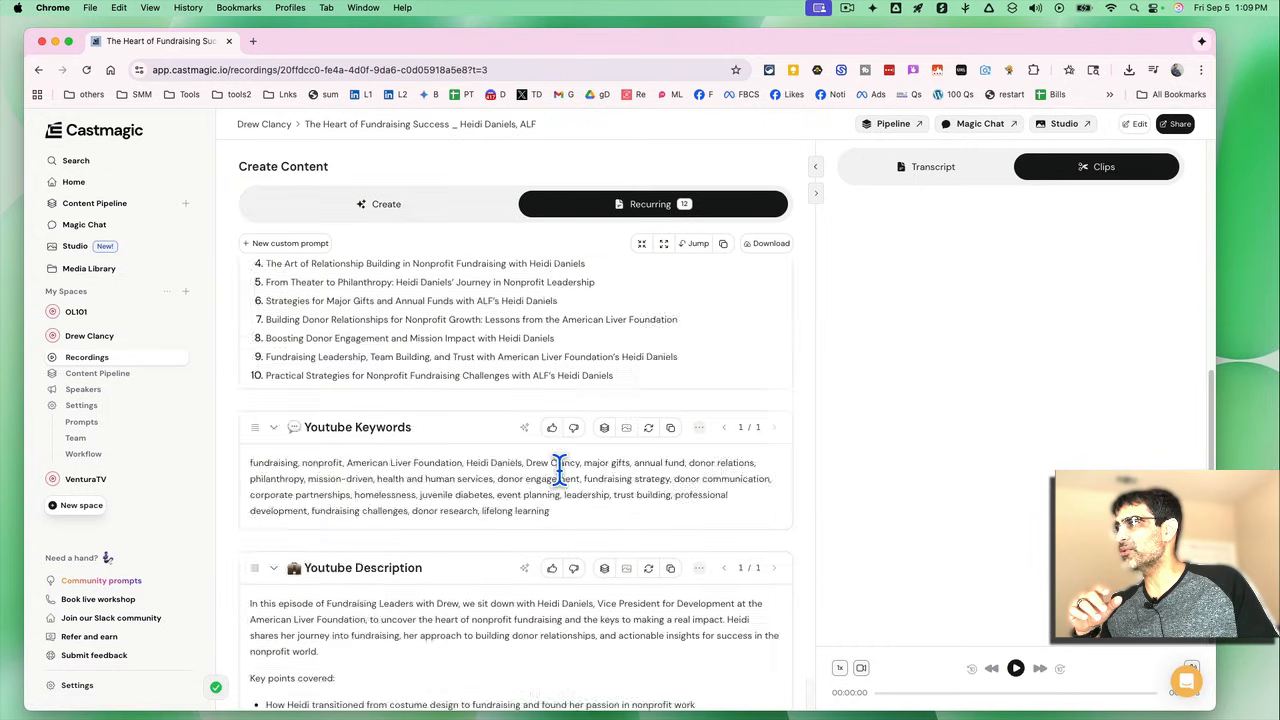
pyautogui.scroll(-3)
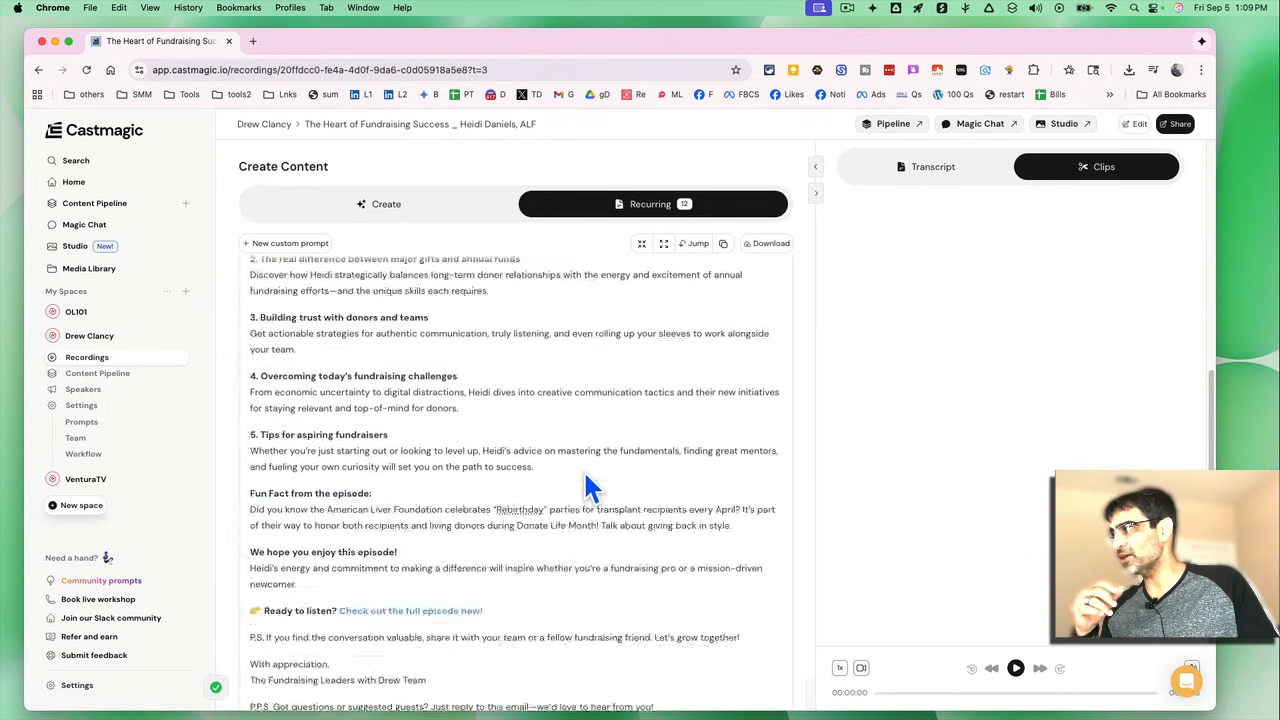
pyautogui.scroll(-3)
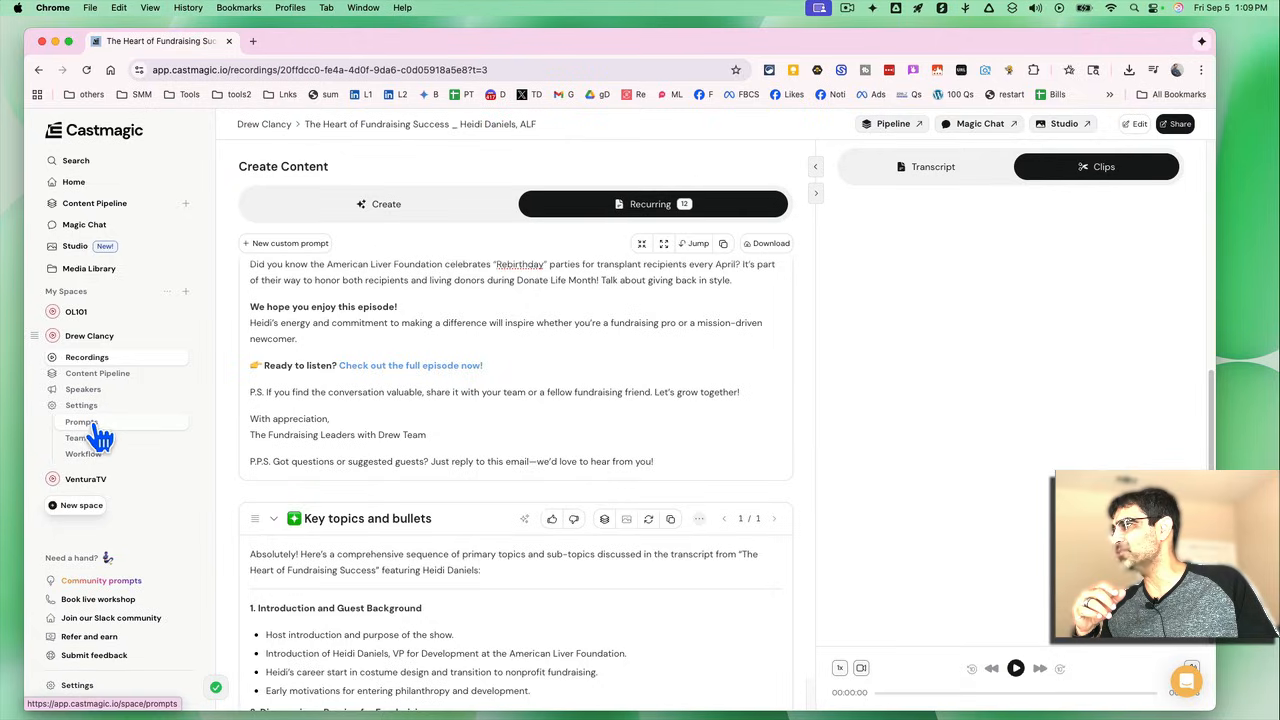
# Step: Review the space's recurring prompt list and begin a new custom prompt
pyautogui.click(81, 421)
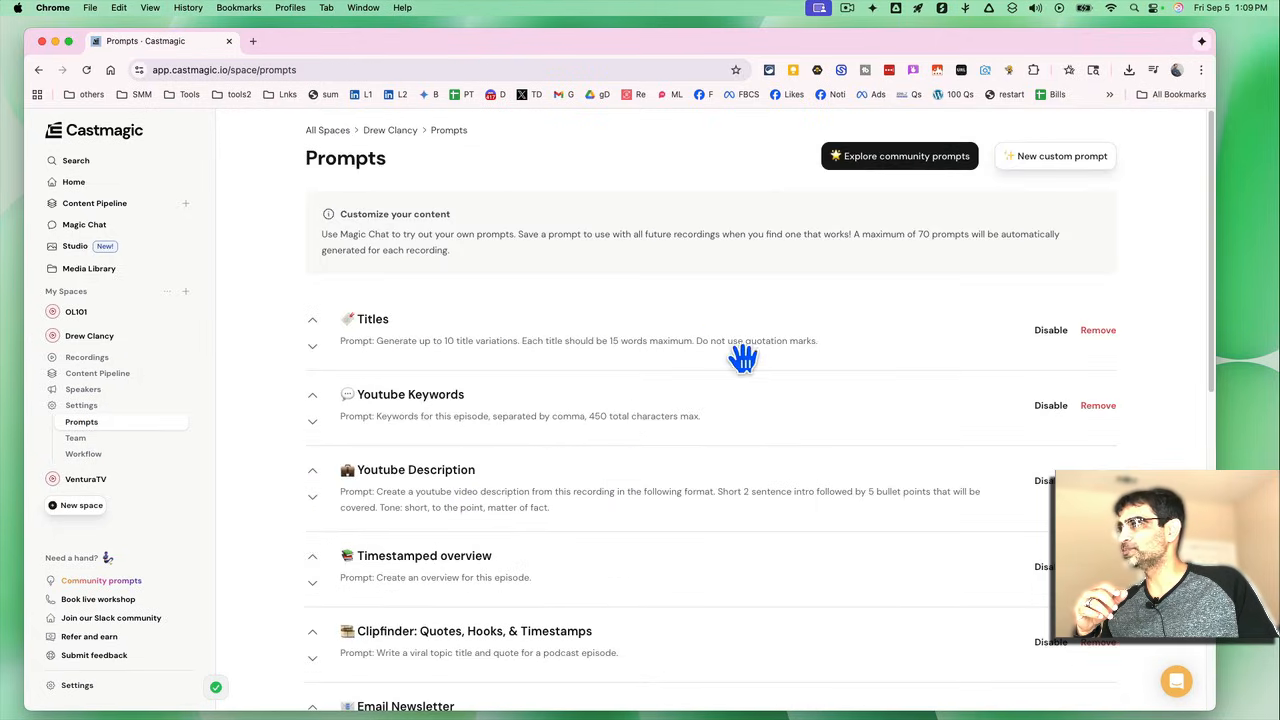
pyautogui.moveTo(450, 240)
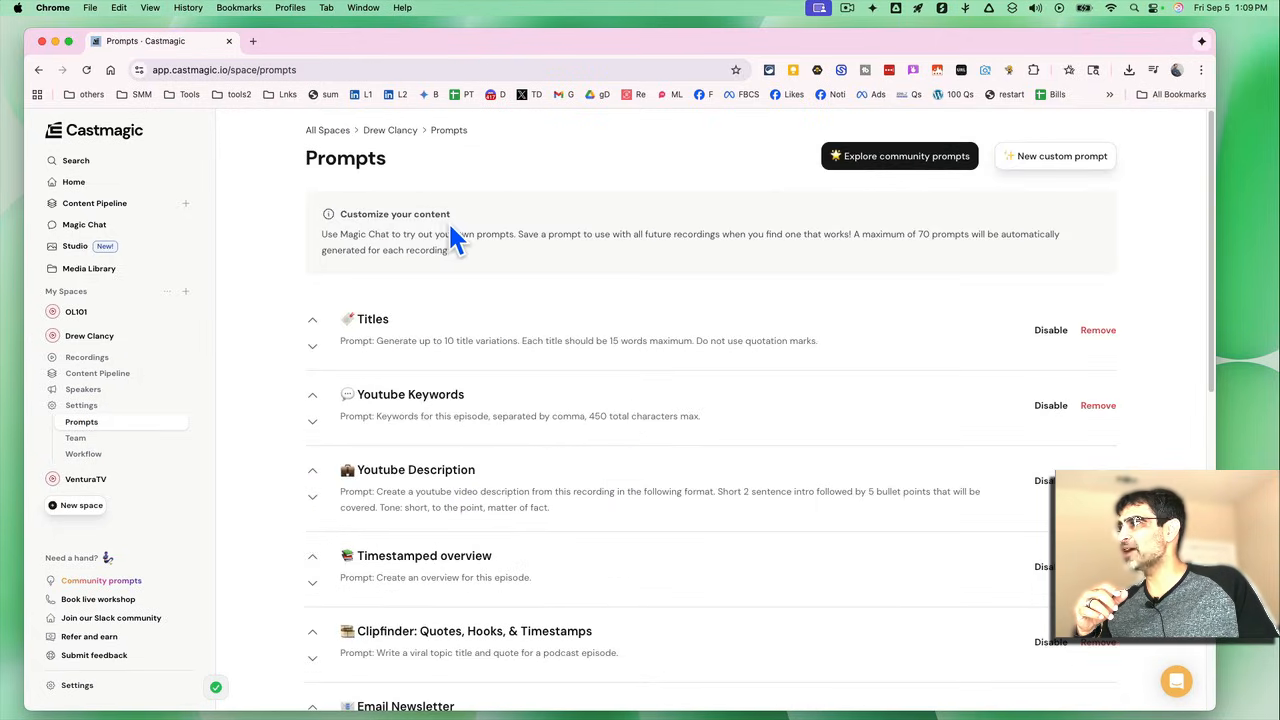
pyautogui.scroll(-3)
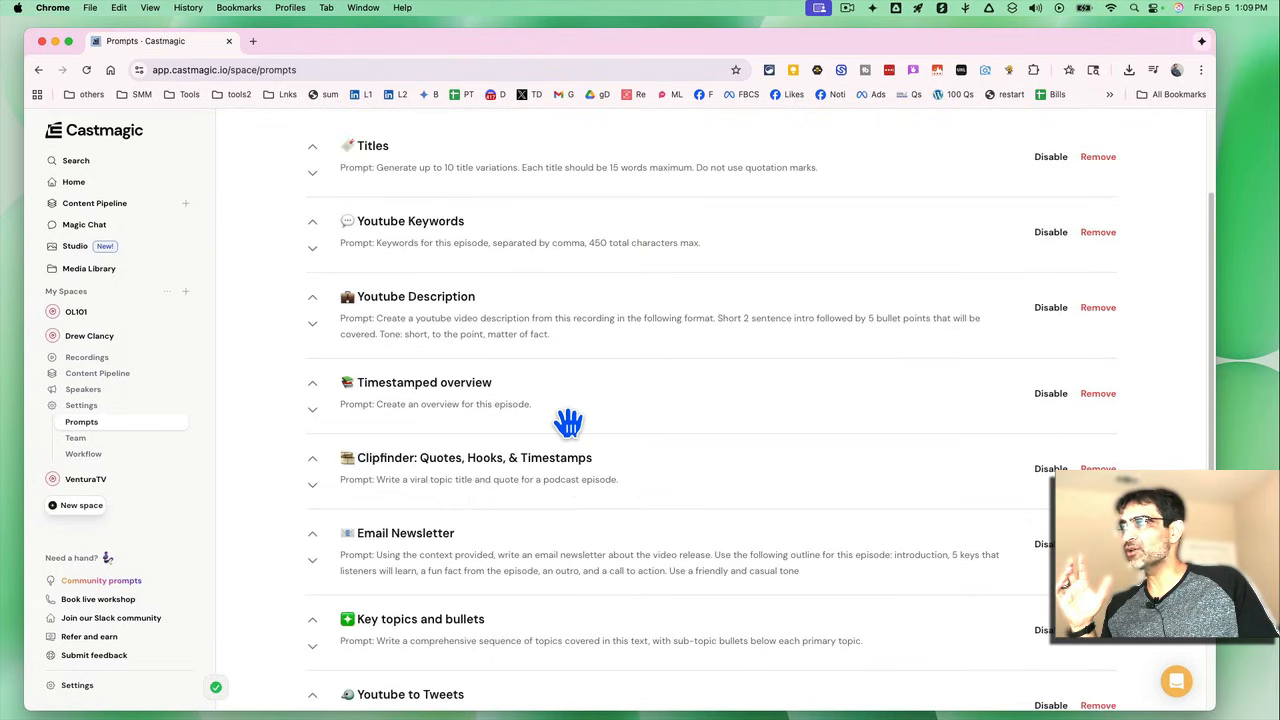
pyautogui.scroll(3)
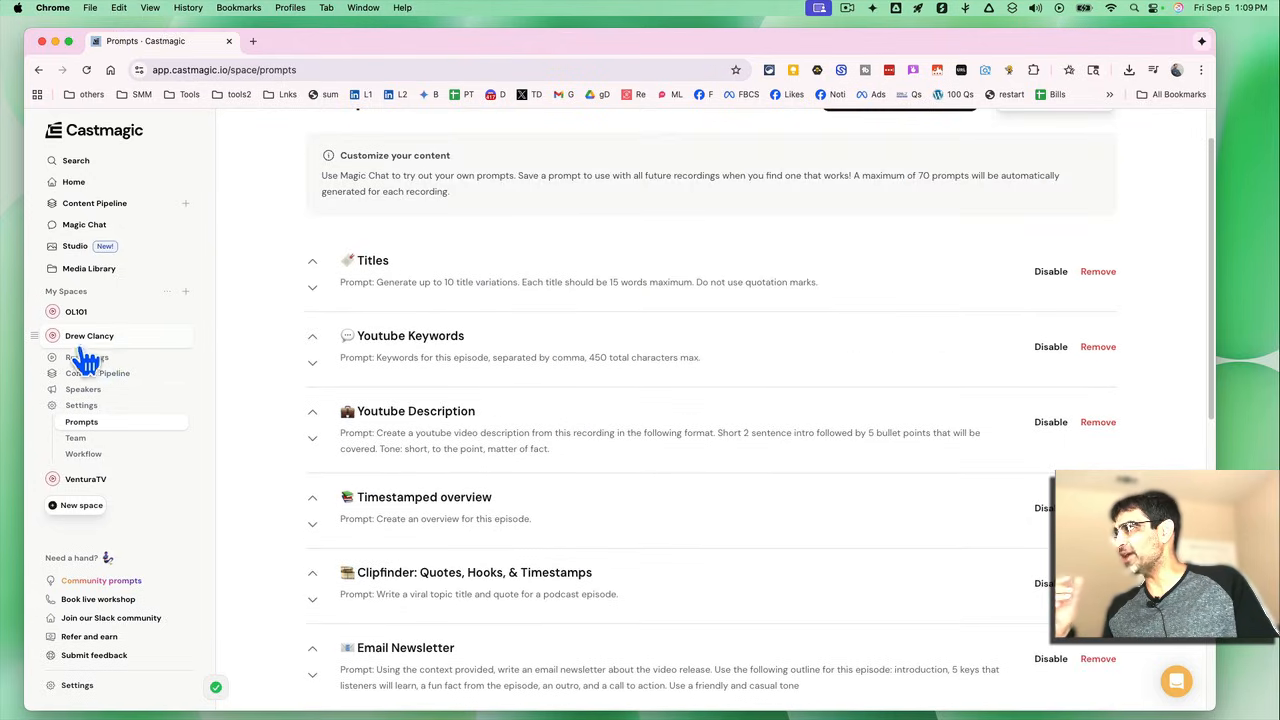
pyautogui.moveTo(387, 328)
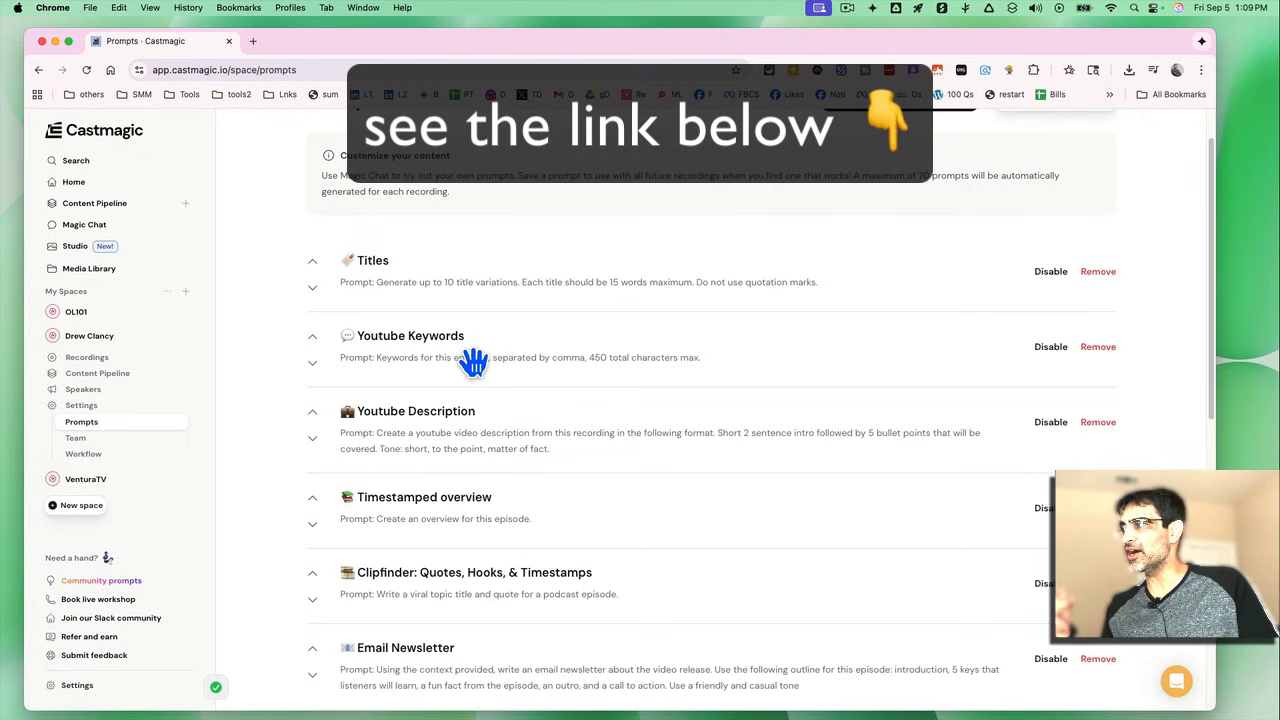
pyautogui.moveTo(743, 521)
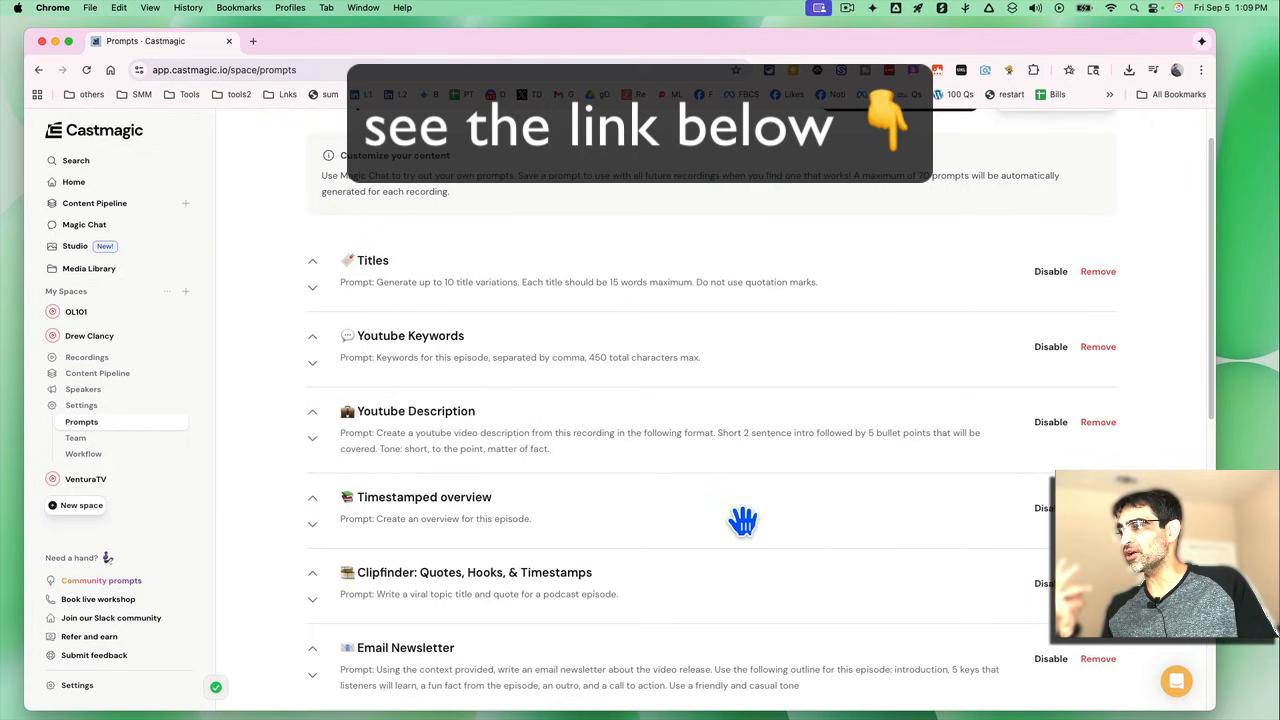
pyautogui.scroll(-3)
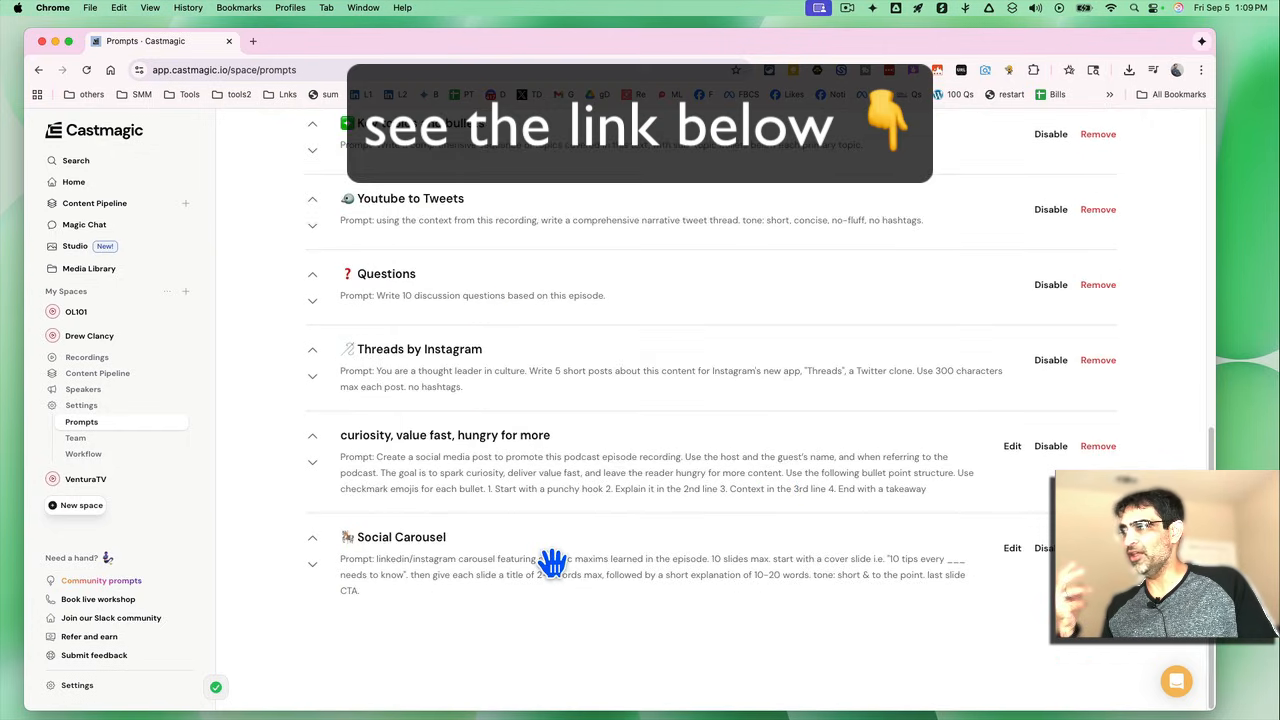
pyautogui.scroll(3)
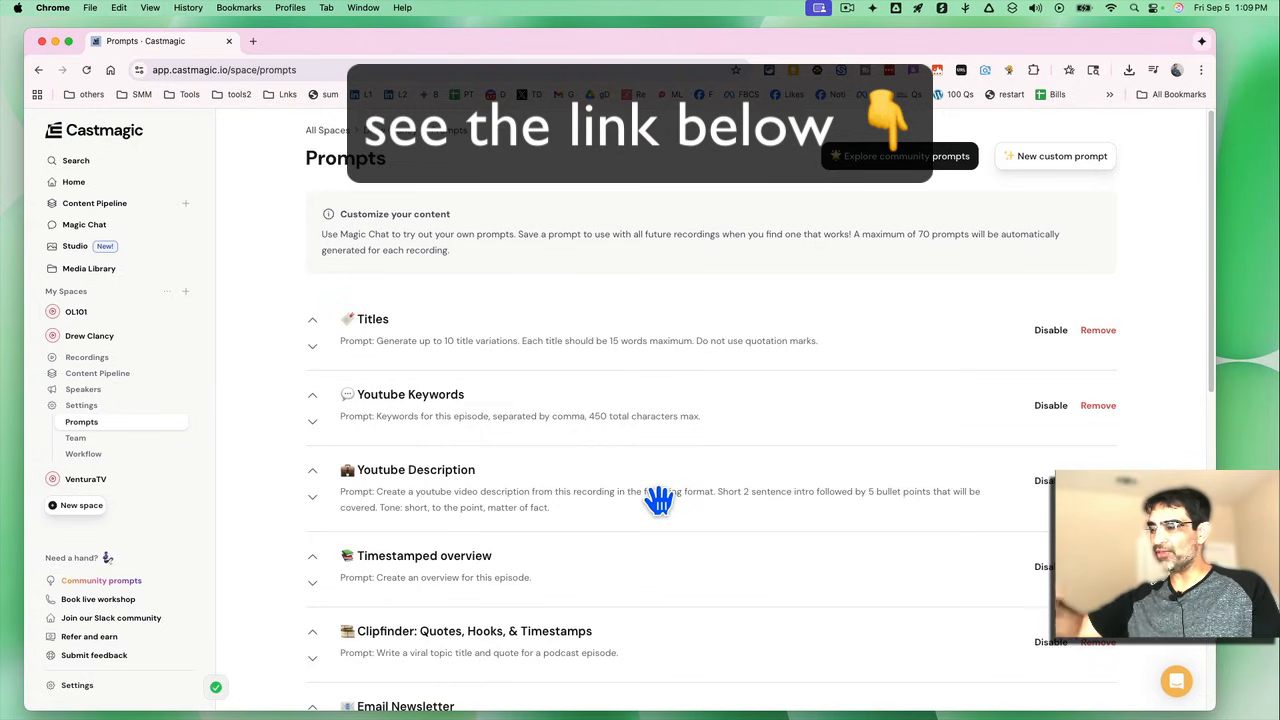
pyautogui.moveTo(917, 445)
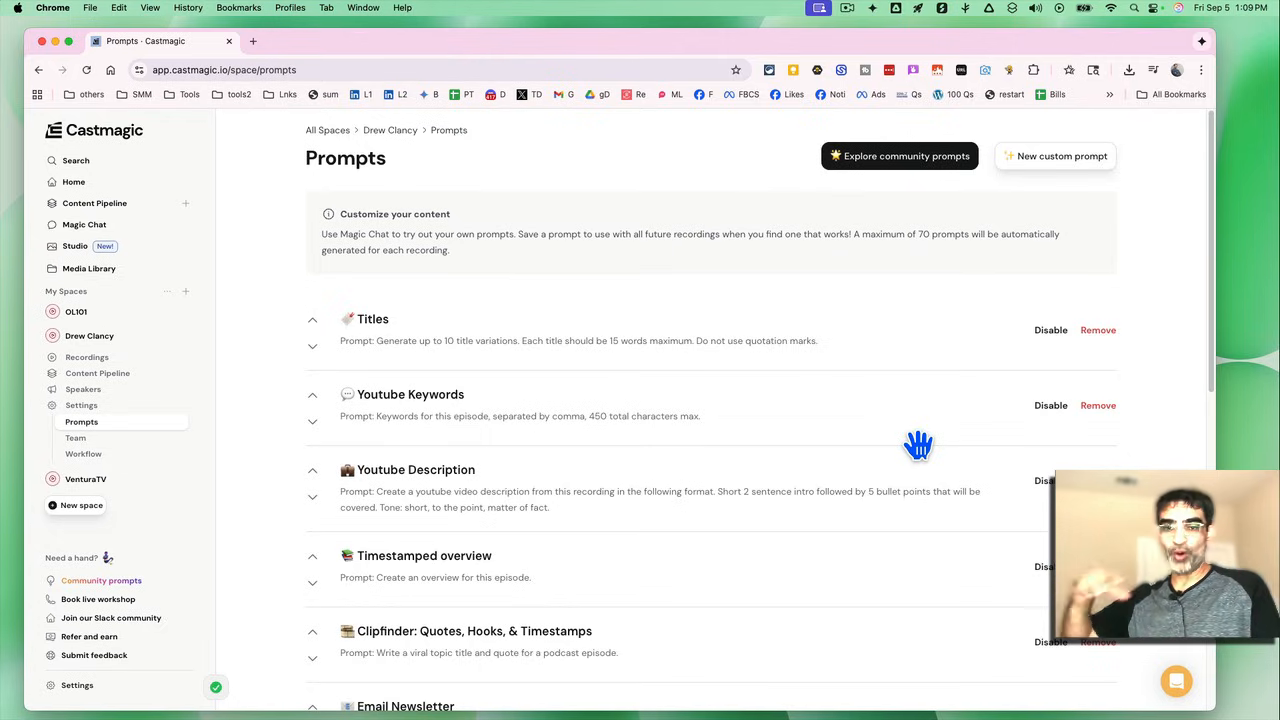
pyautogui.moveTo(937, 472)
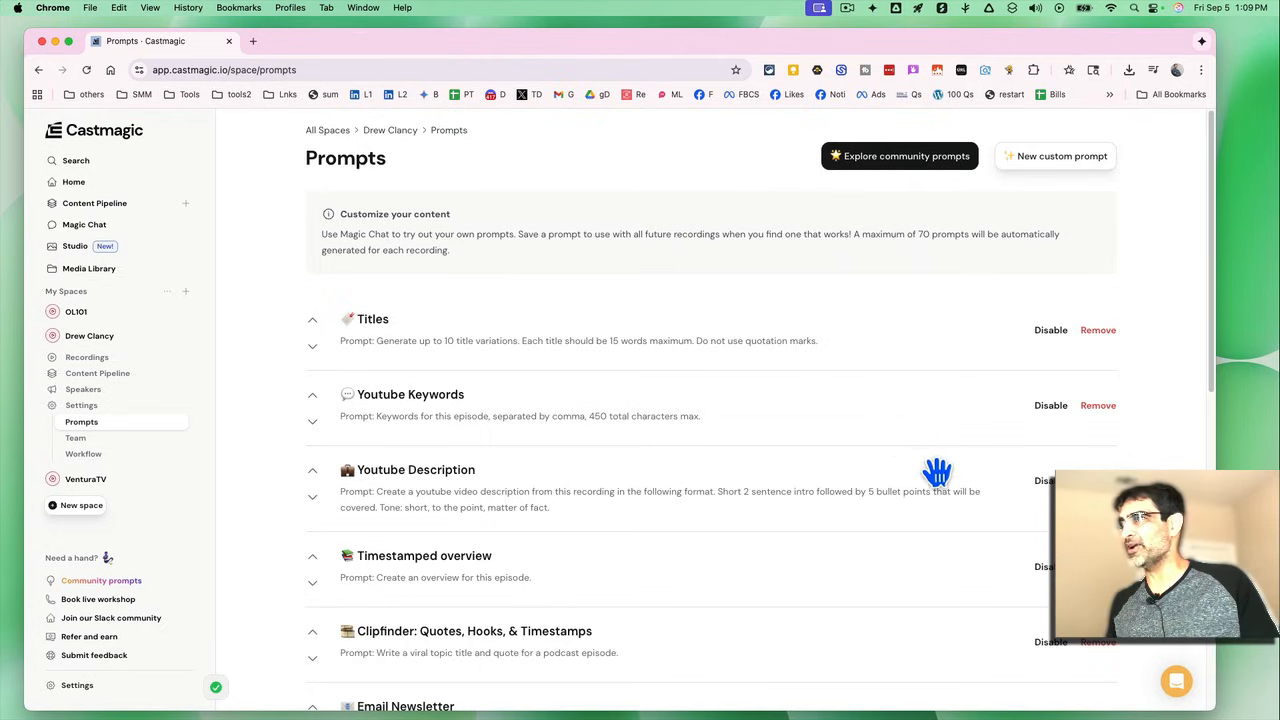
pyautogui.moveTo(1044, 318)
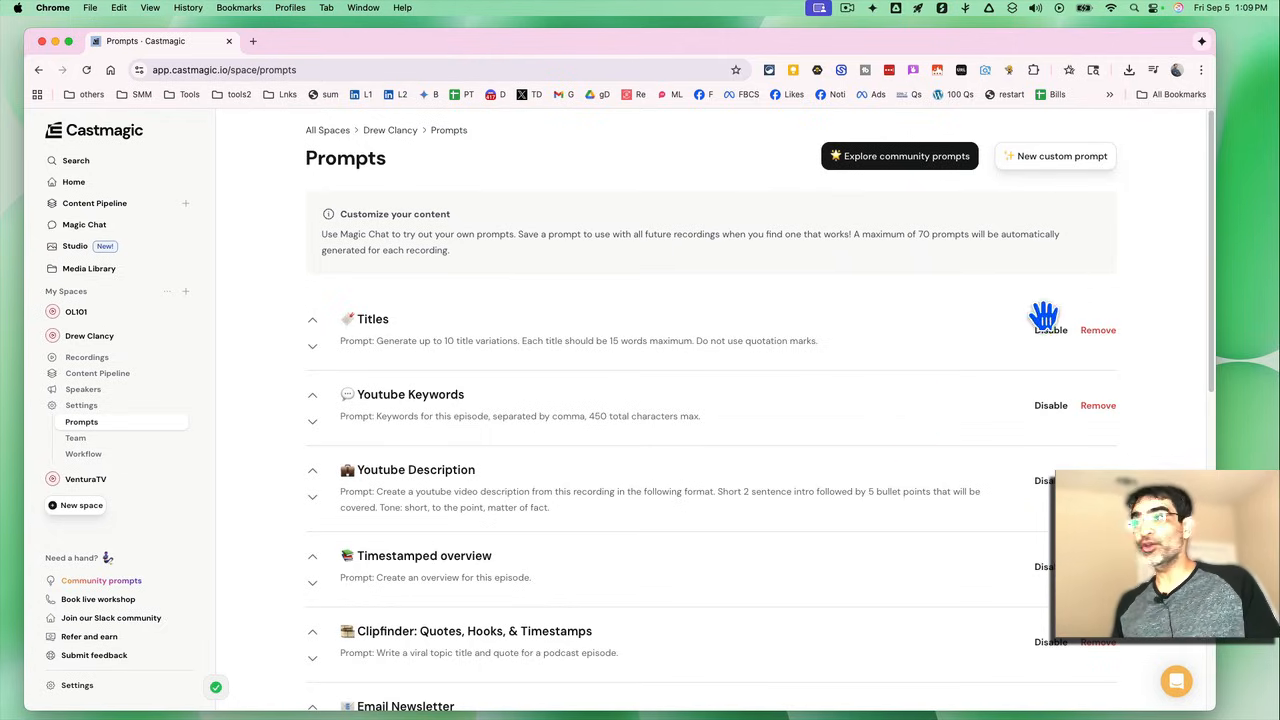
pyautogui.click(1055, 156)
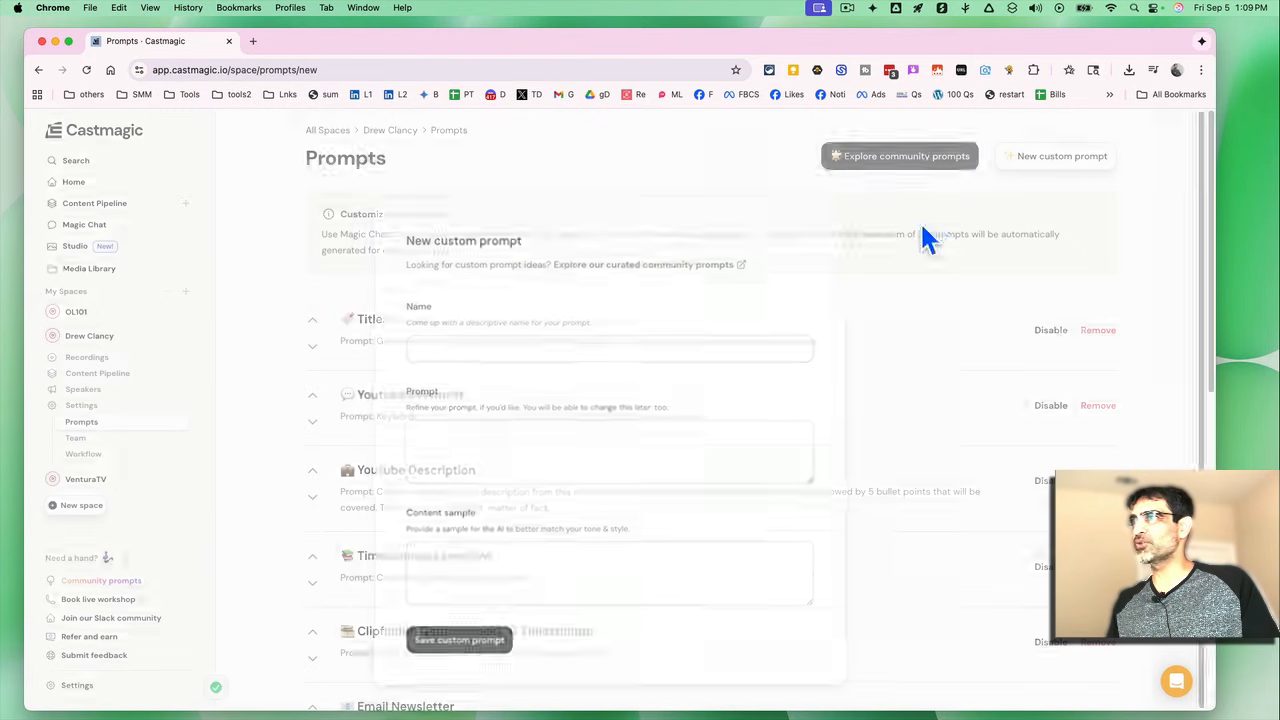
pyautogui.click(898, 156)
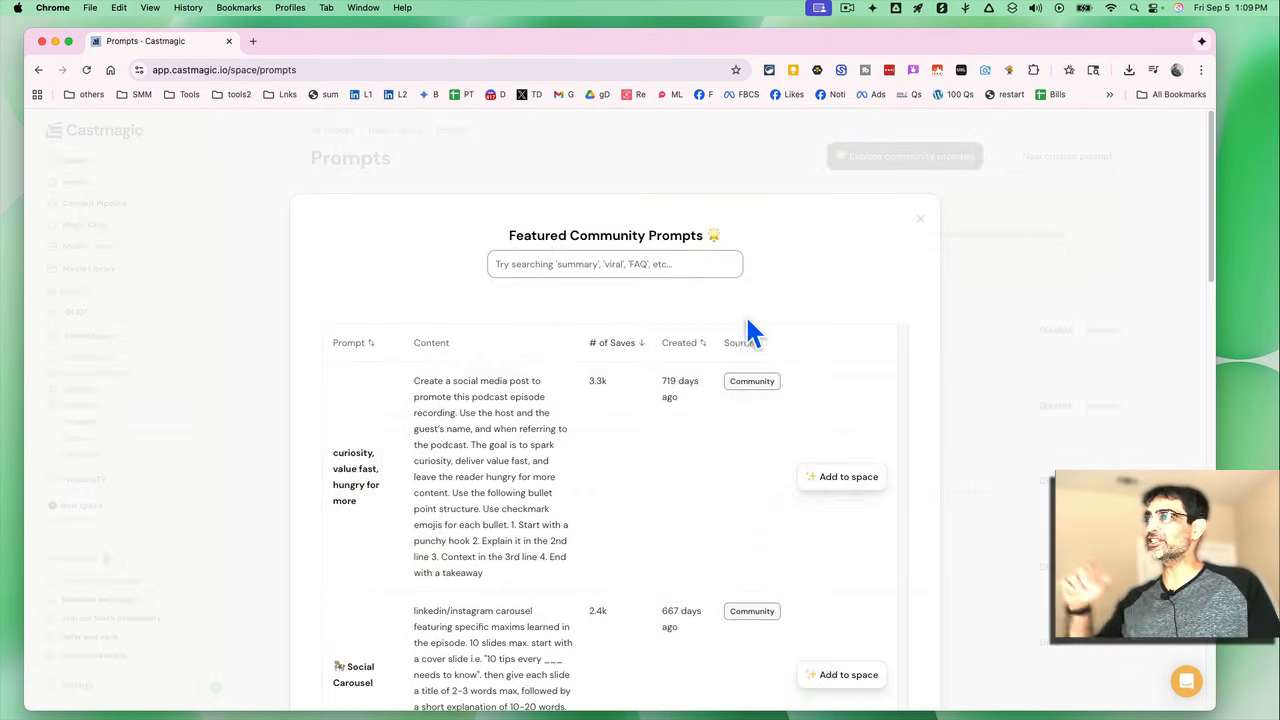
pyautogui.scroll(-3)
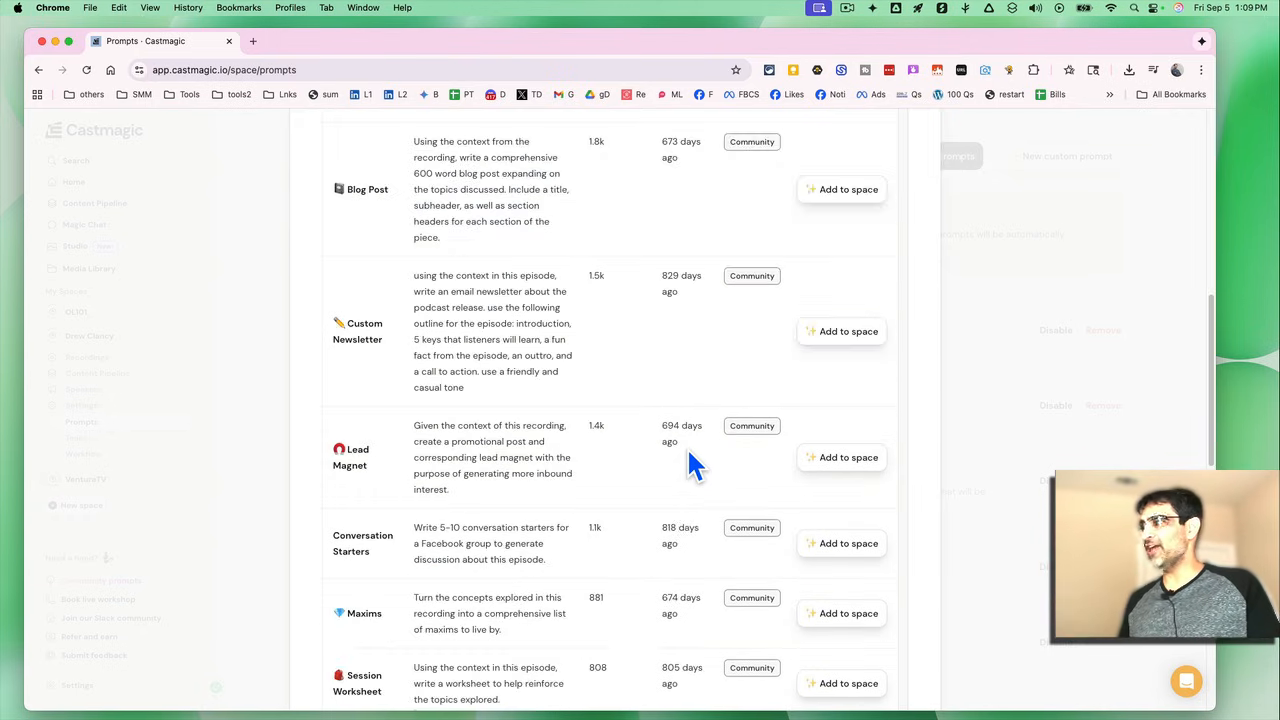
pyautogui.scroll(-3)
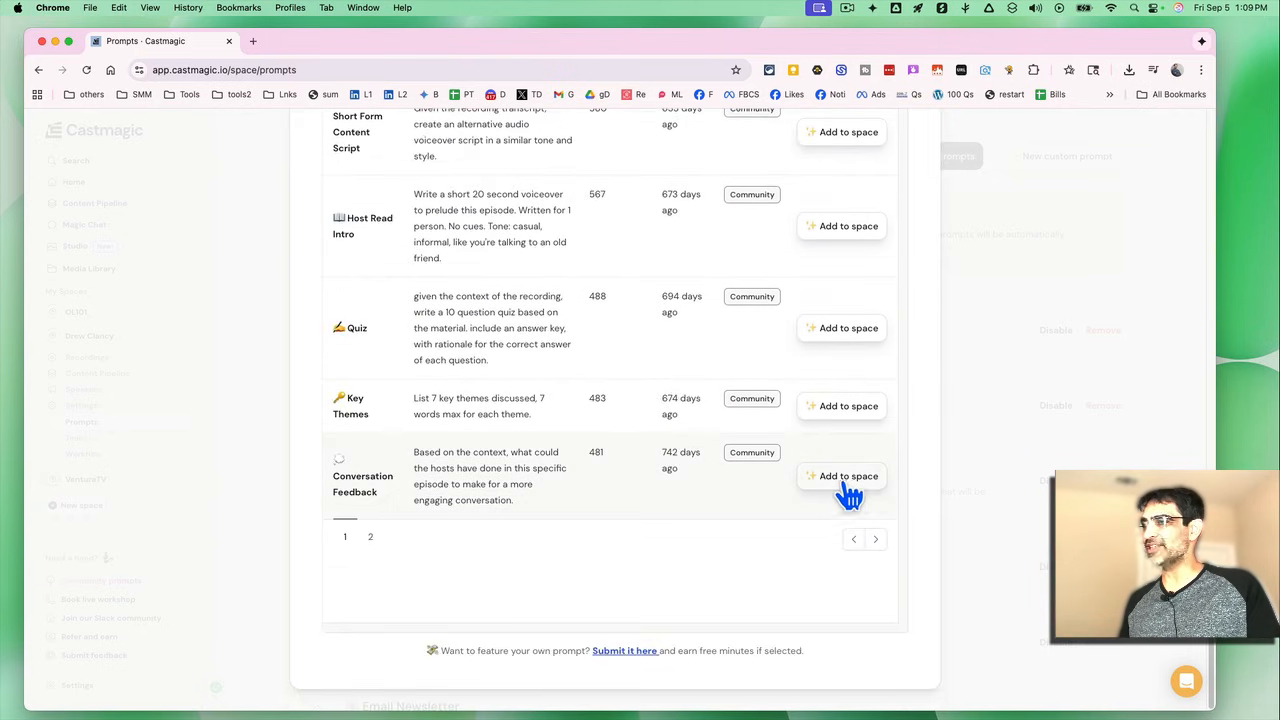
pyautogui.click(903, 156)
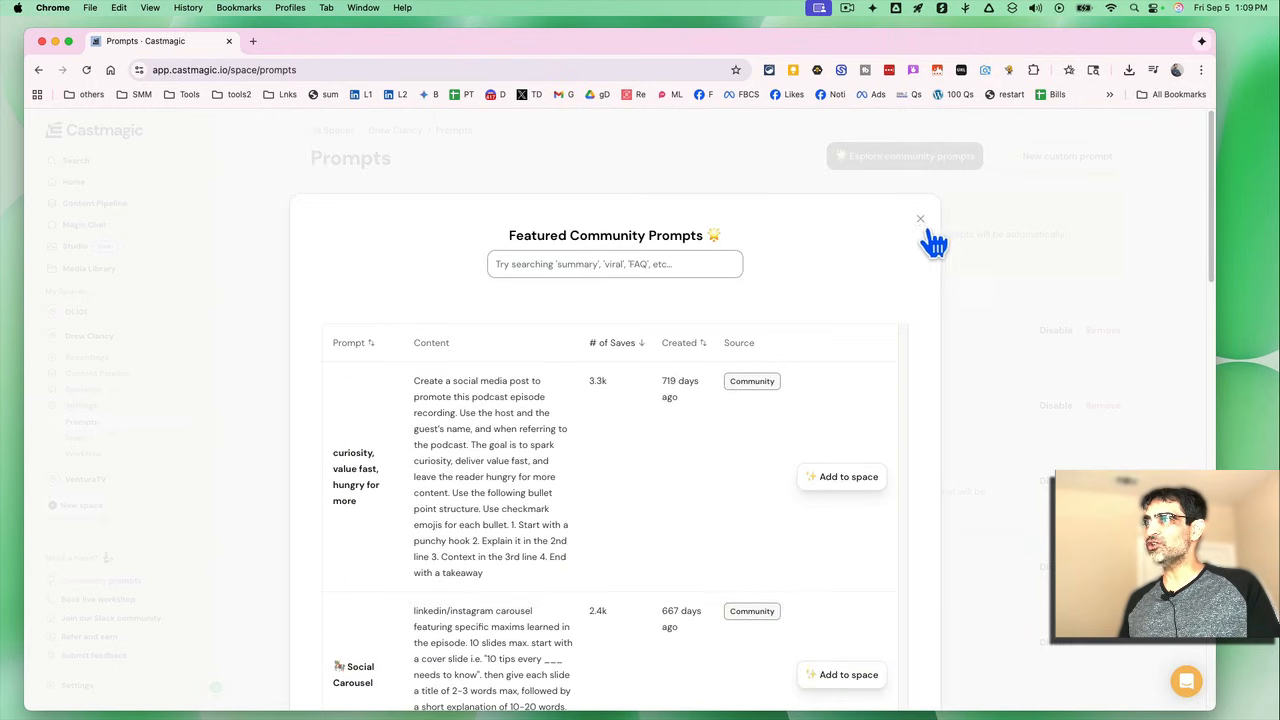
pyautogui.click(920, 218)
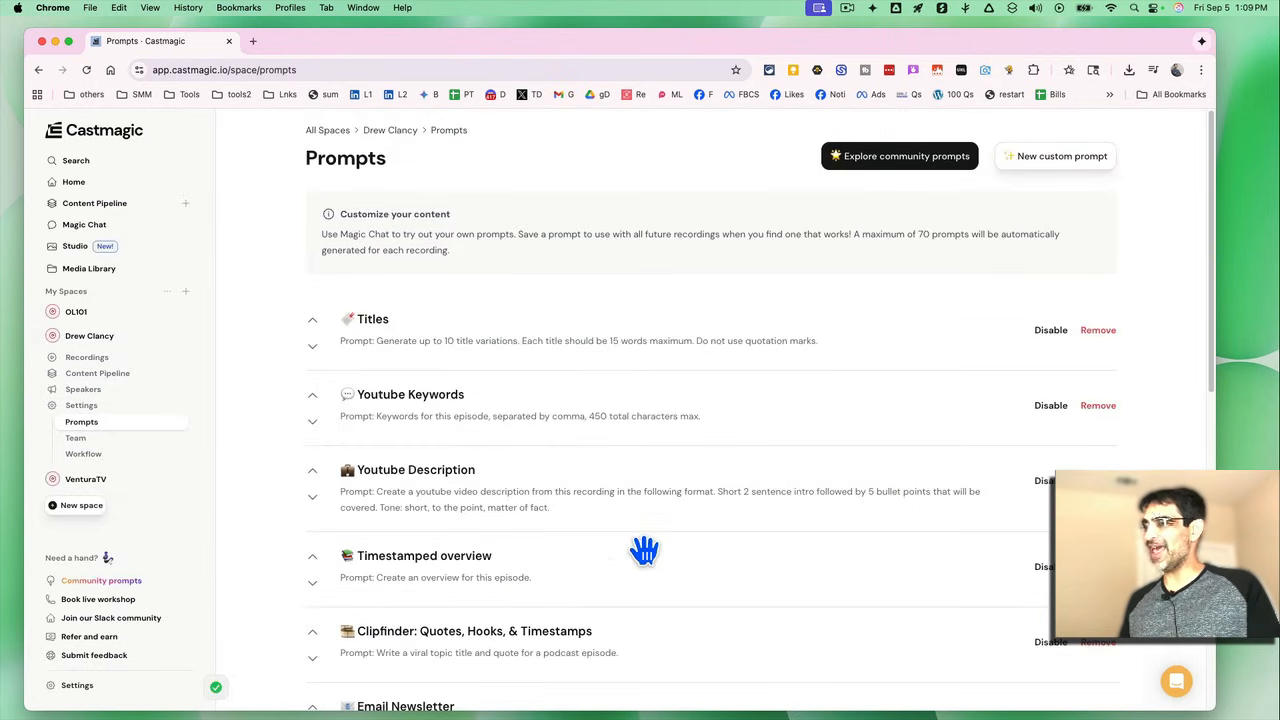
pyautogui.scroll(-3)
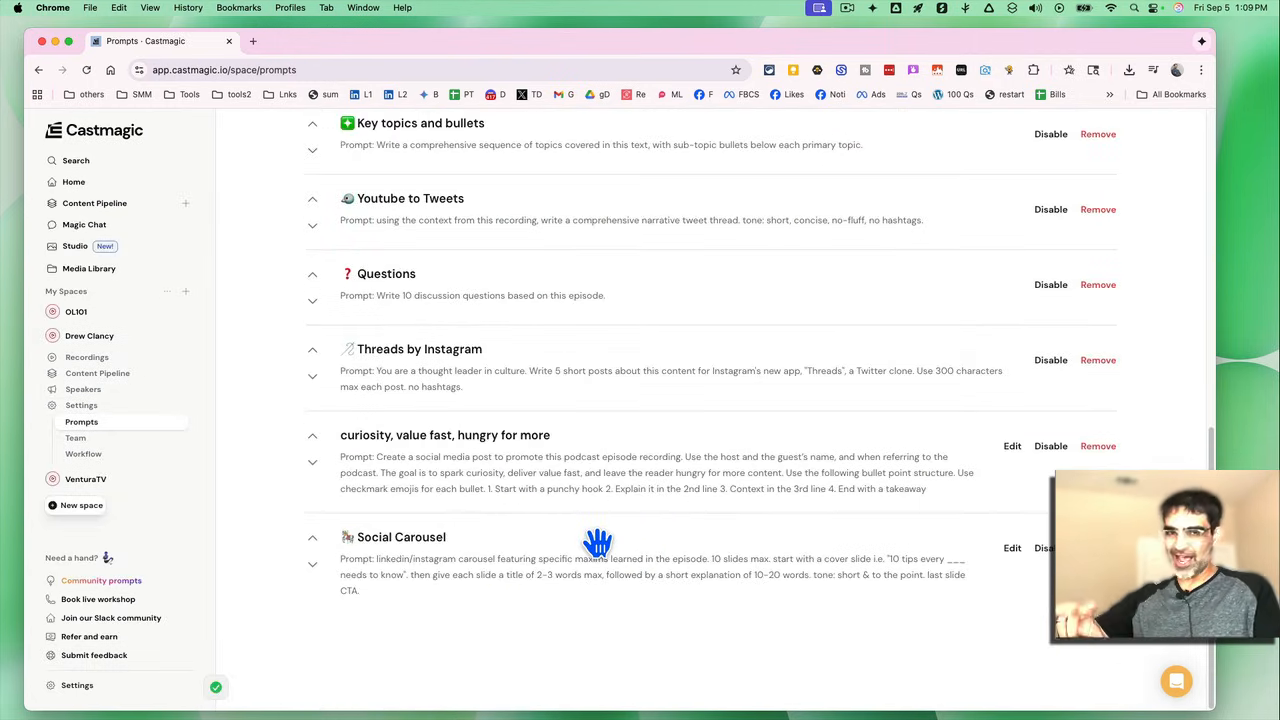
pyautogui.scroll(3)
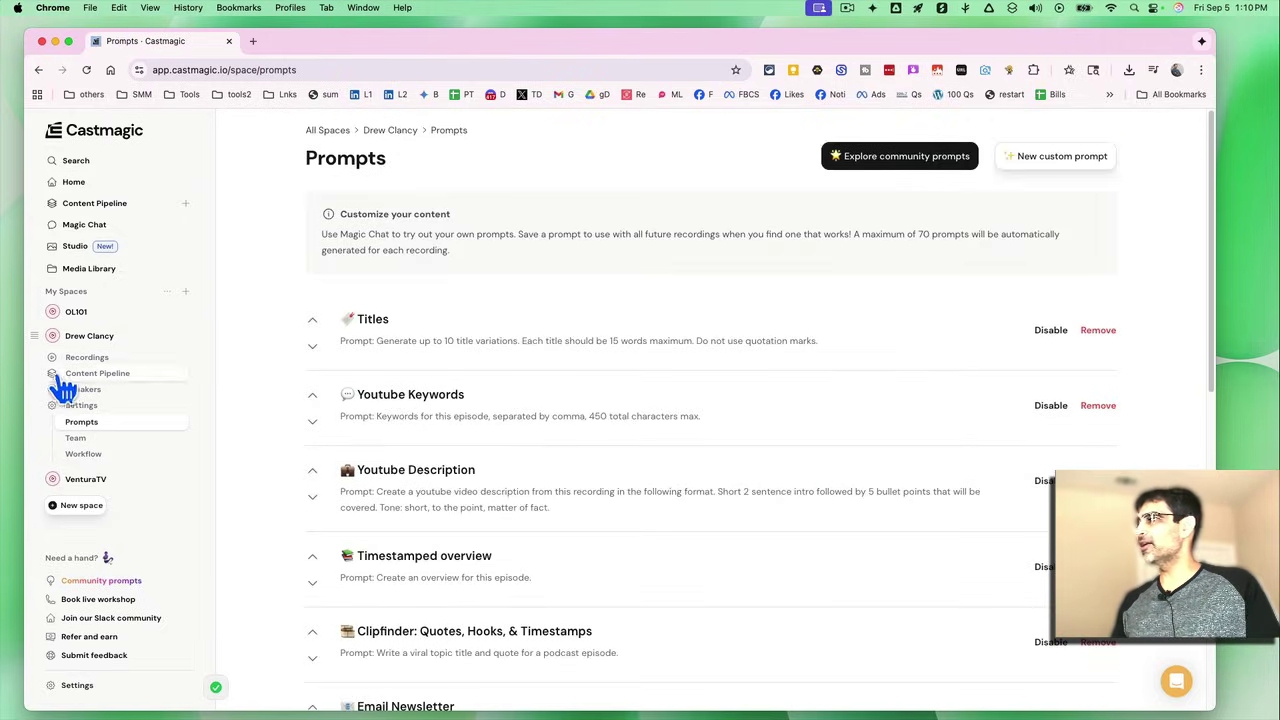
# Step: Reopen the fundraising interview, scroll its recurring content, and switch the panel to Clips
pyautogui.click(86, 357)
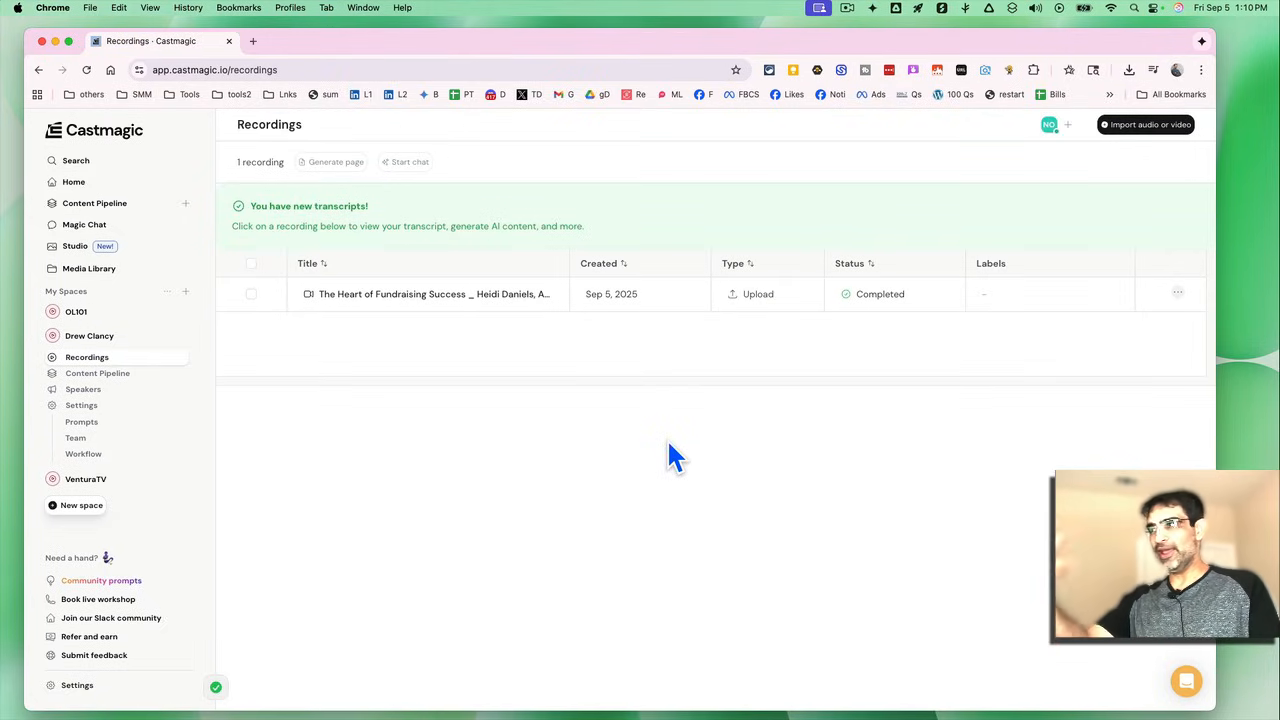
pyautogui.moveTo(82, 421)
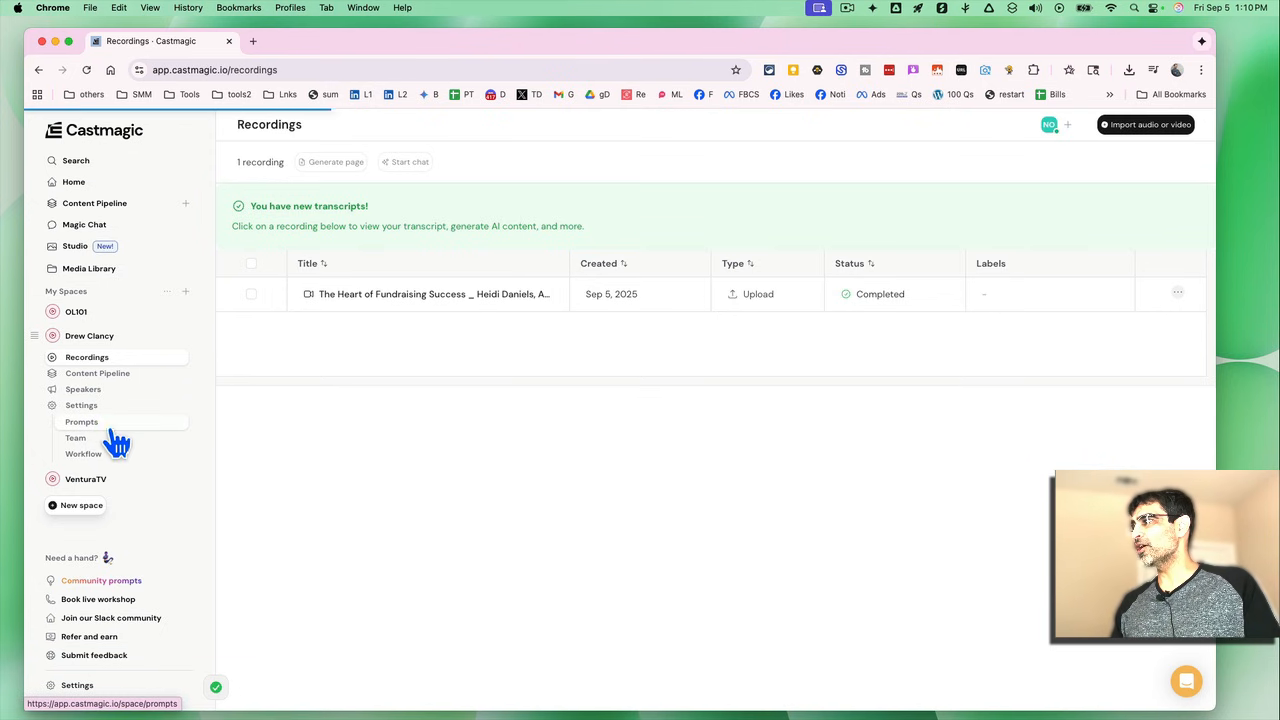
pyautogui.click(433, 294)
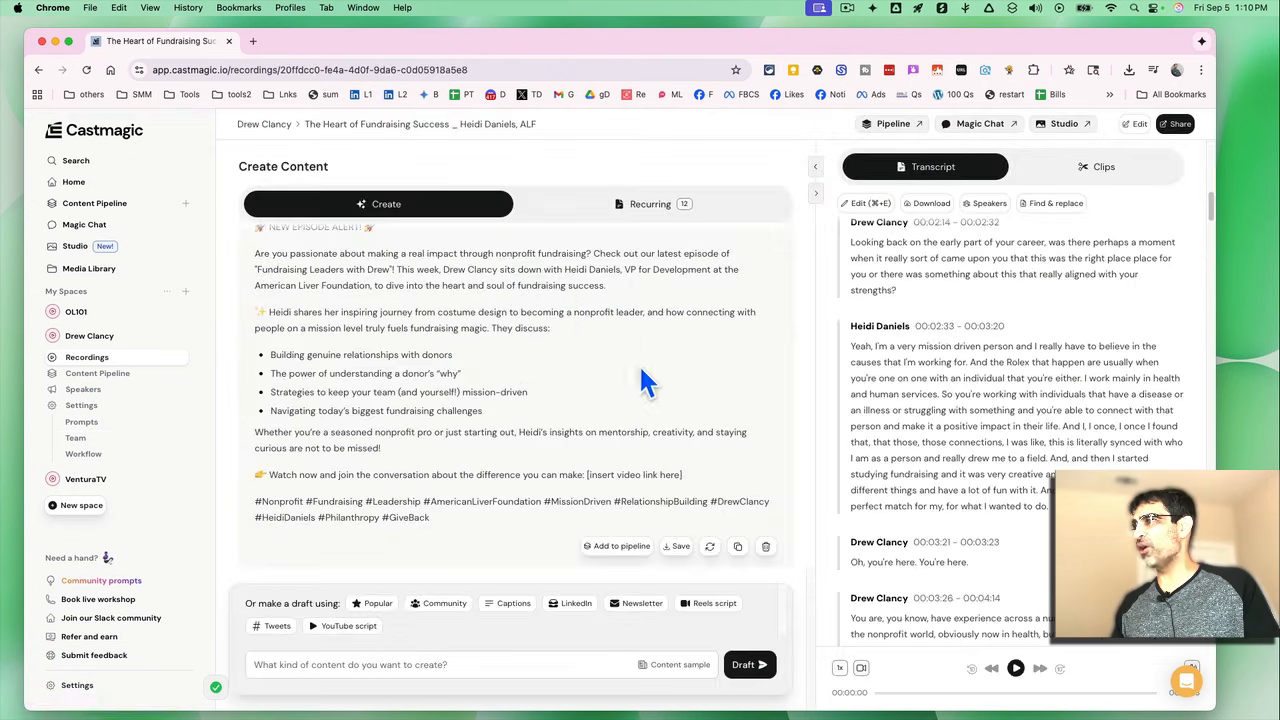
pyautogui.click(650, 204)
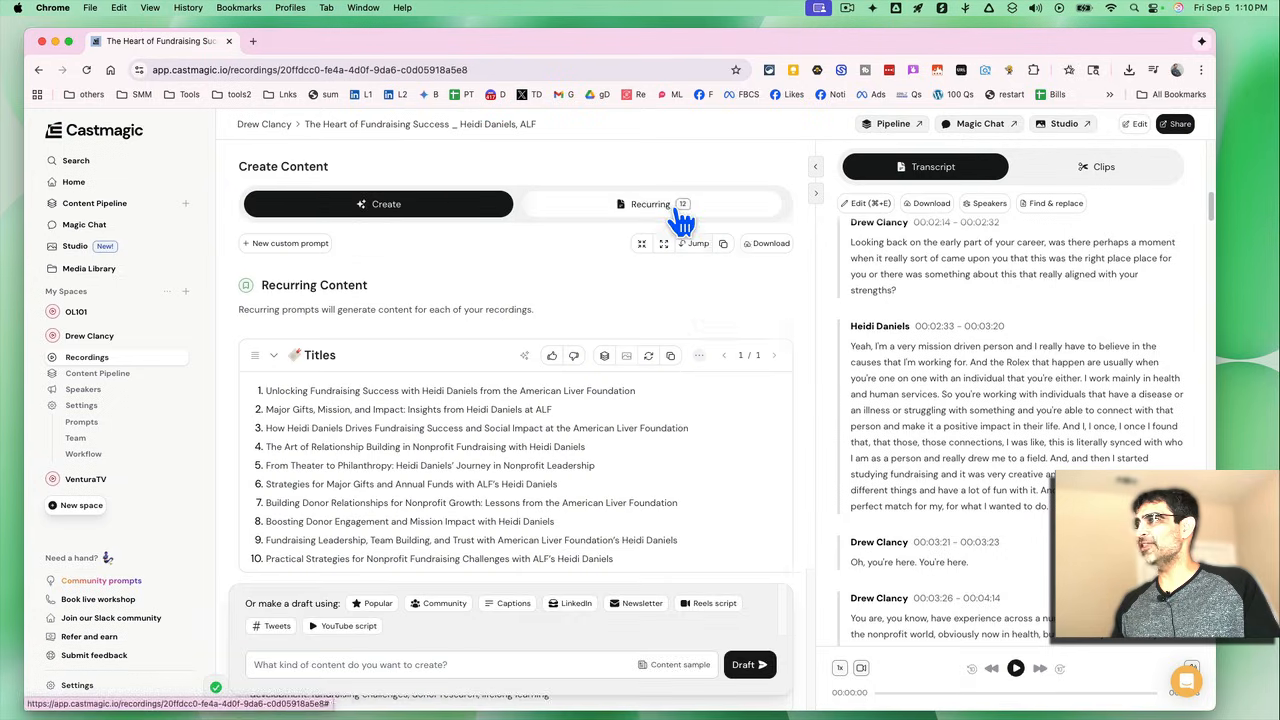
pyautogui.click(650, 204)
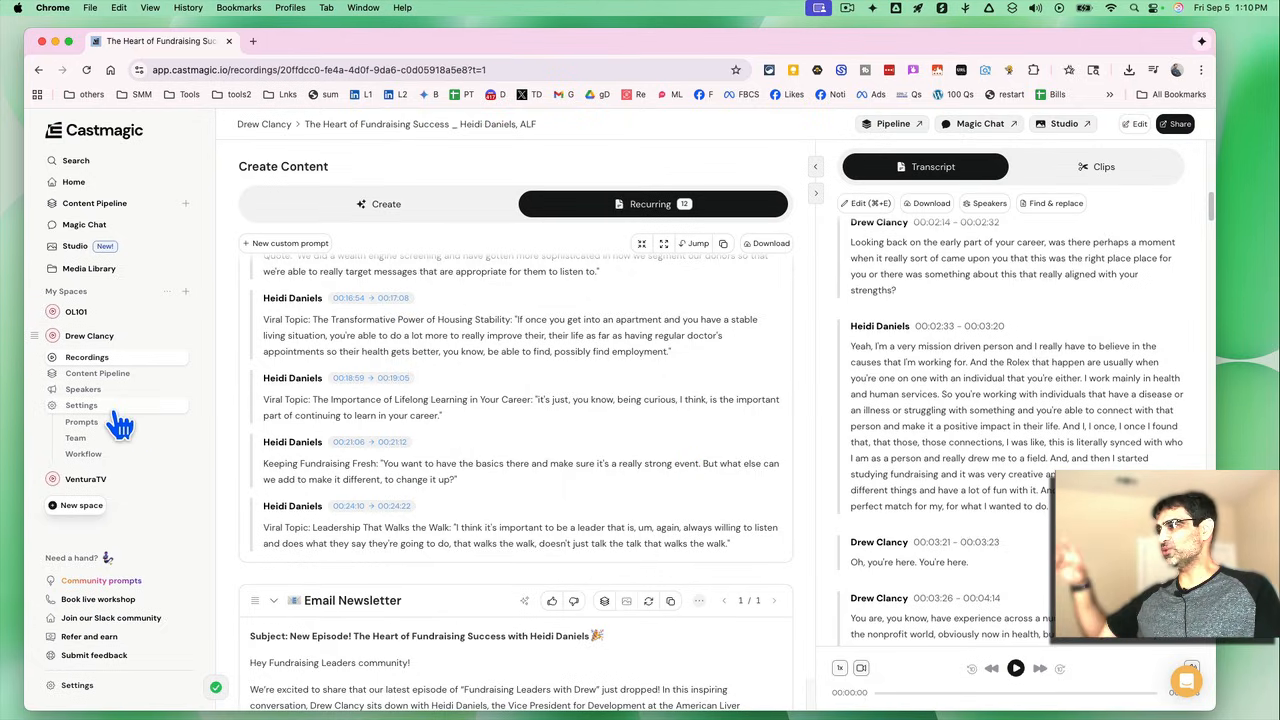
pyautogui.scroll(-3)
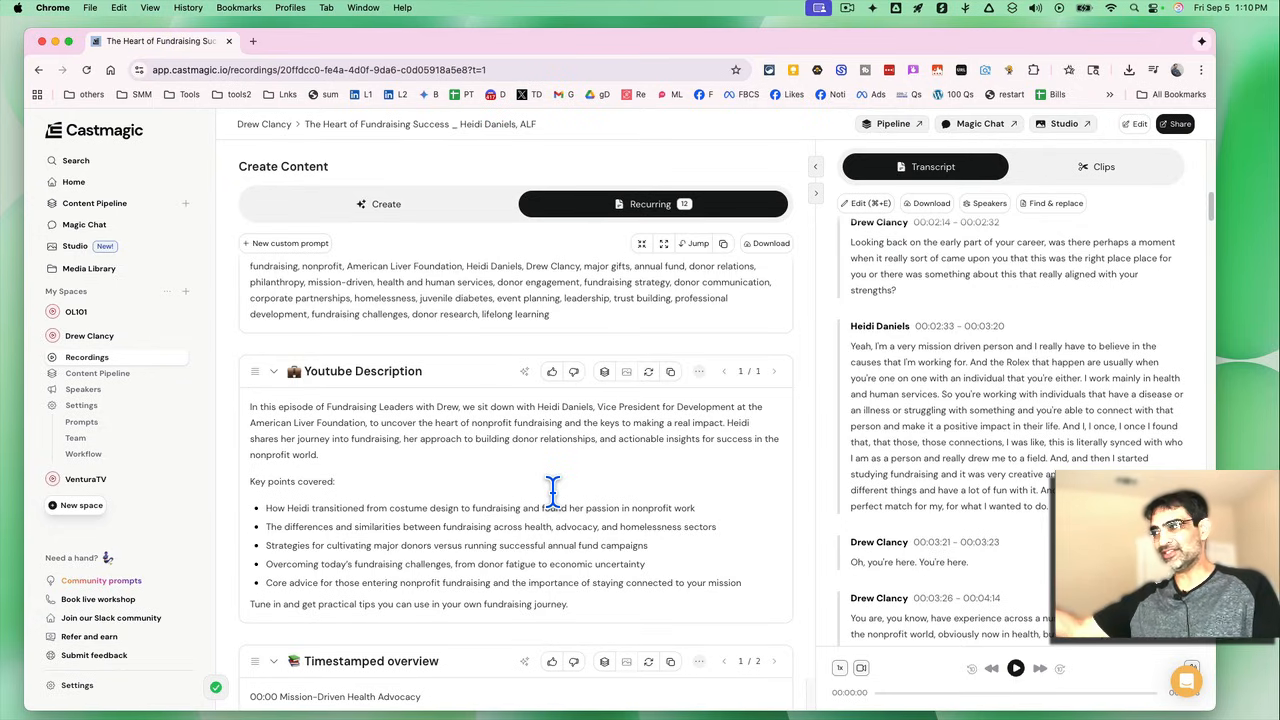
pyautogui.click(650, 204)
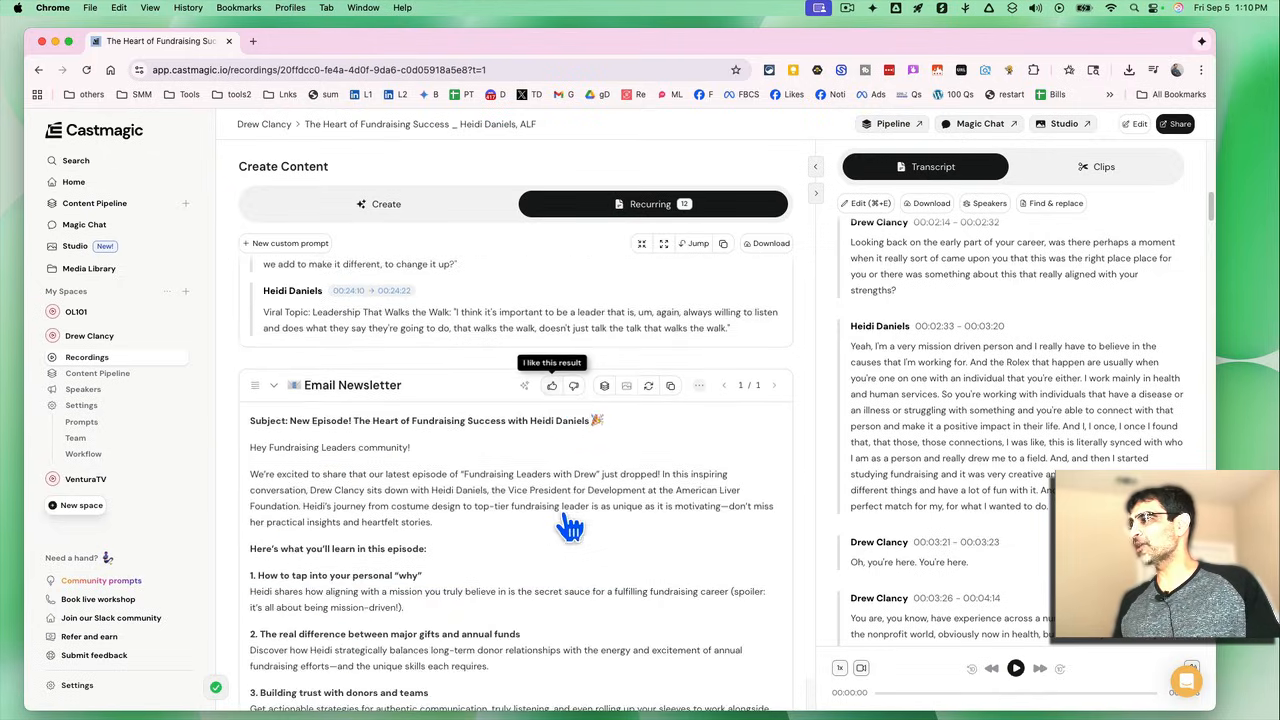
pyautogui.scroll(-3)
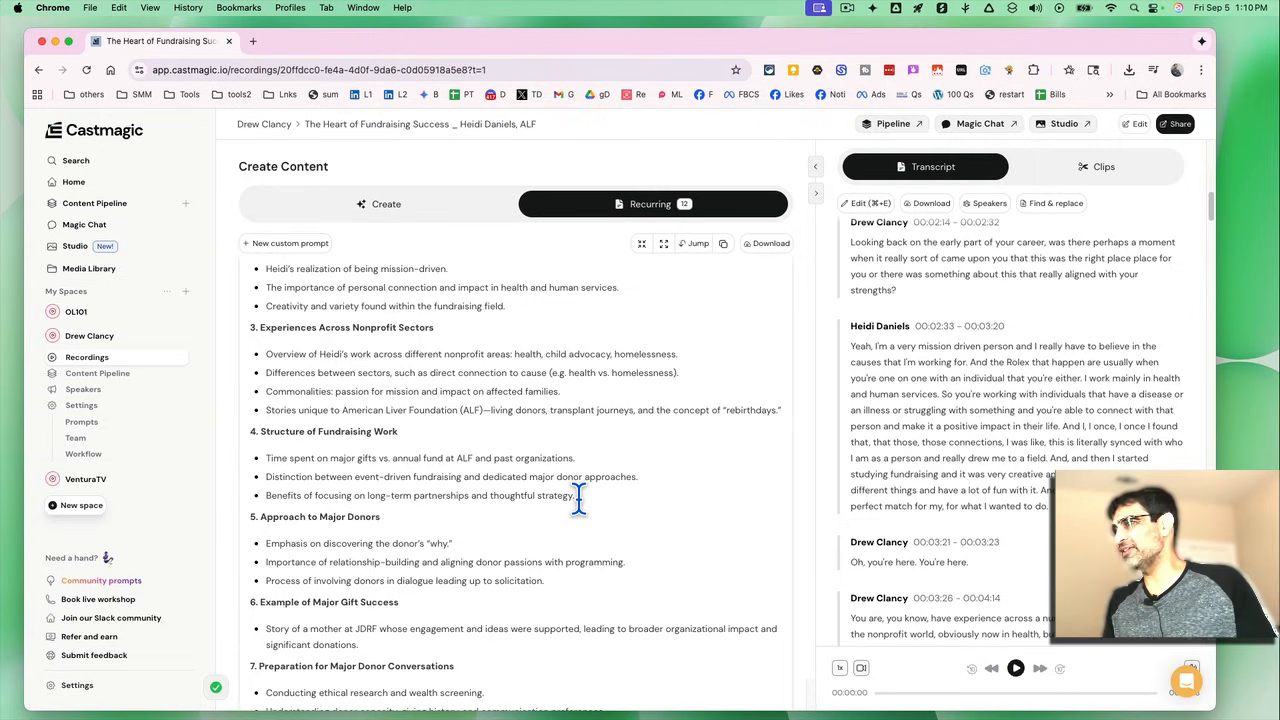
pyautogui.click(1096, 166)
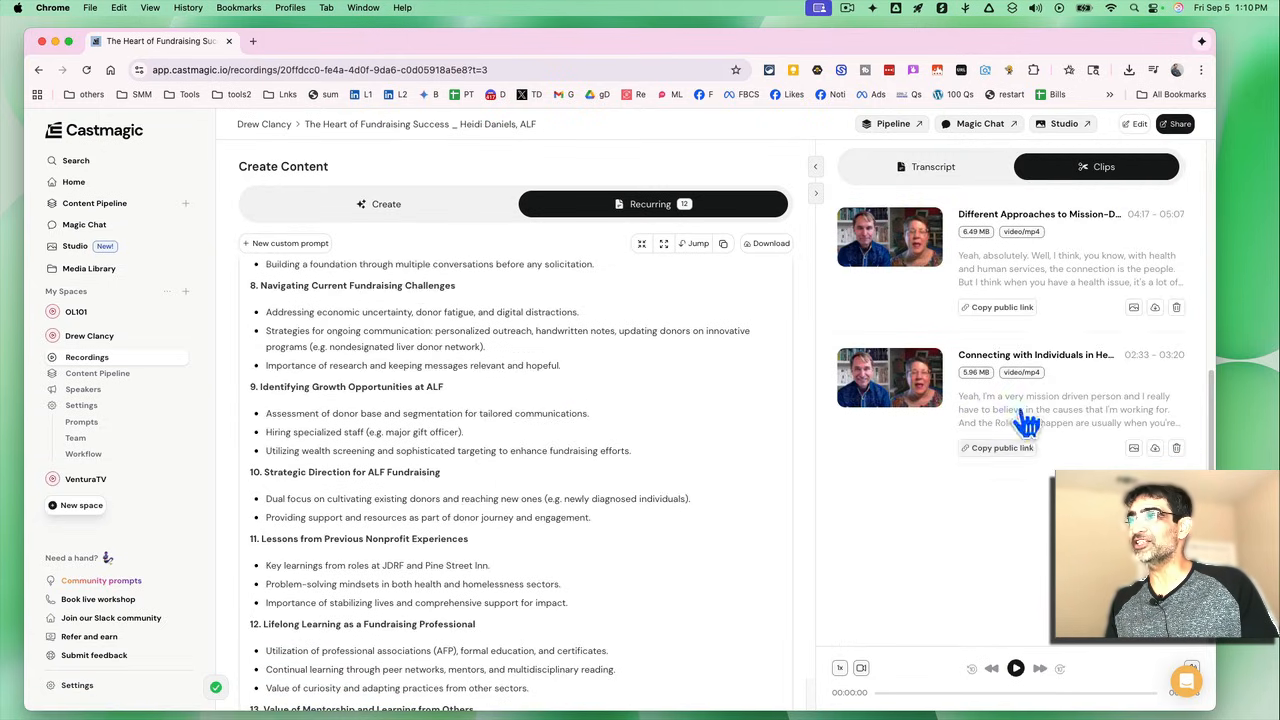
pyautogui.moveTo(1050, 270)
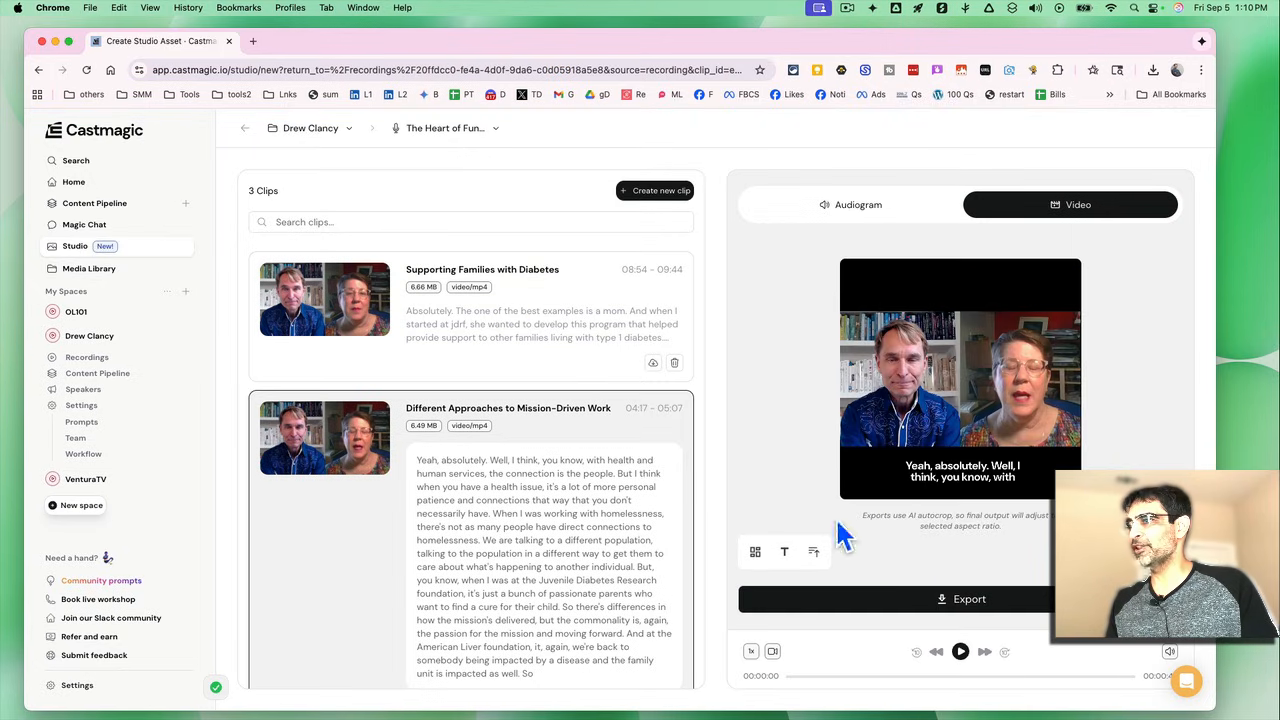
# Step: Play and pause the clip preview, comparing the Audiogram and Video styles
pyautogui.click(959, 651)
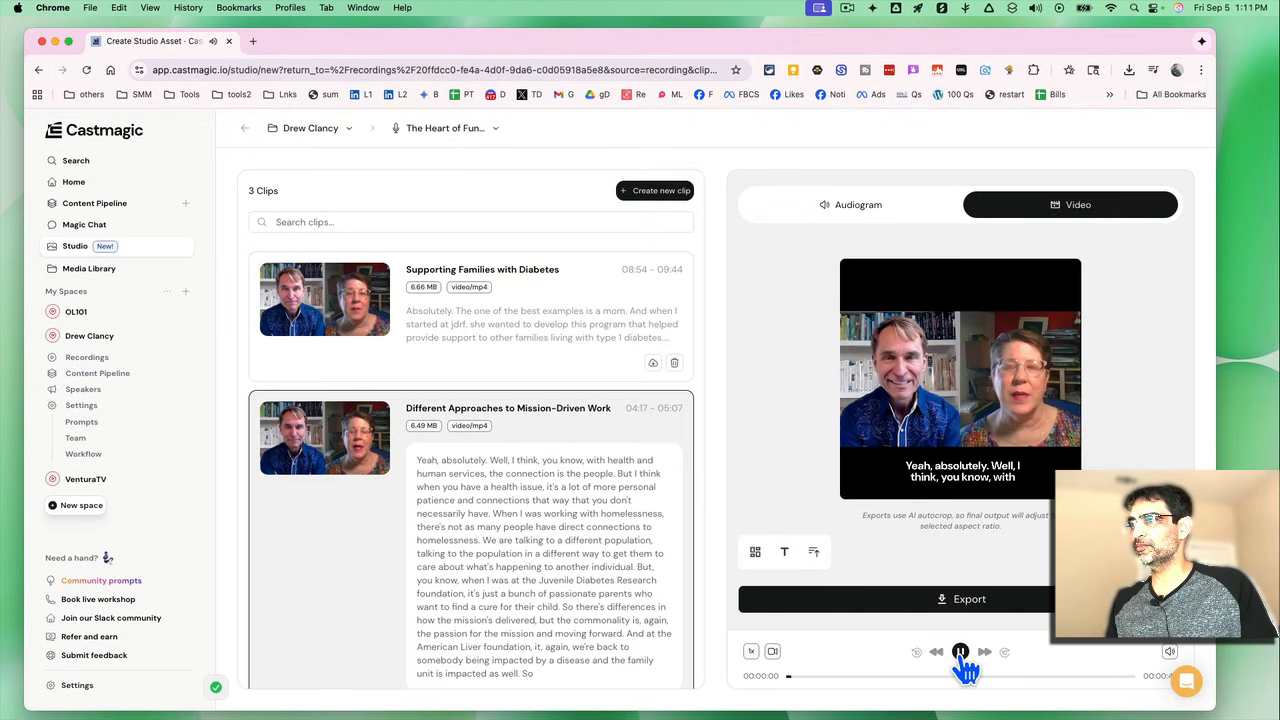
pyautogui.click(960, 651)
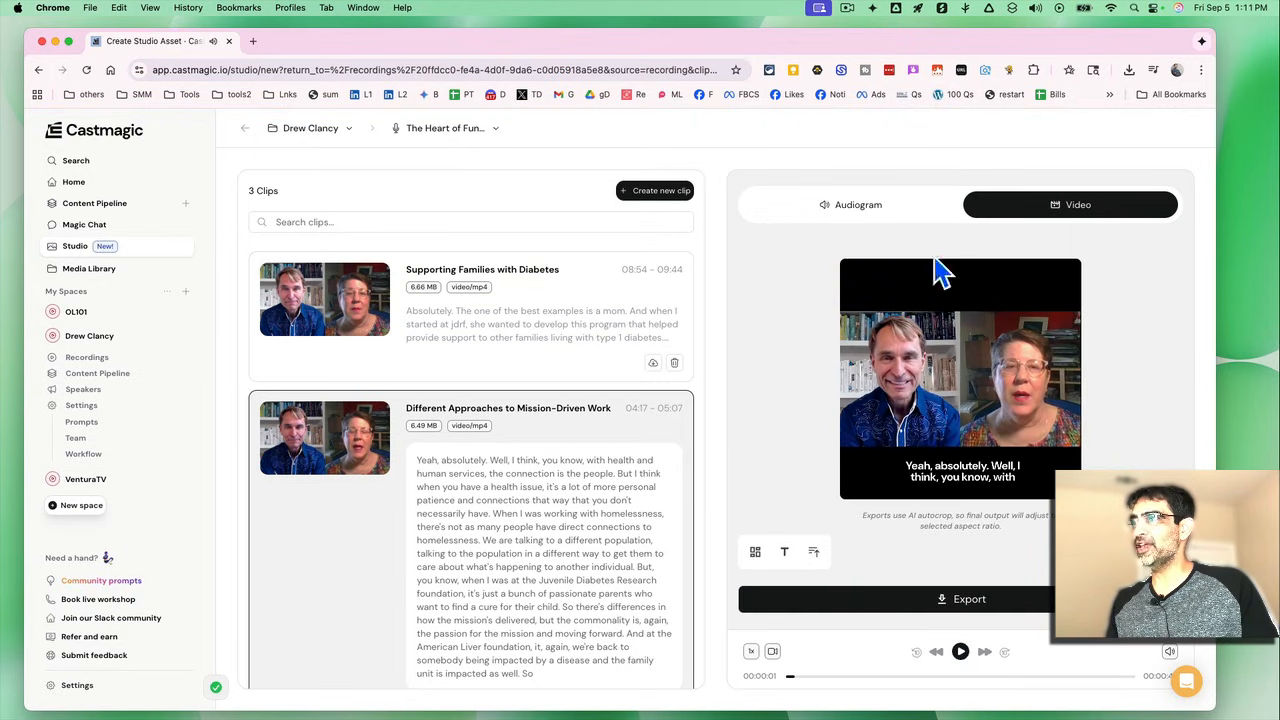
pyautogui.click(850, 204)
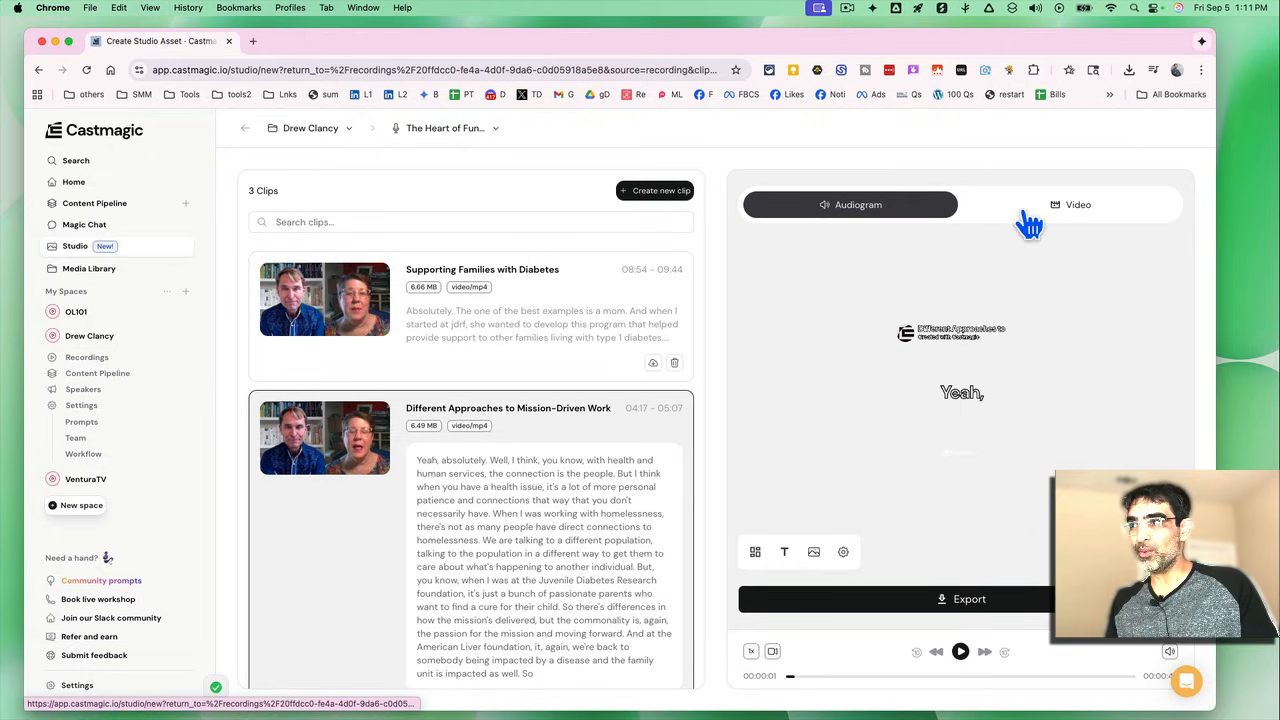
pyautogui.click(1070, 204)
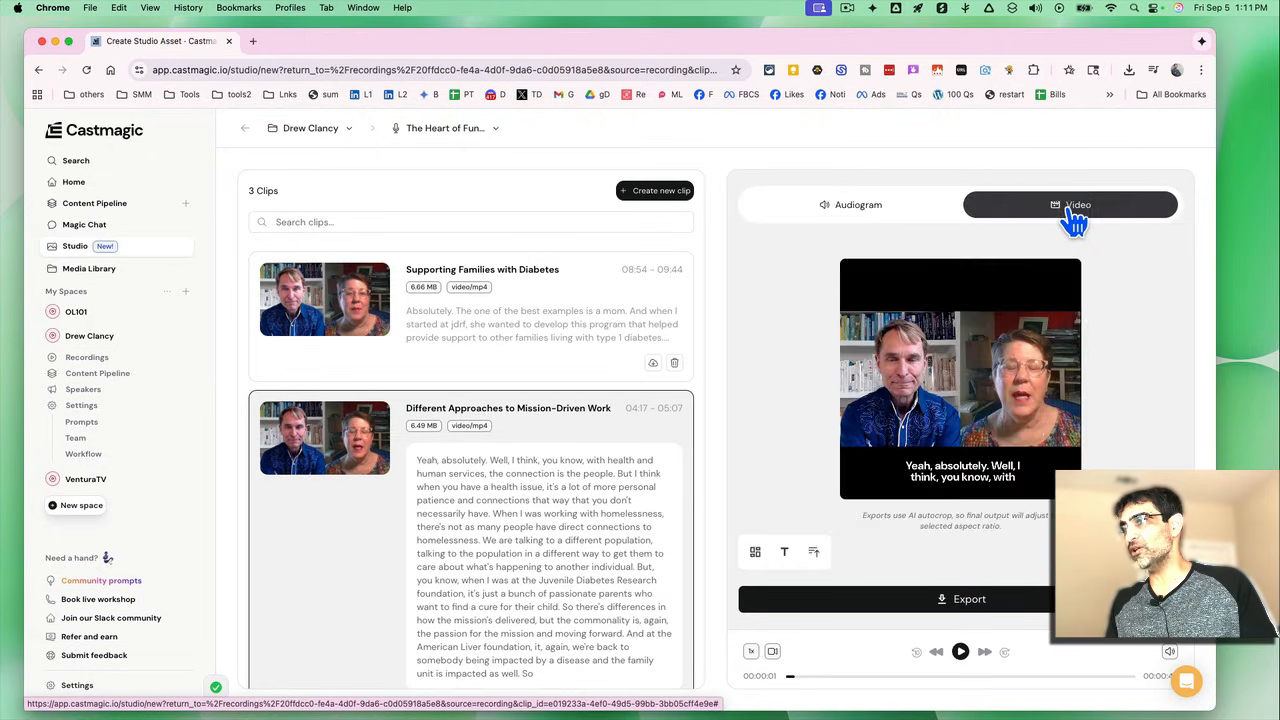
# Step: Set the clip to vertical 9:16 and preview it, toggling Audiogram and Video again
pyautogui.click(755, 551)
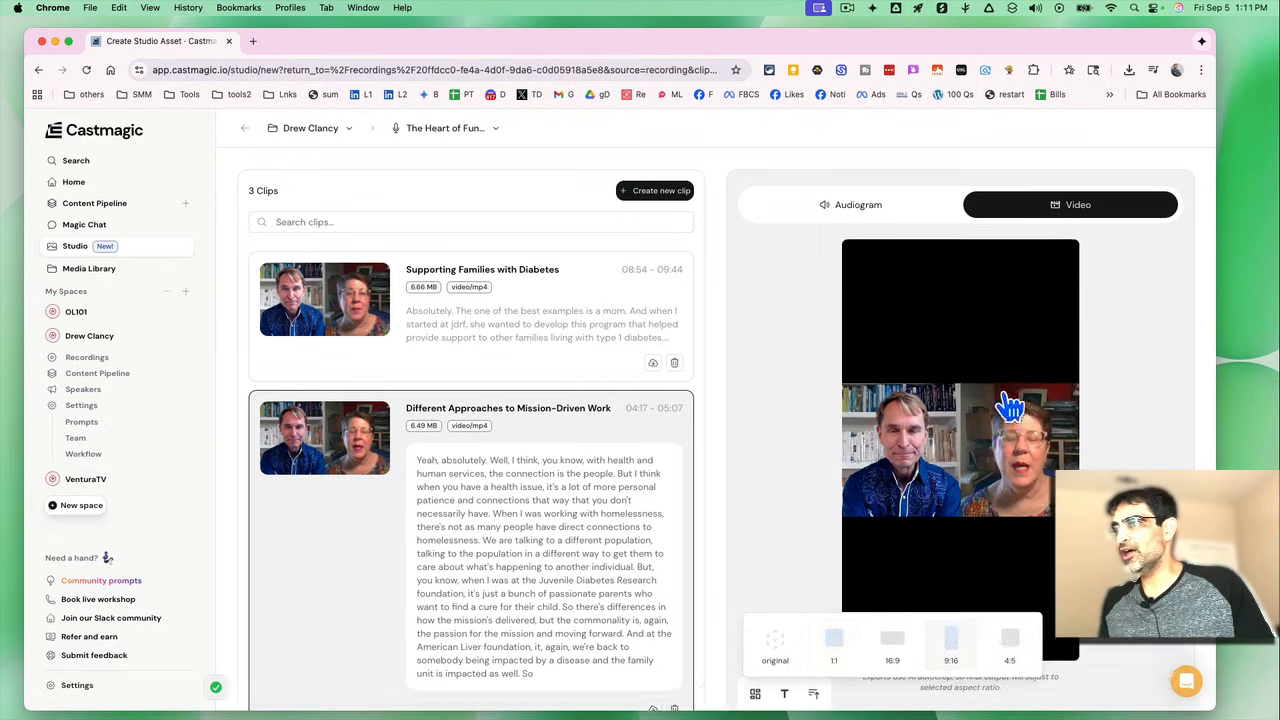
pyautogui.scroll(-3)
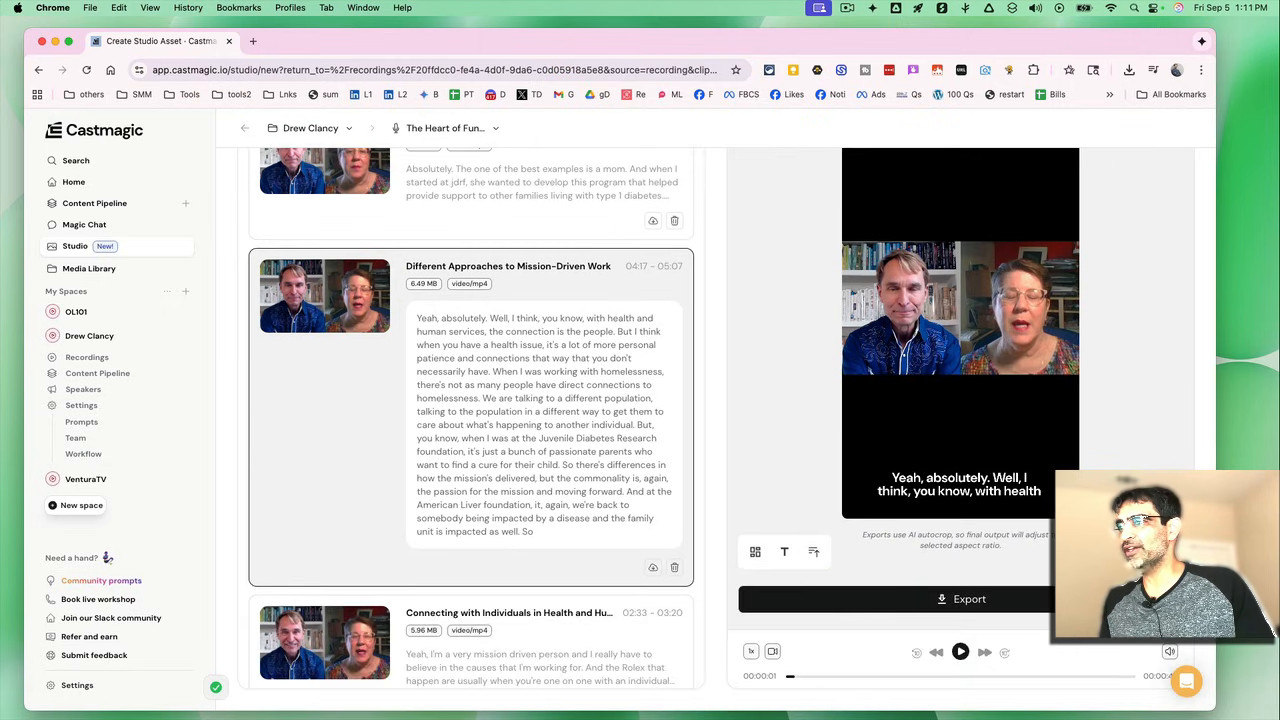
pyautogui.click(960, 651)
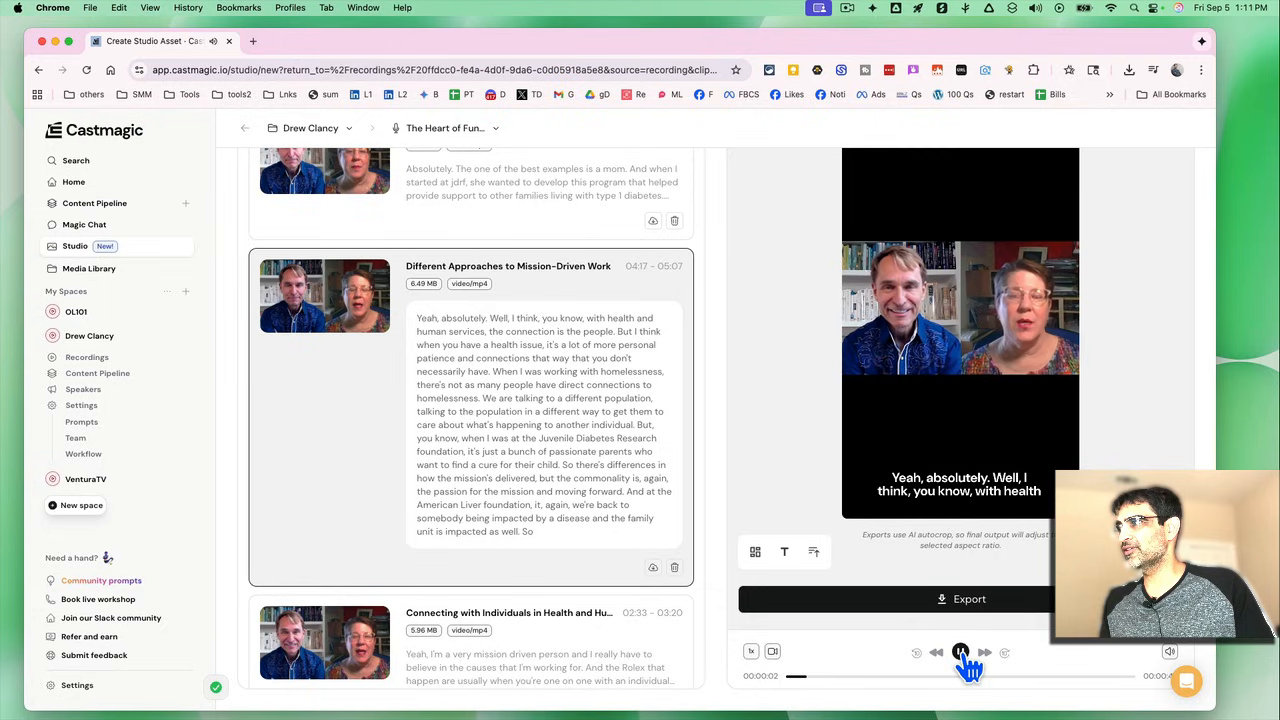
pyautogui.click(959, 652)
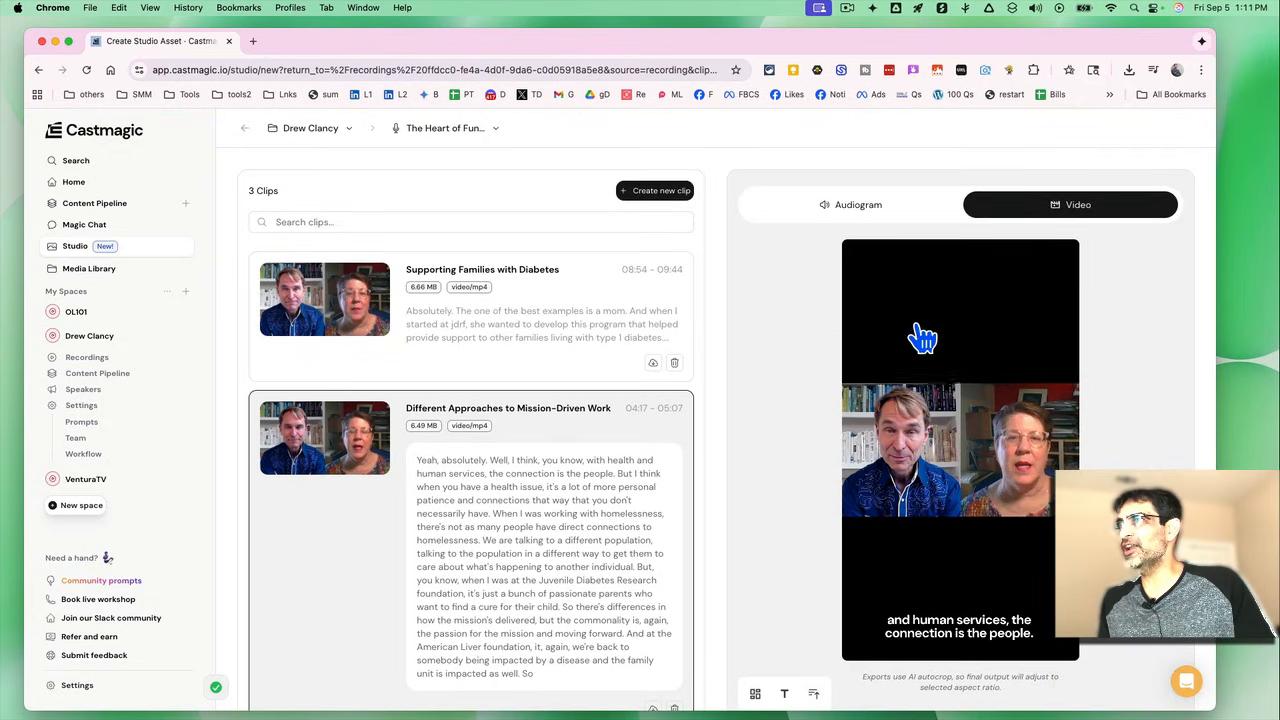
pyautogui.click(849, 204)
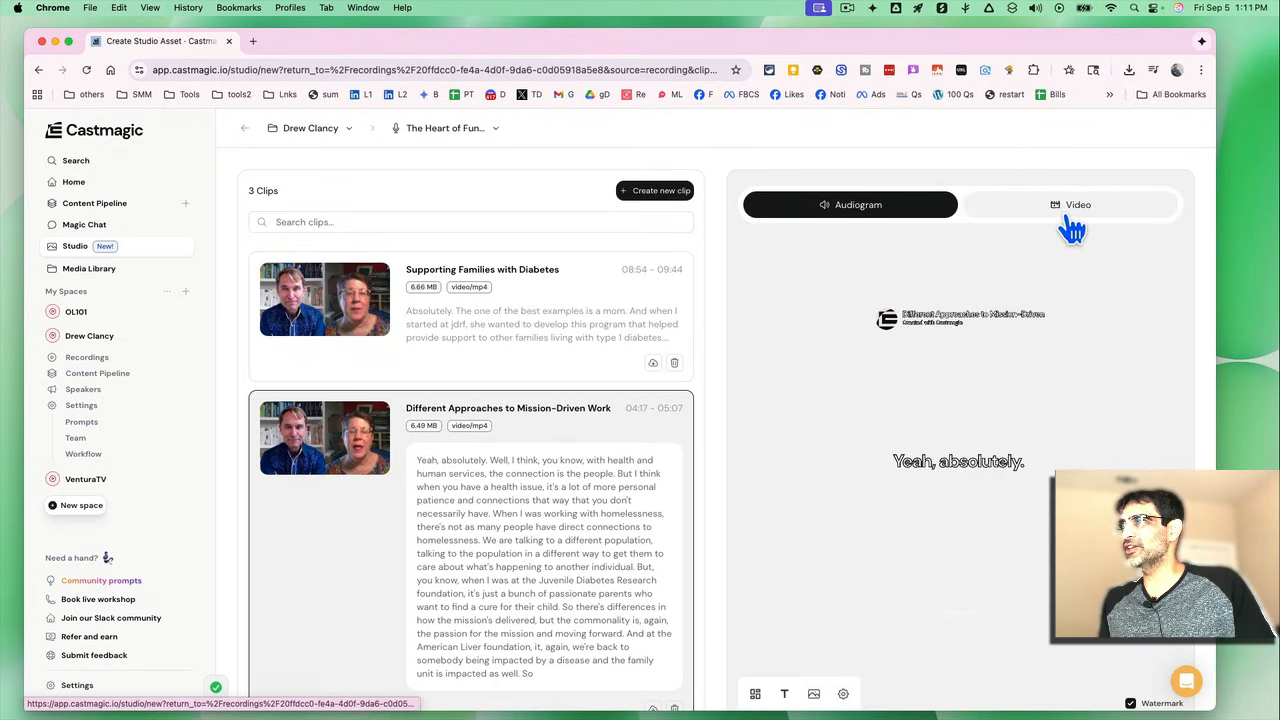
pyautogui.click(1069, 204)
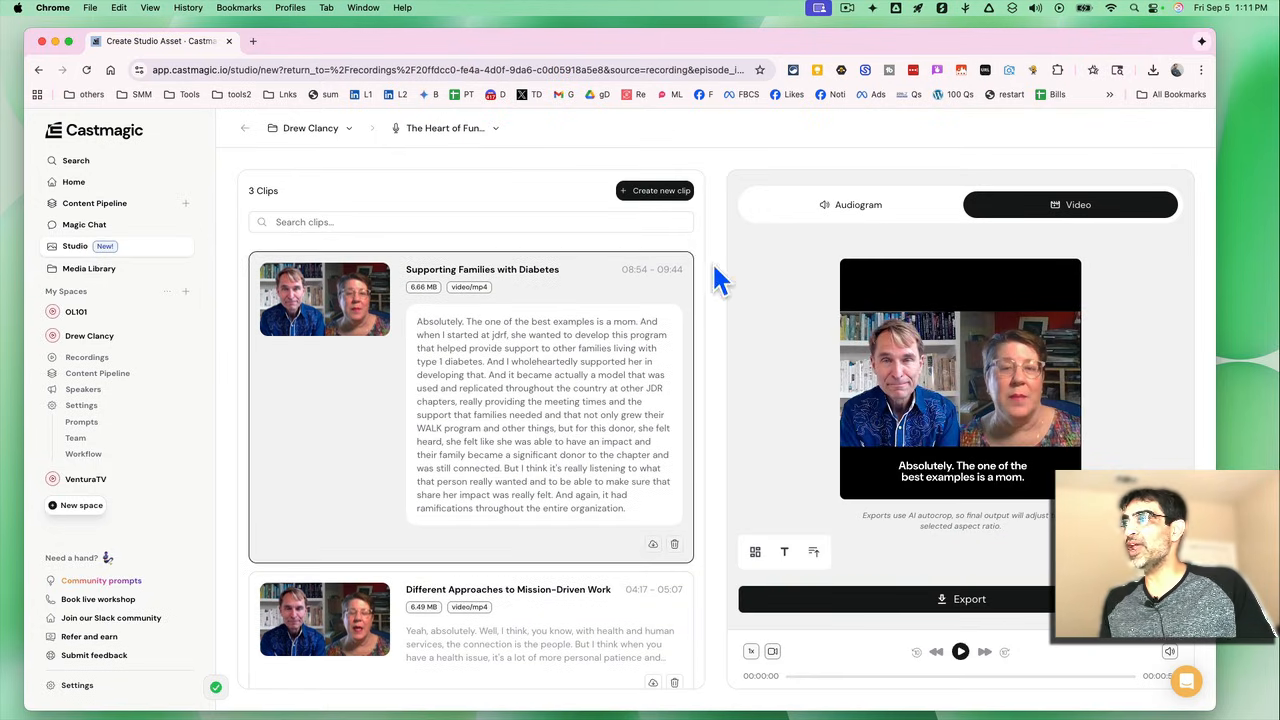
# Step: Scroll the Studio clip list with the Supporting Families with Diabetes clip expanded
pyautogui.scroll(-3)
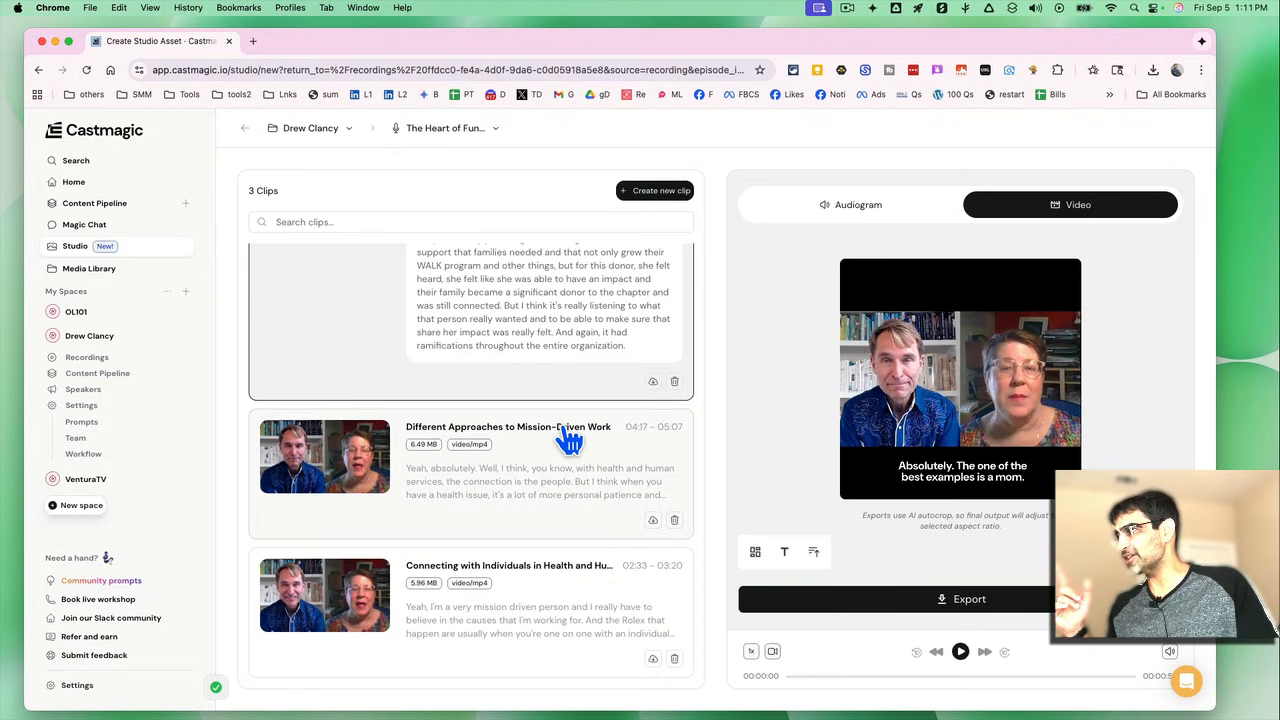
pyautogui.scroll(3)
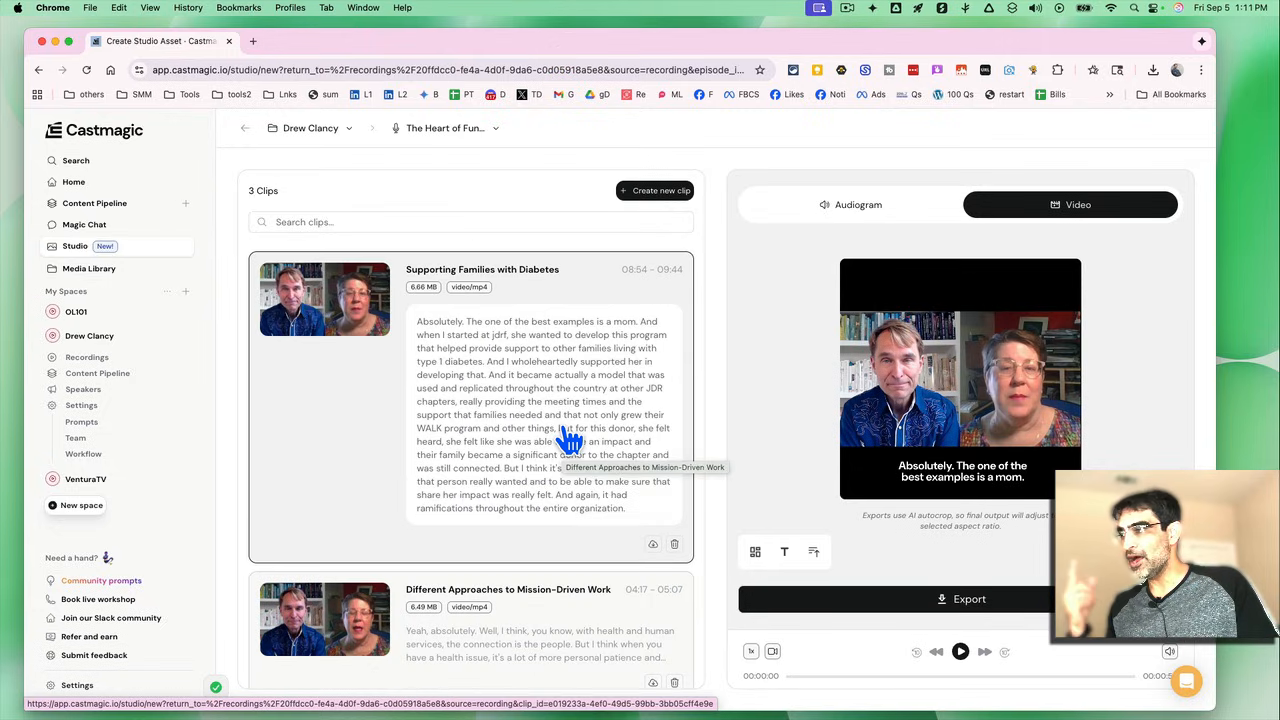
pyautogui.moveTo(650, 175)
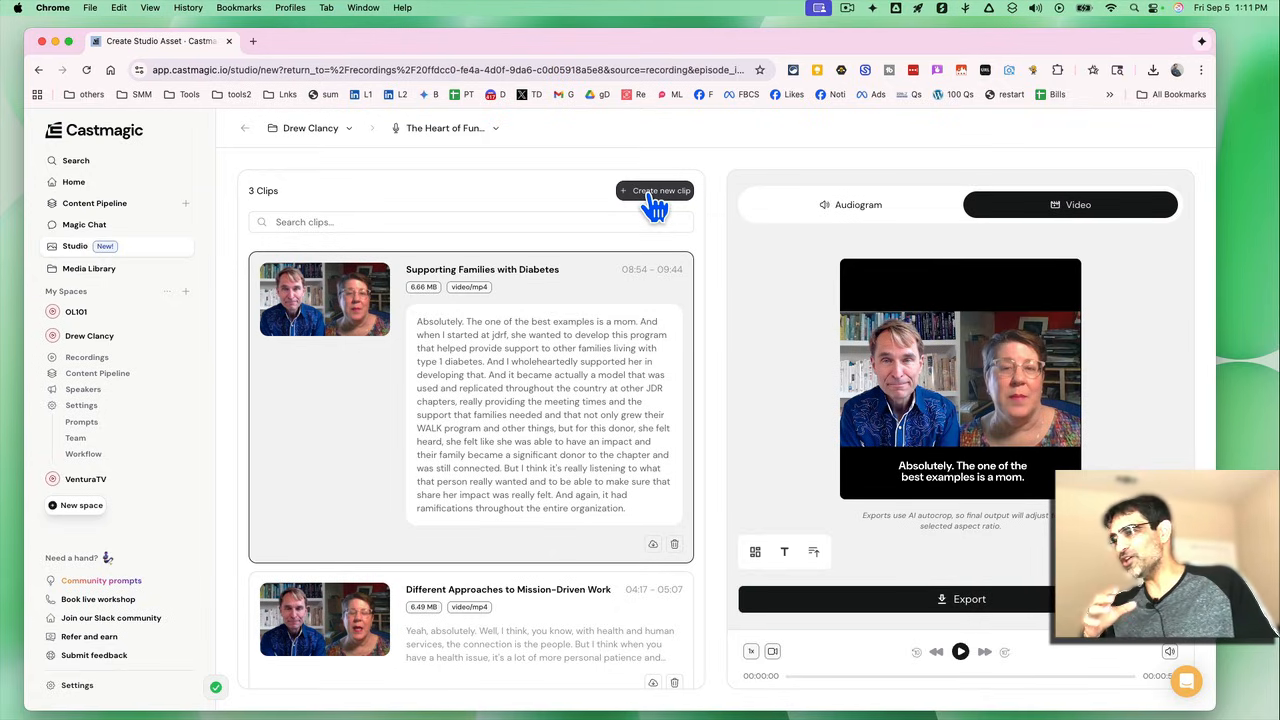
pyautogui.moveTo(1118, 405)
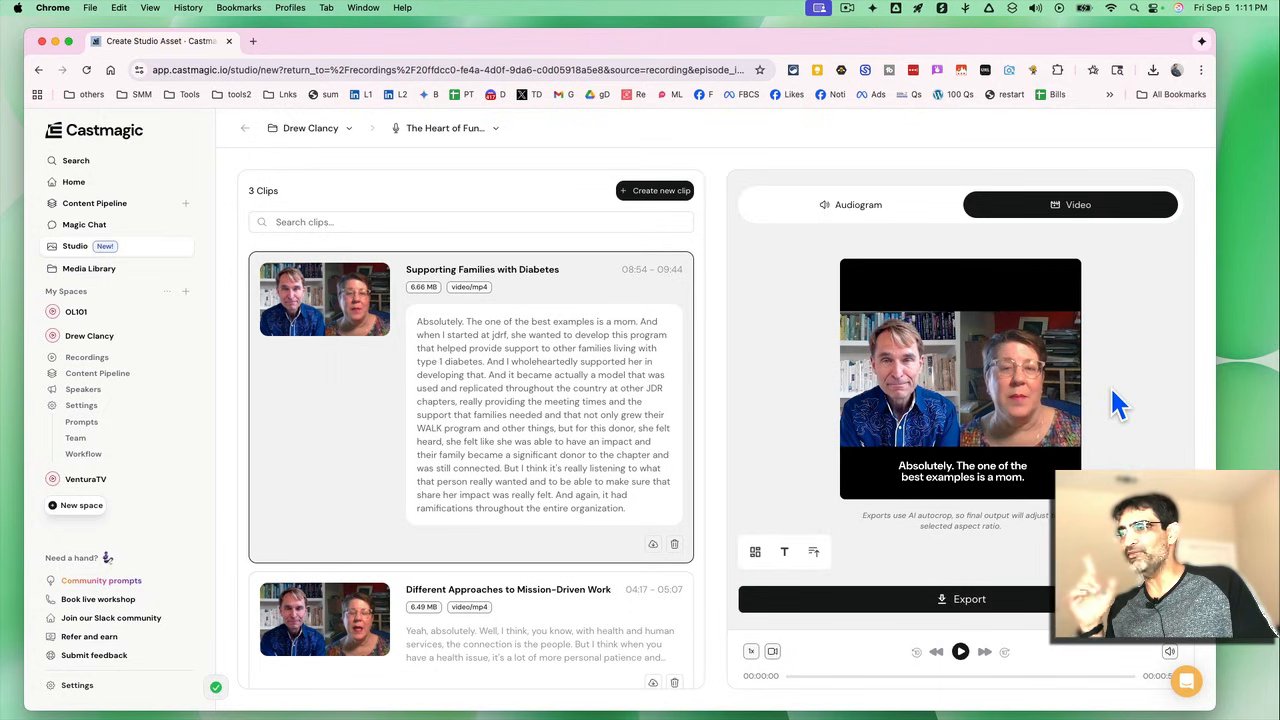
pyautogui.moveTo(373, 335)
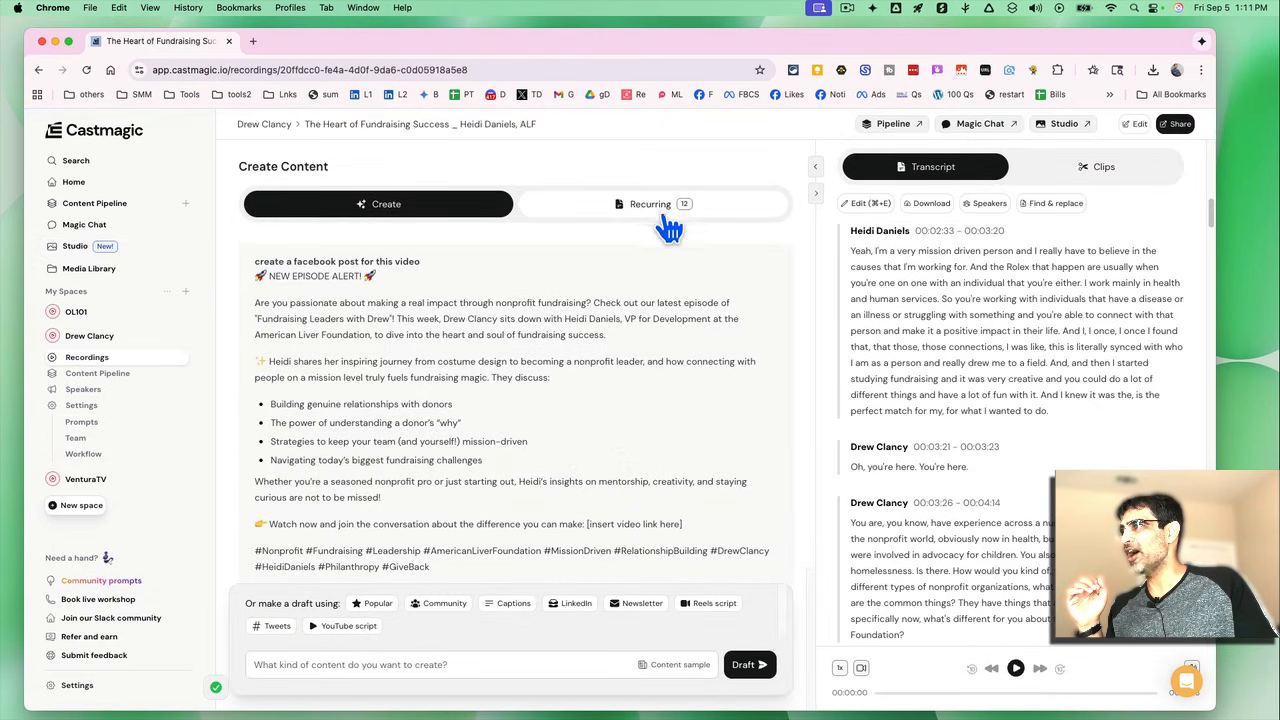
# Step: Scroll the Recurring outputs: YouTube description, timestamped overview and key topics
pyautogui.click(650, 204)
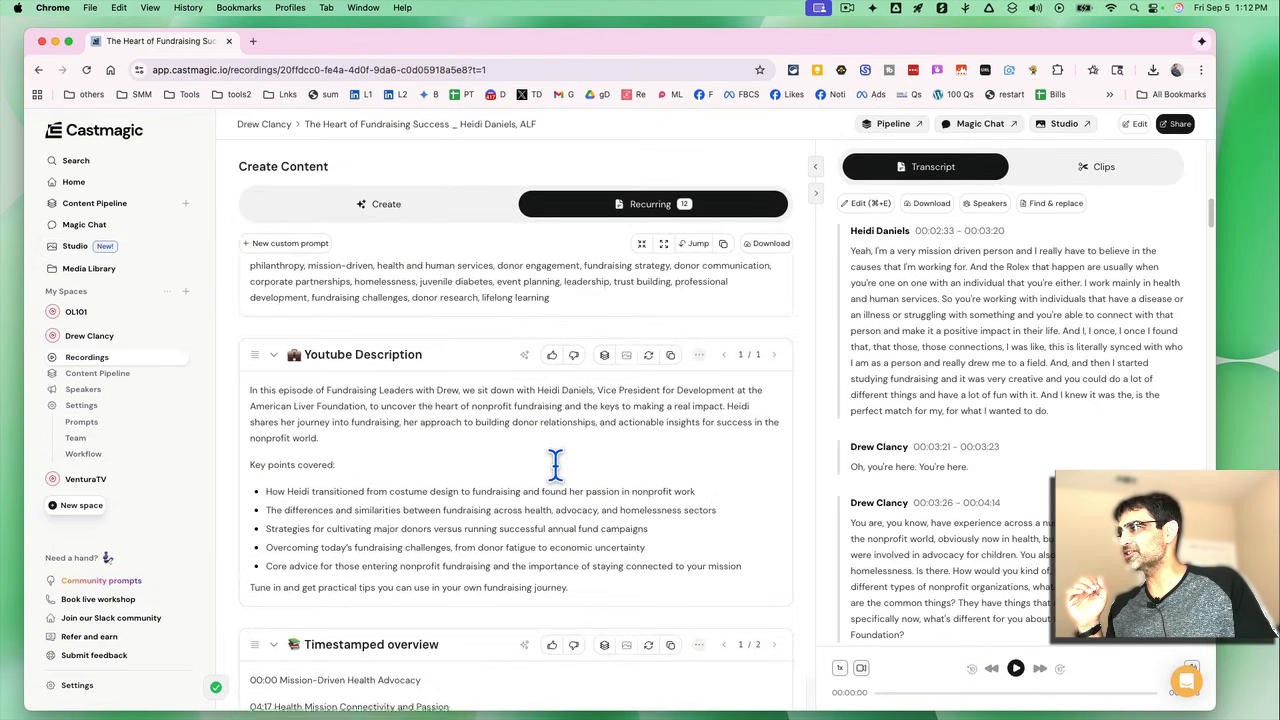
pyautogui.scroll(-3)
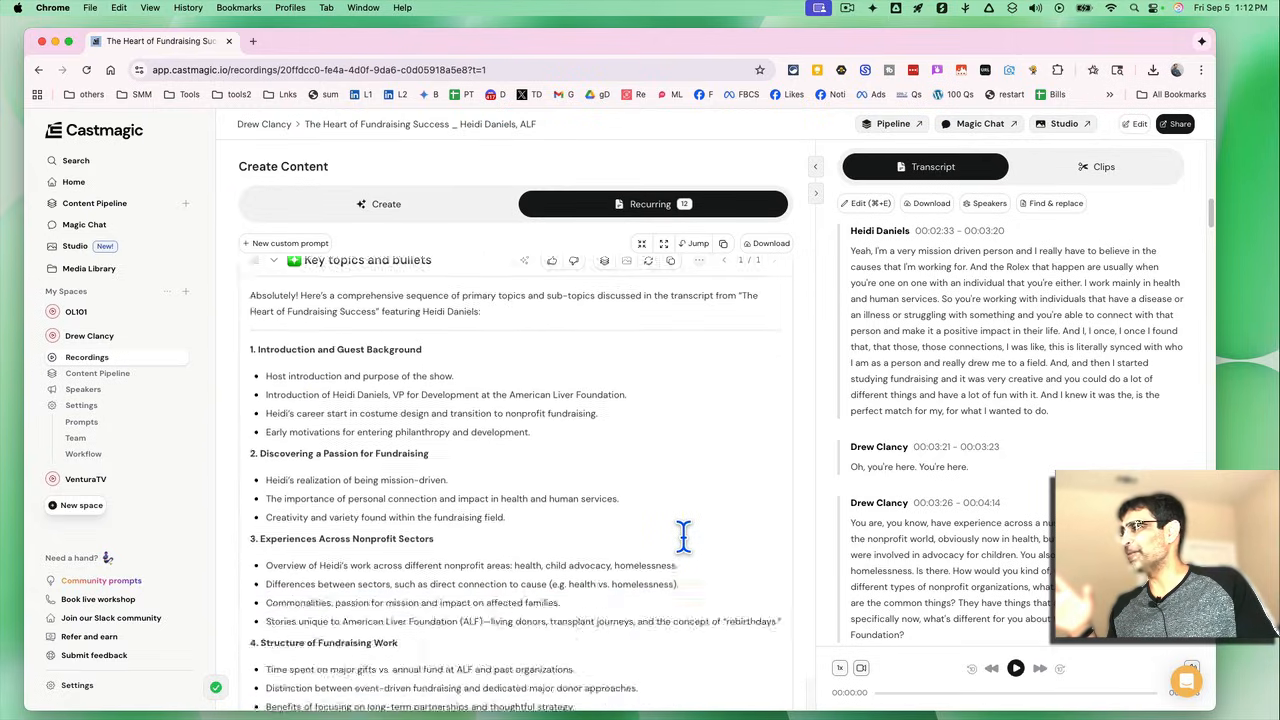
pyautogui.scroll(-3)
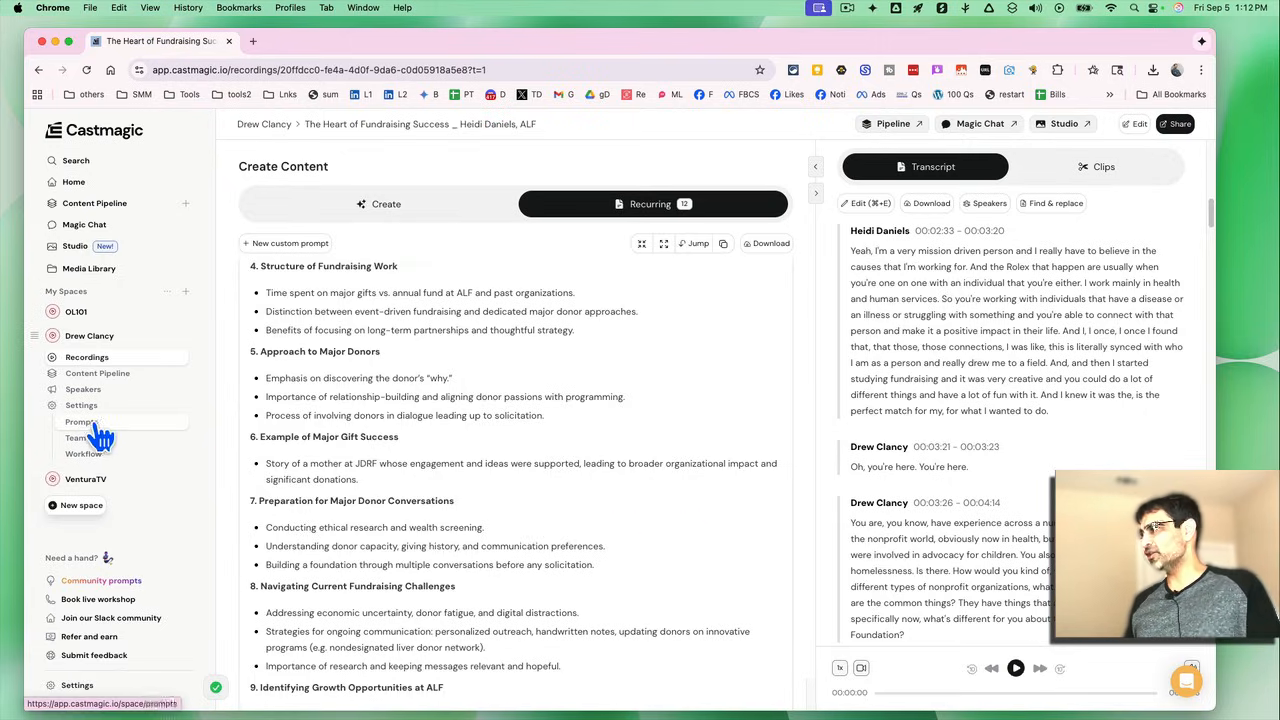
# Step: Glance at the space's Prompts list, then return to the Home dashboard
pyautogui.click(81, 421)
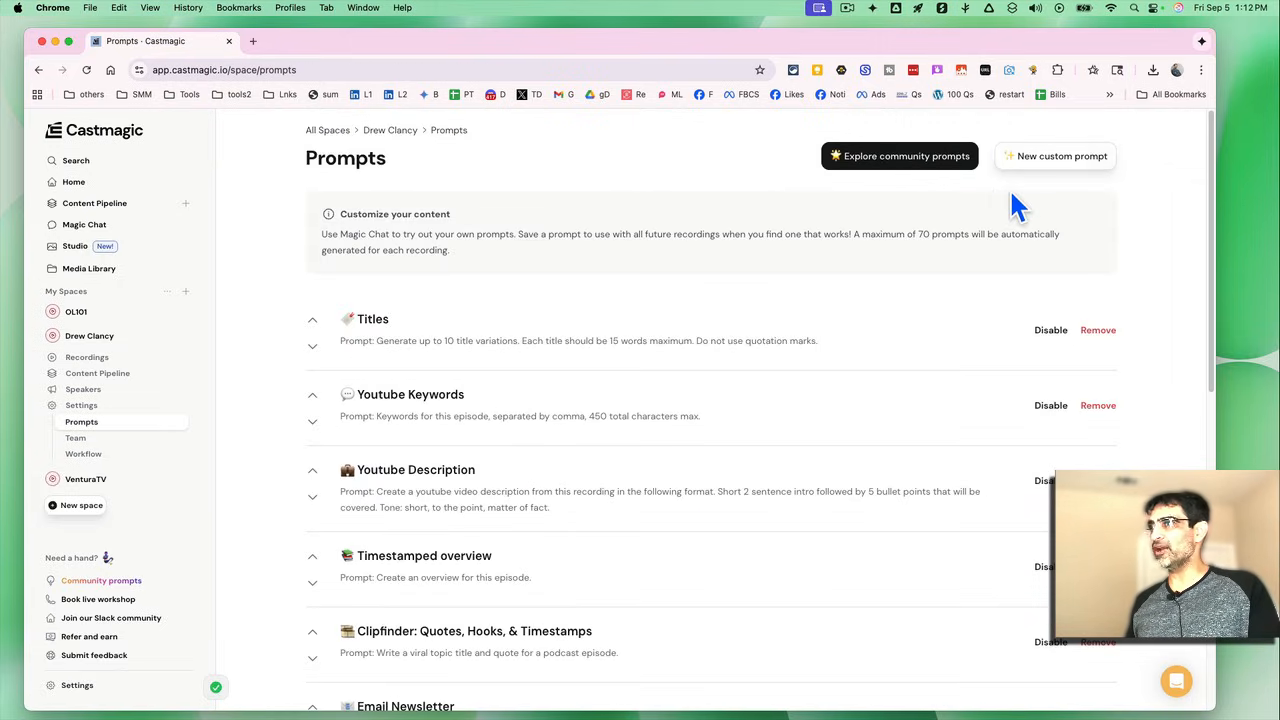
pyautogui.moveTo(593, 461)
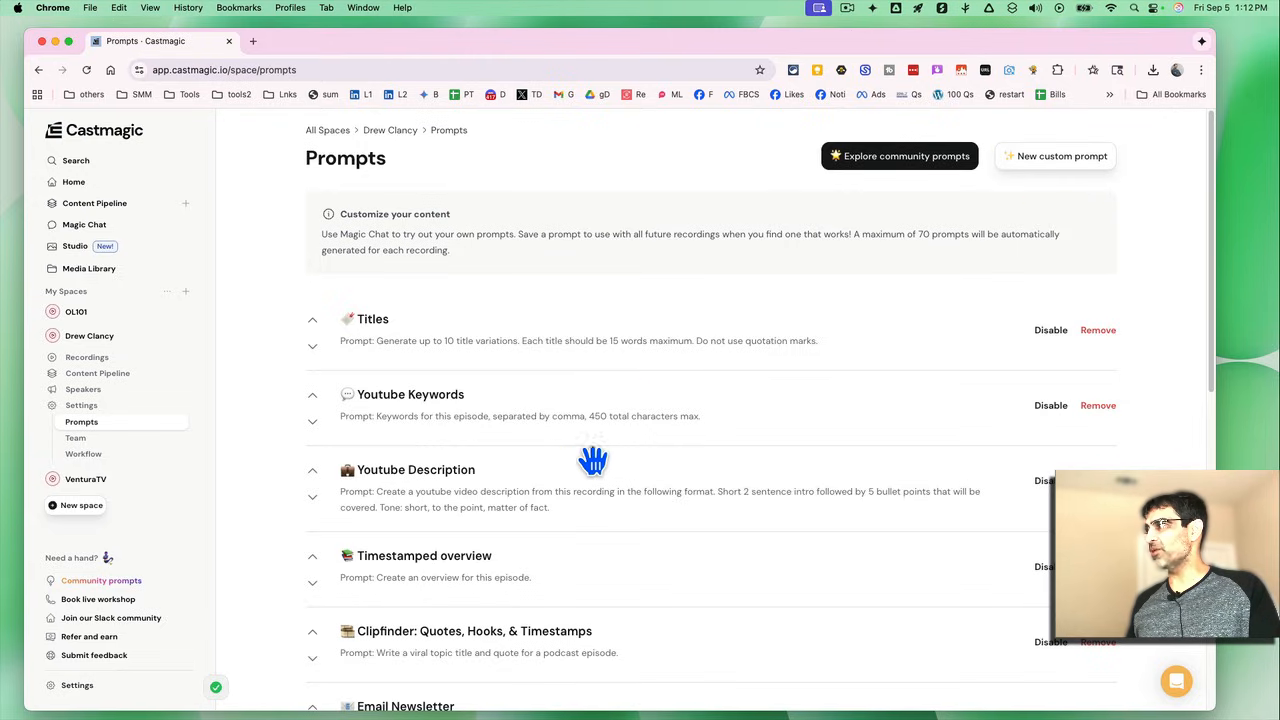
pyautogui.moveTo(457, 331)
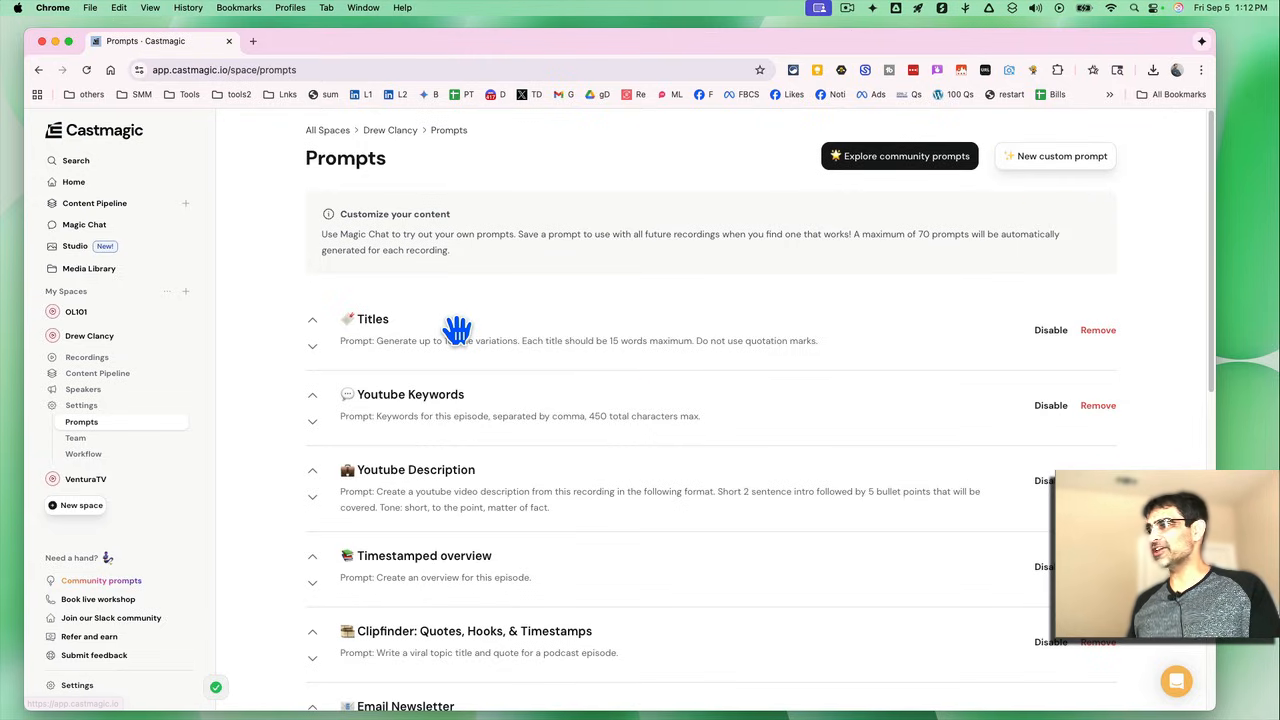
pyautogui.click(73, 181)
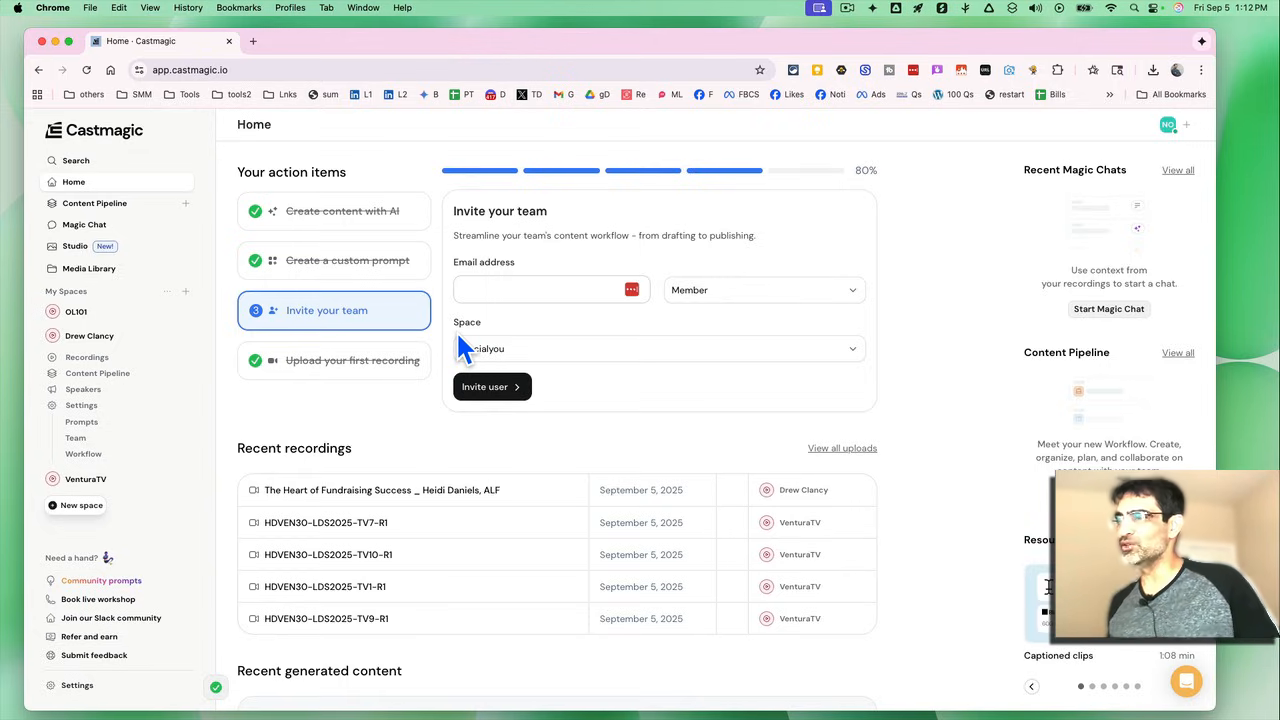
pyautogui.moveTo(175, 365)
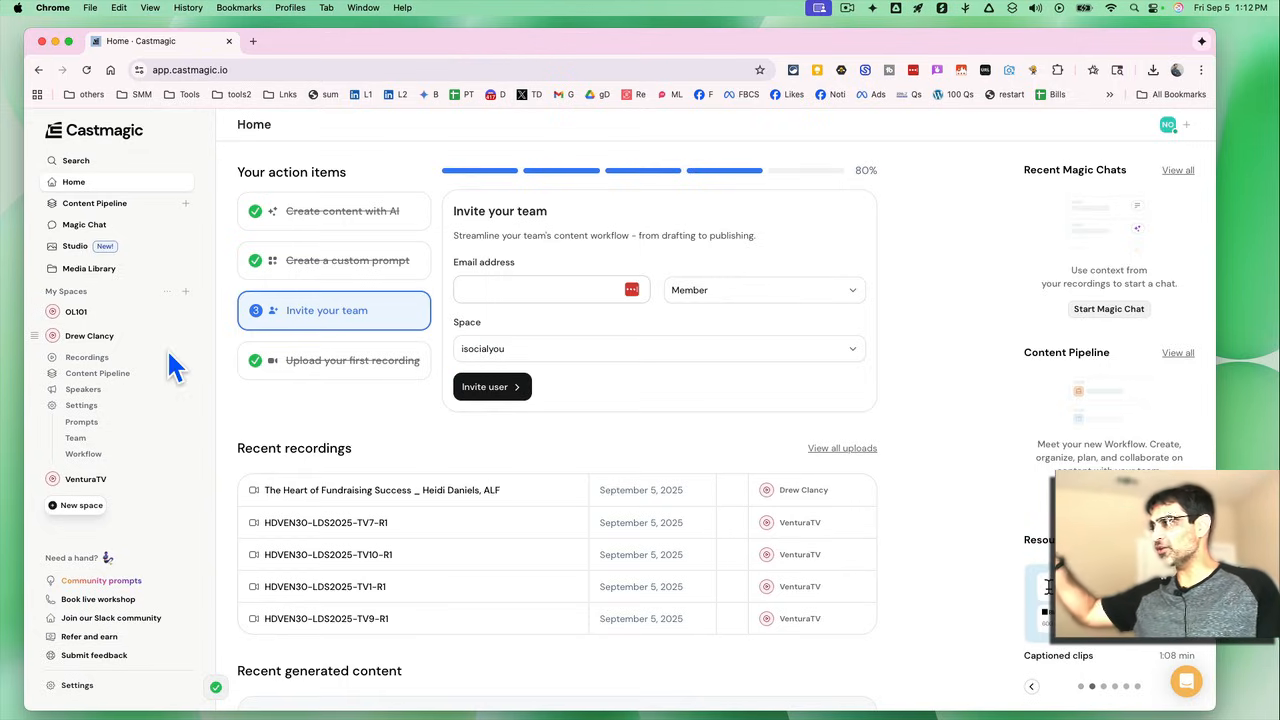